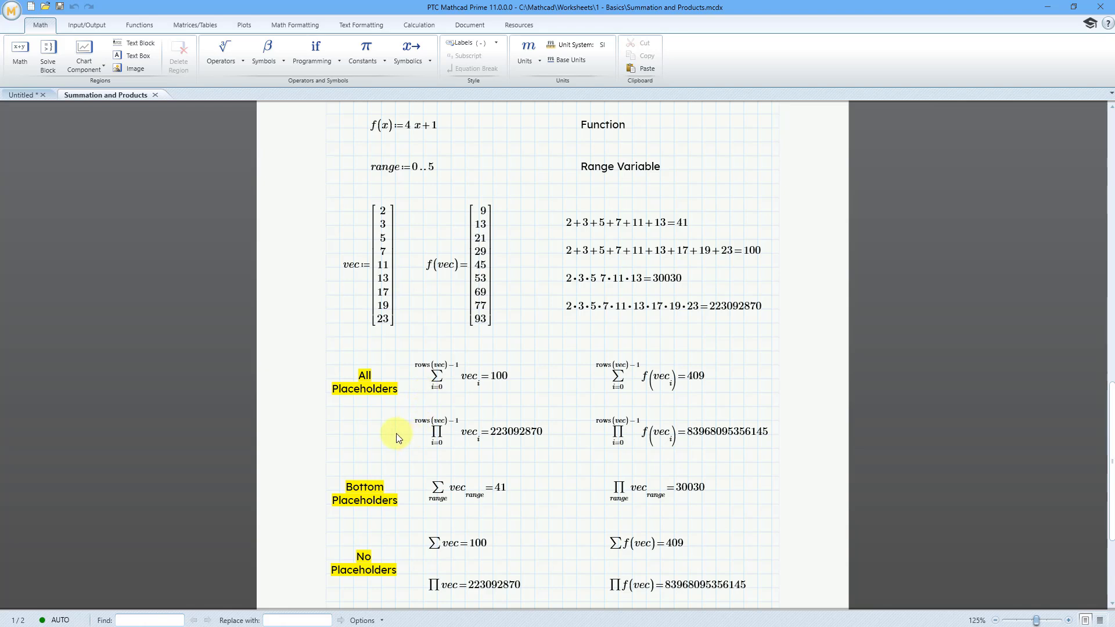
mouse_move(393, 436)
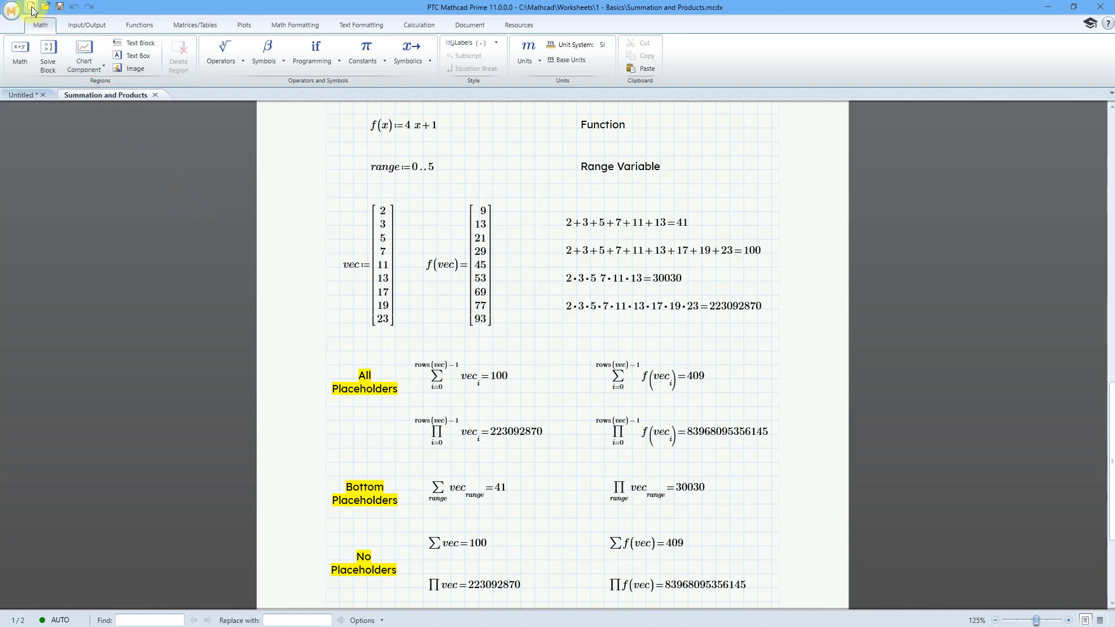
On a new worksheet, define range1 := 1..6 and evaluate it as 1 through 6.
click(33, 6)
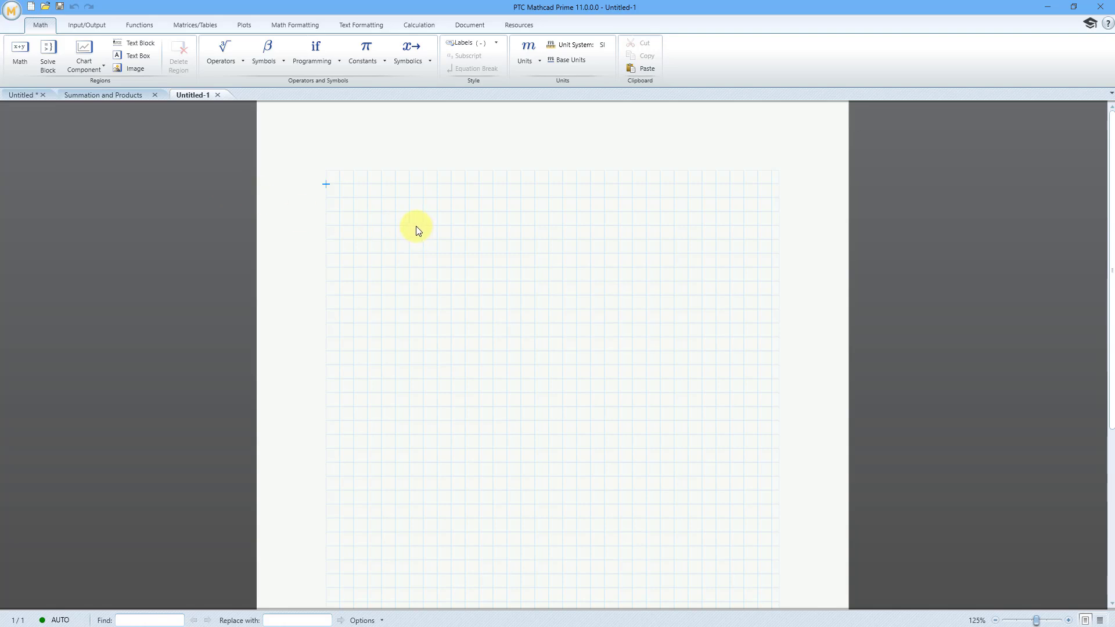
mouse_move(395, 219)
text(r)
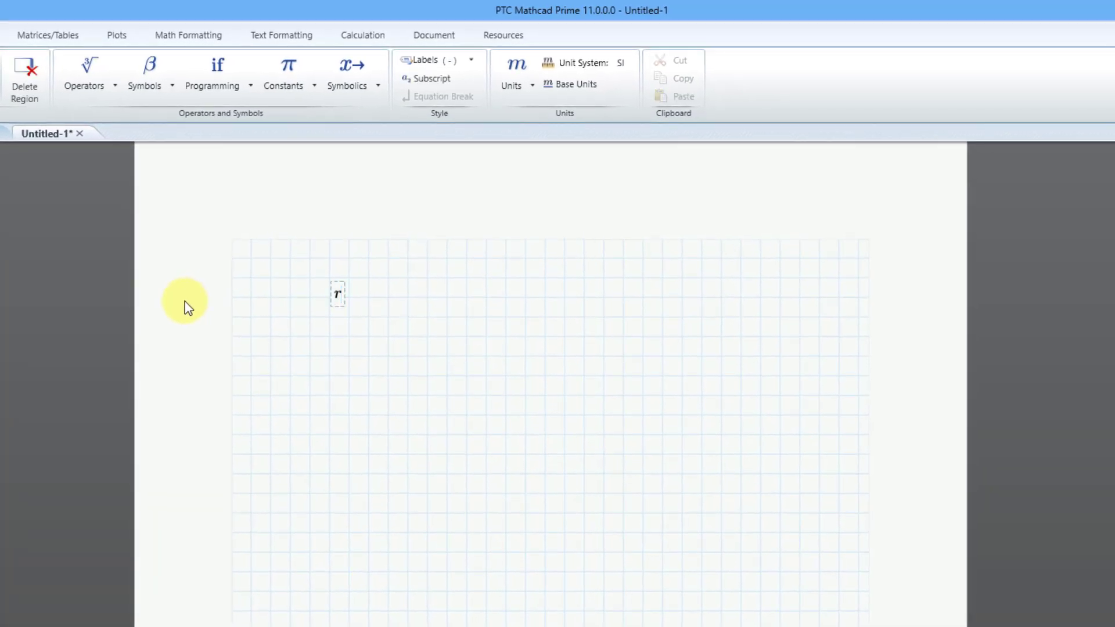
text(ange)
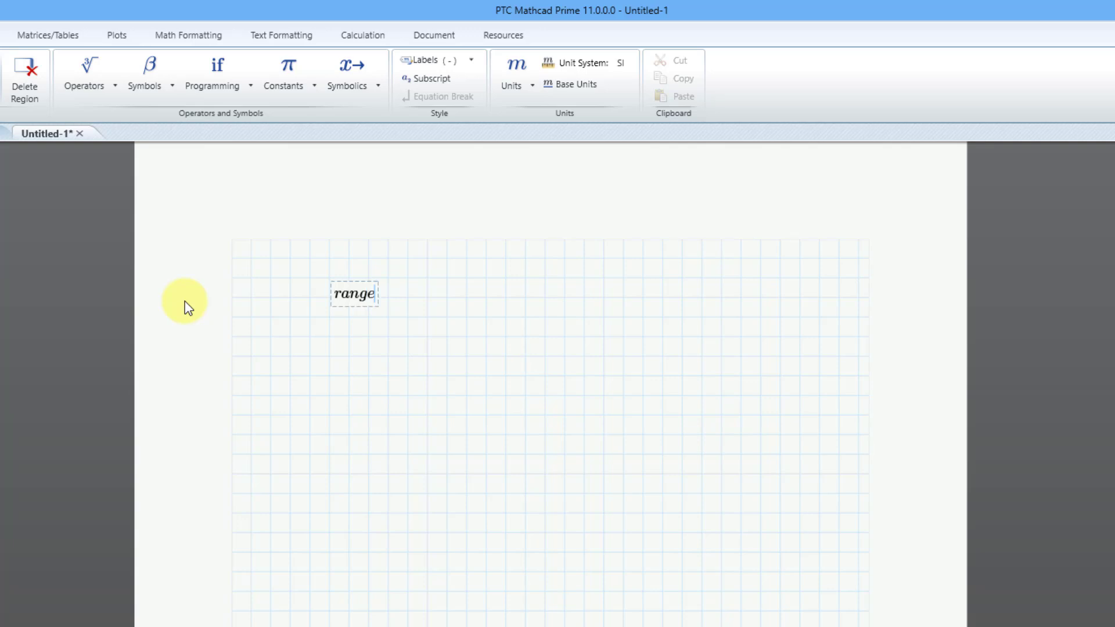
text(1:)
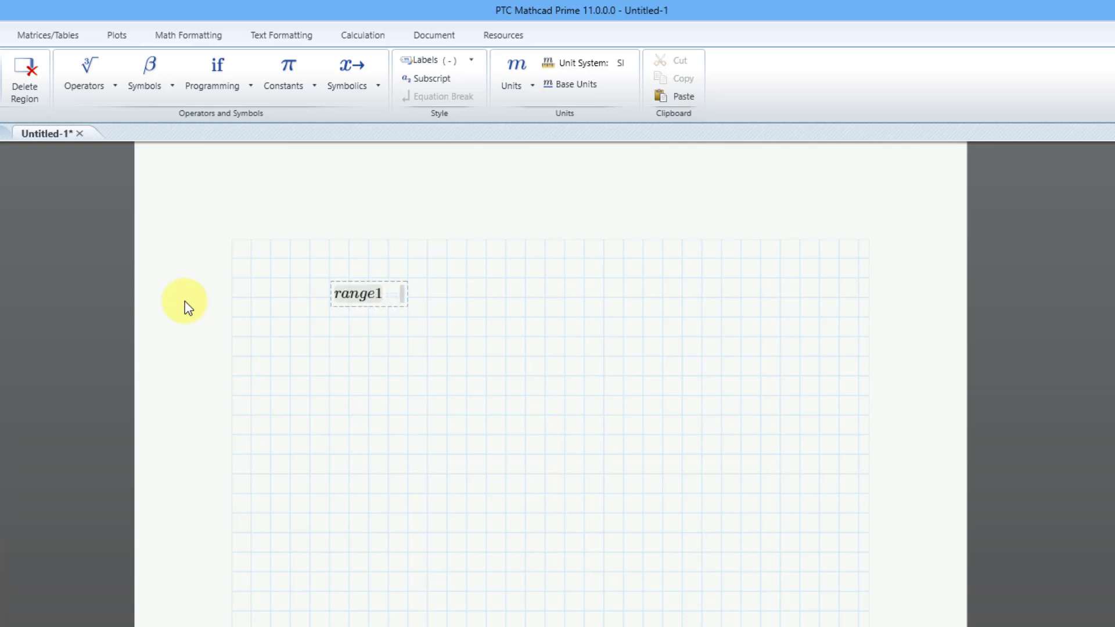
key(:)
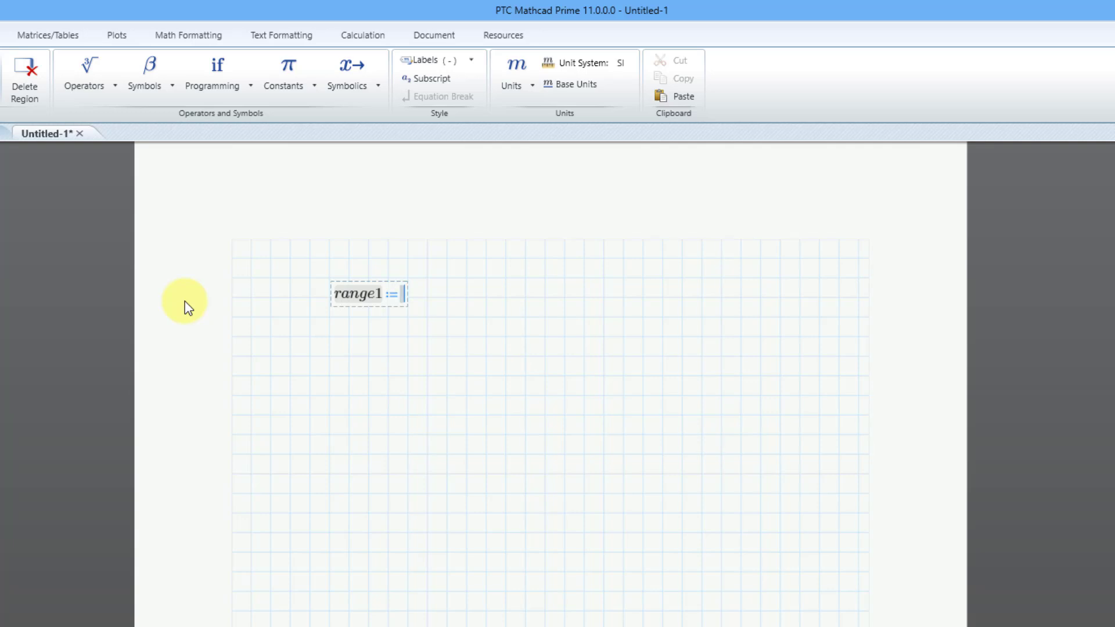
text(1)
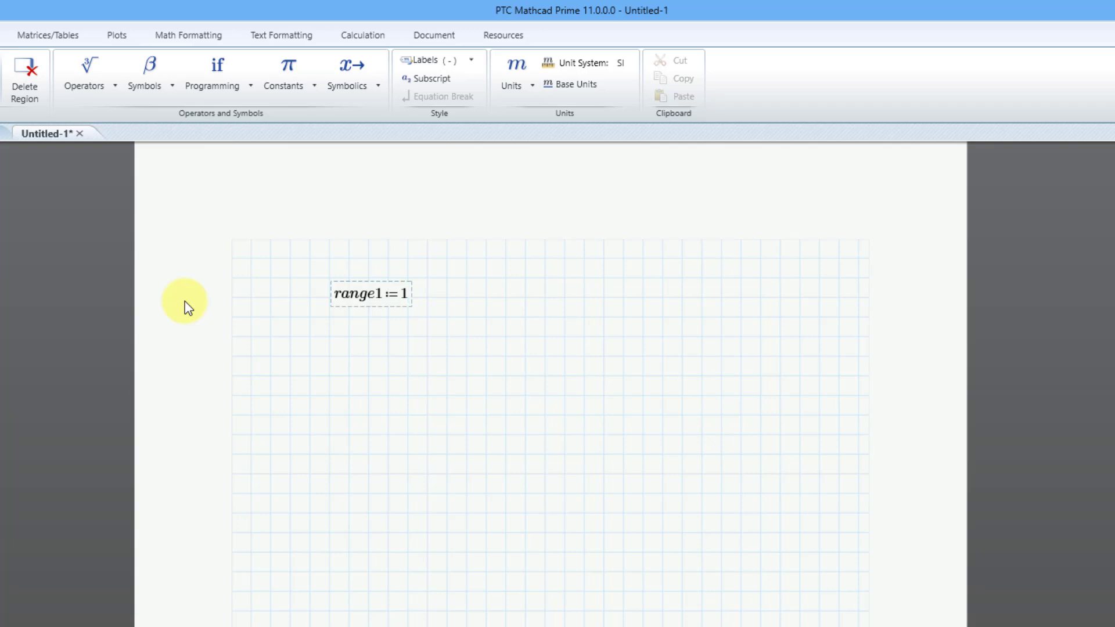
text(..)
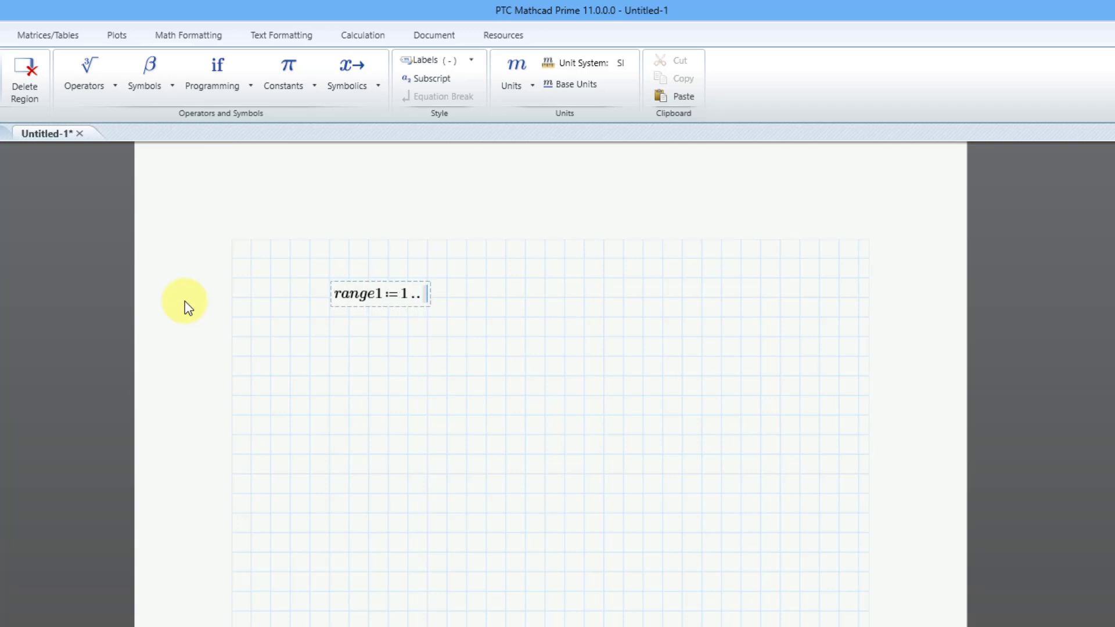
text(6)
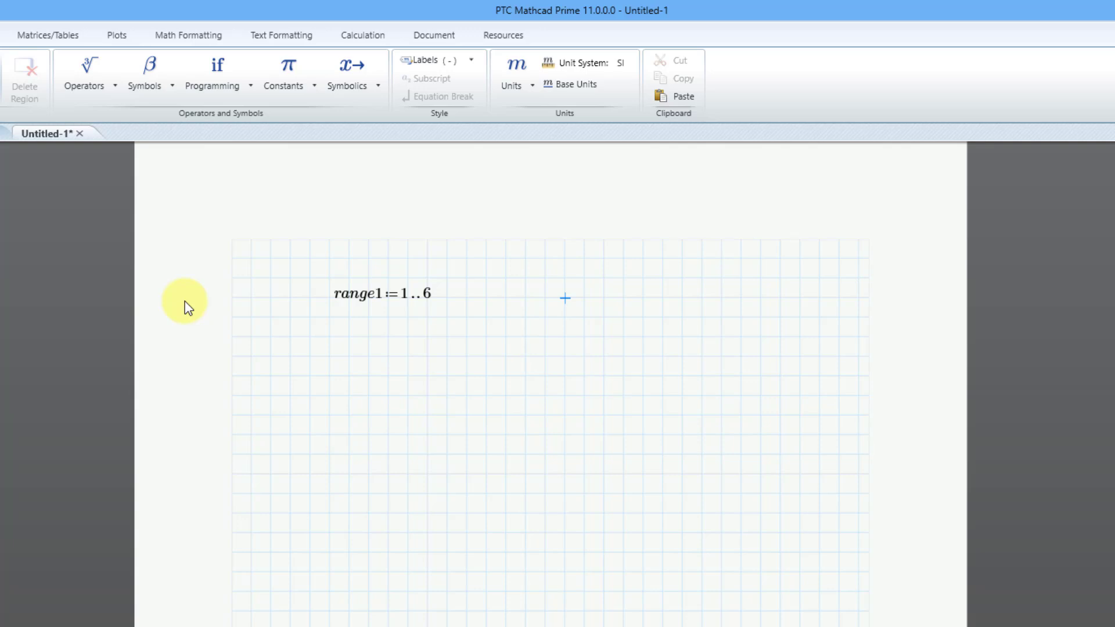
text(range1=)
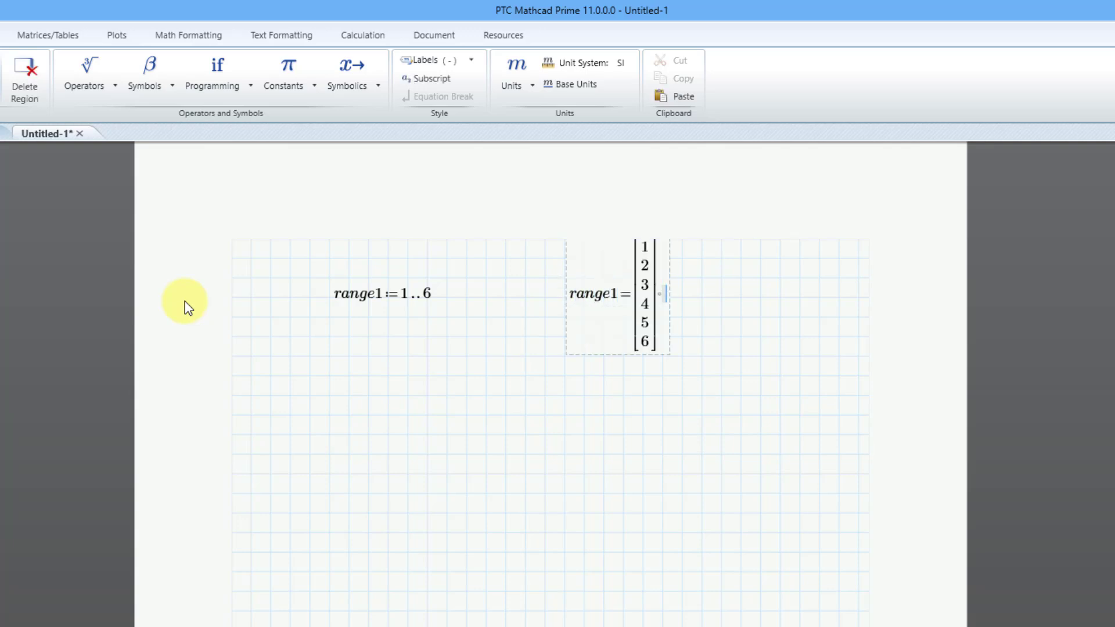
mouse_move(655, 234)
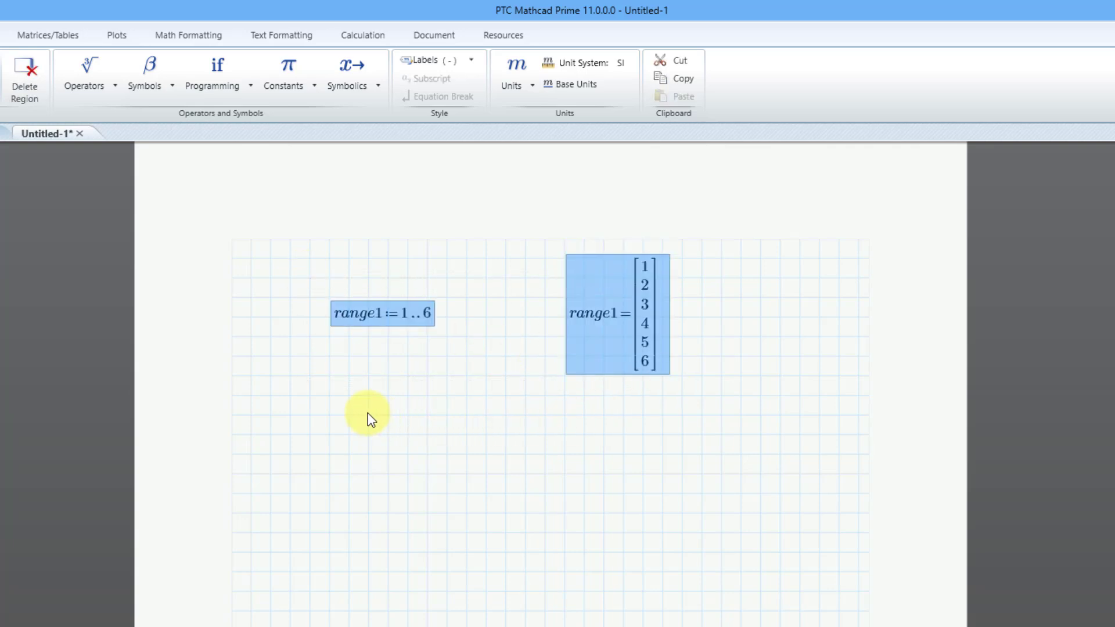
mouse_move(331, 428)
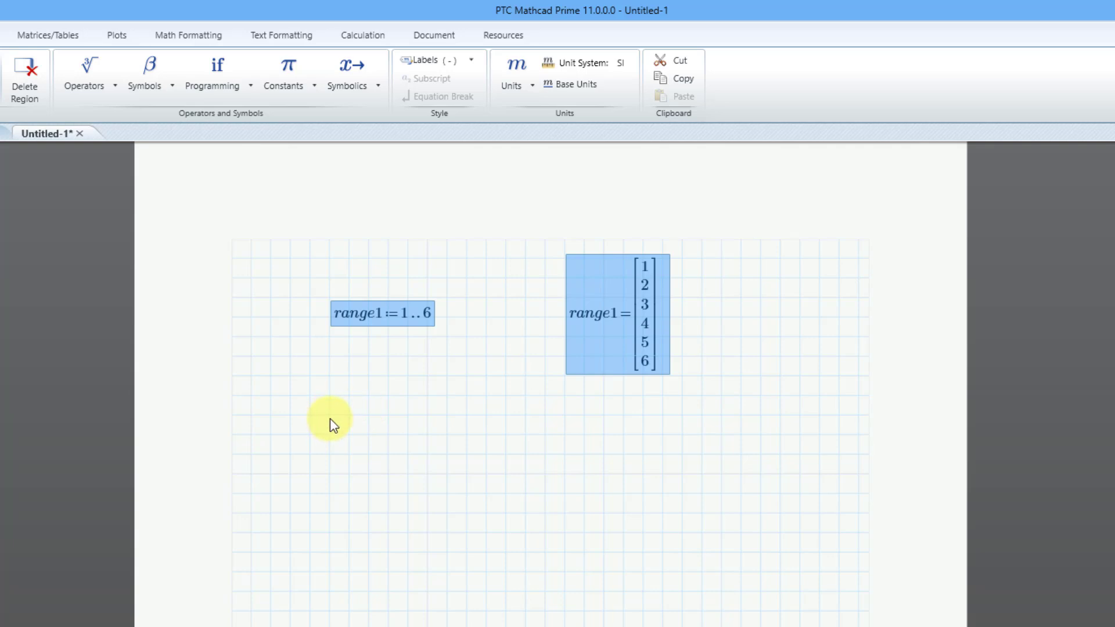
mouse_move(338, 447)
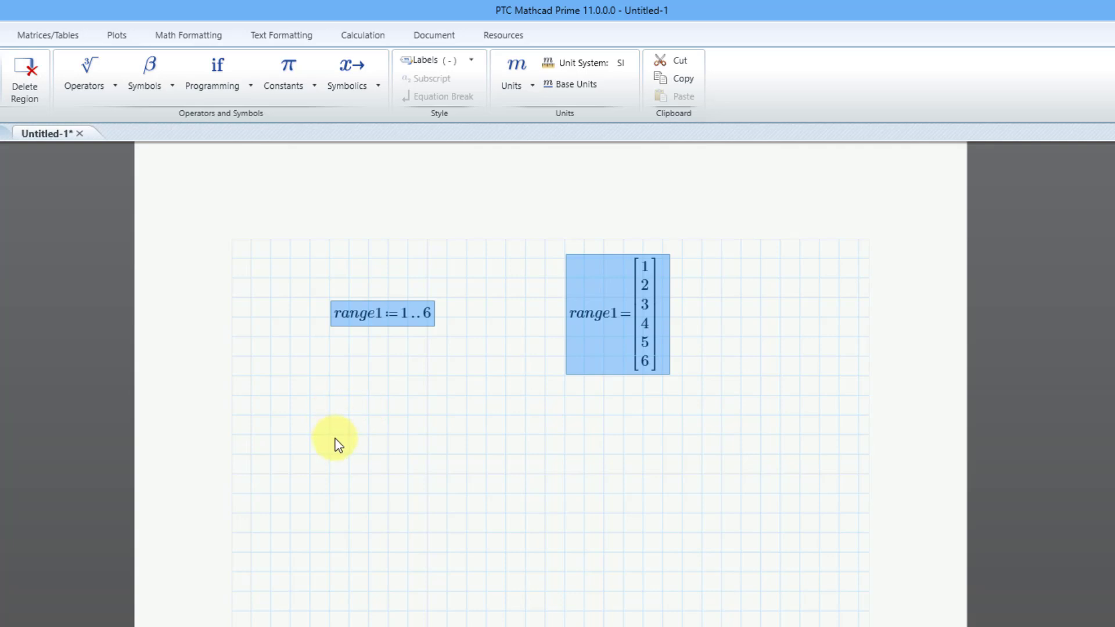
Below range1, define range2 := 0, 0.01..2·π.
click(328, 435)
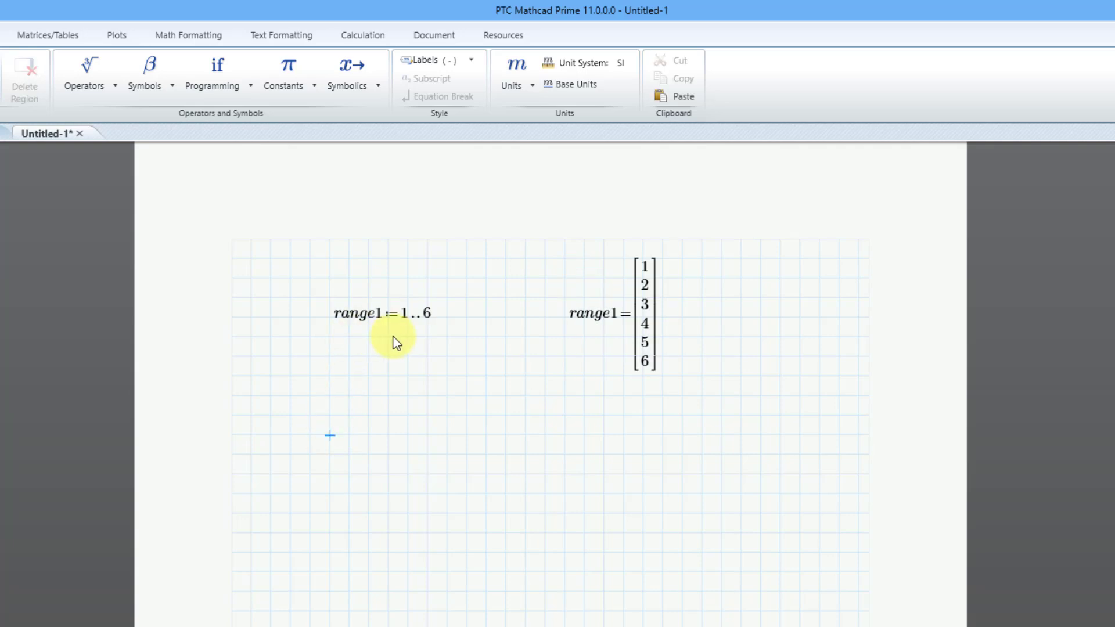
mouse_move(240, 351)
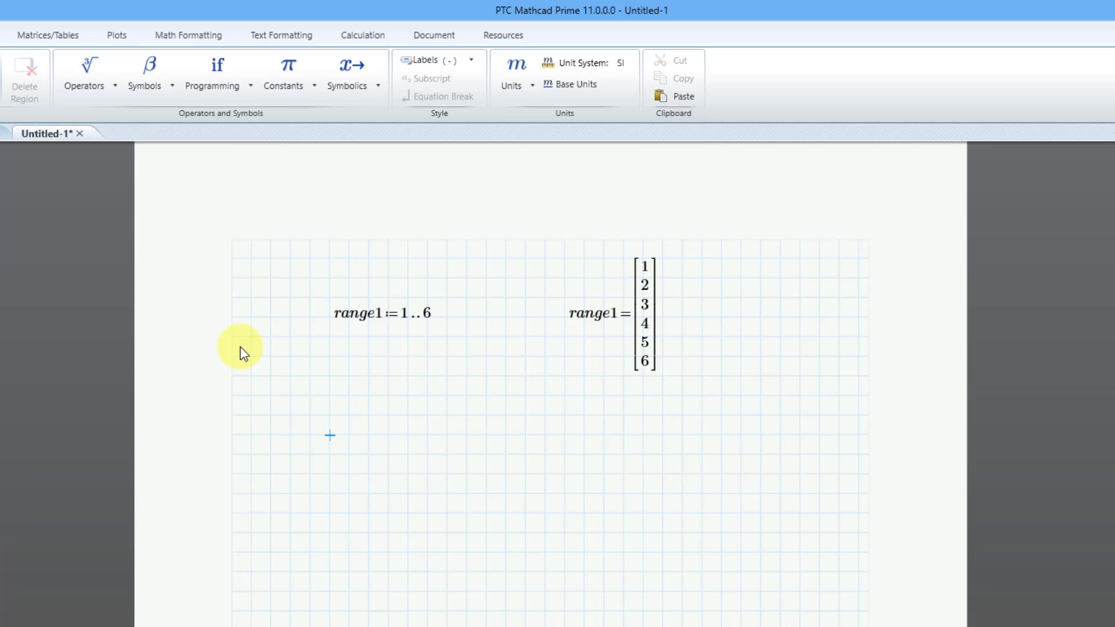
text(range)
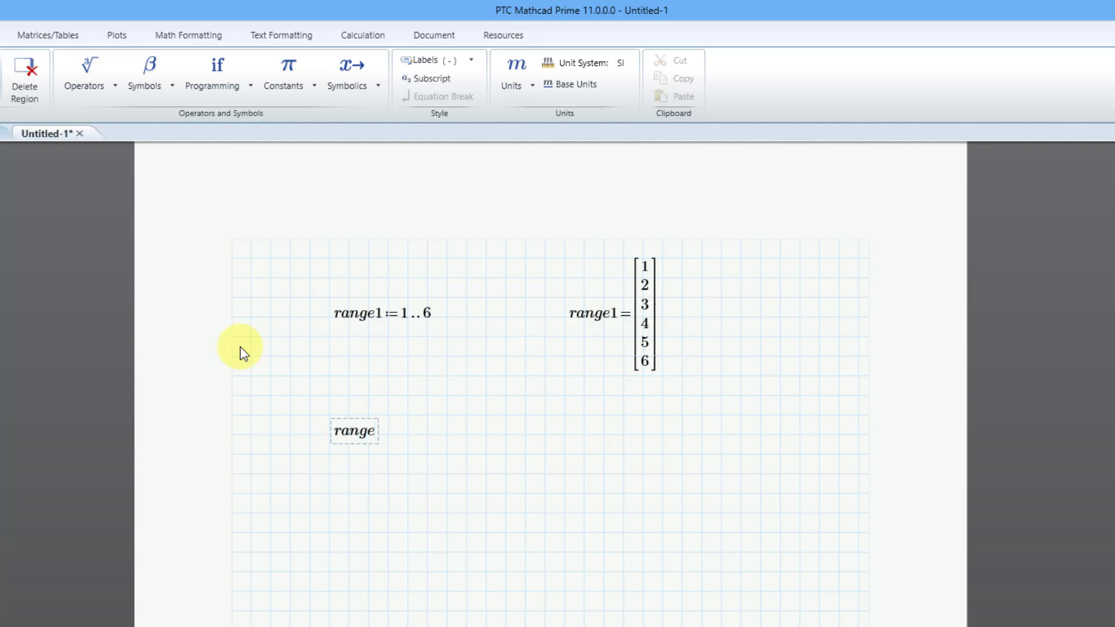
text(2)
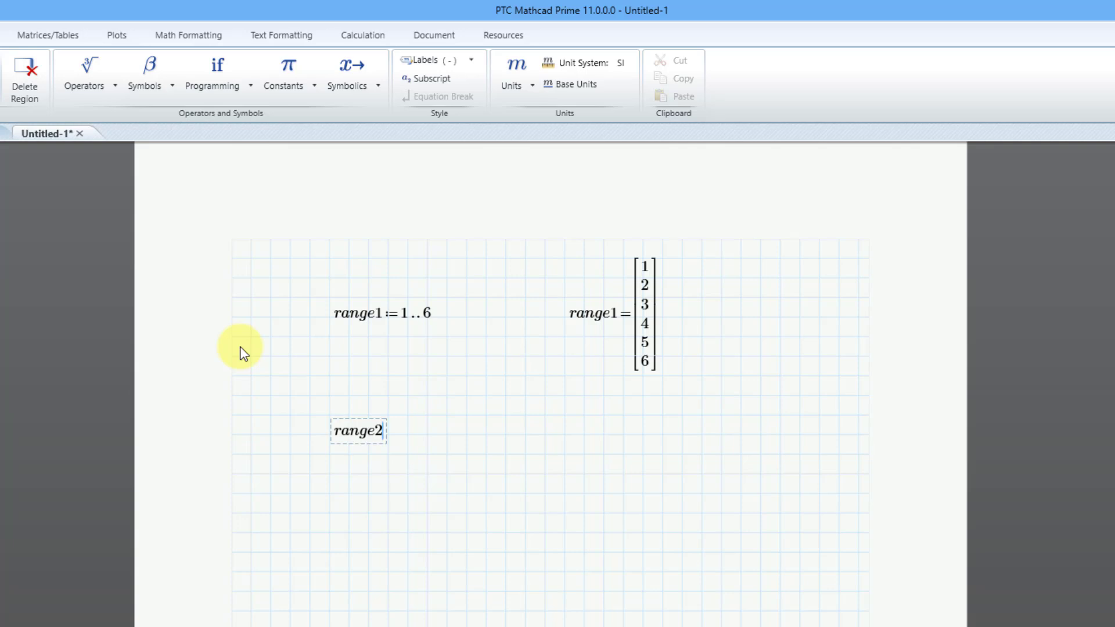
text(:=)
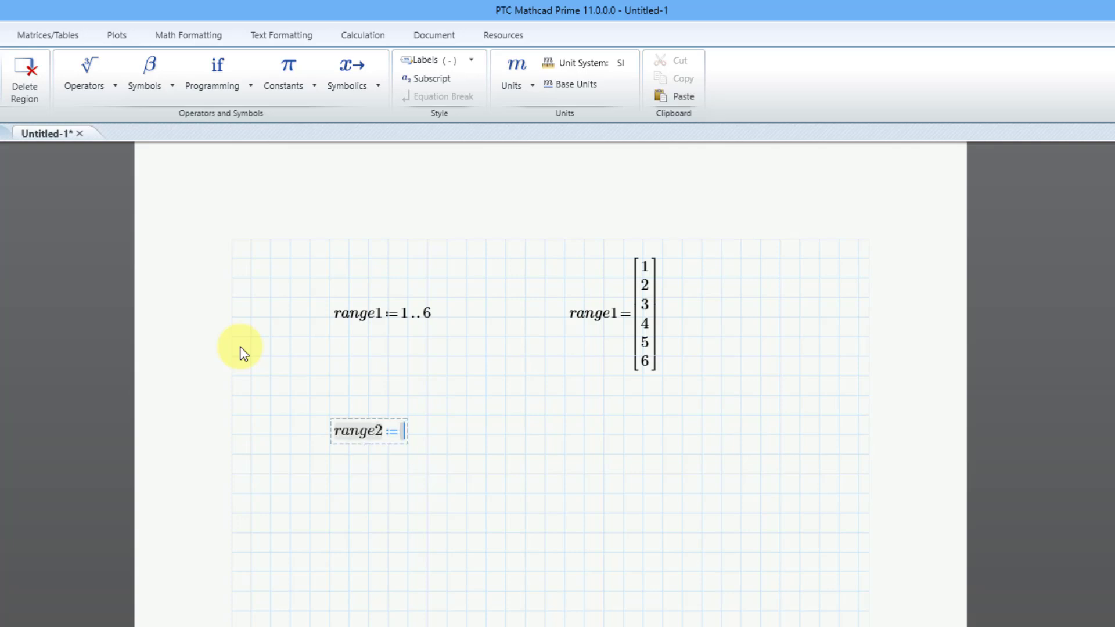
text(0)
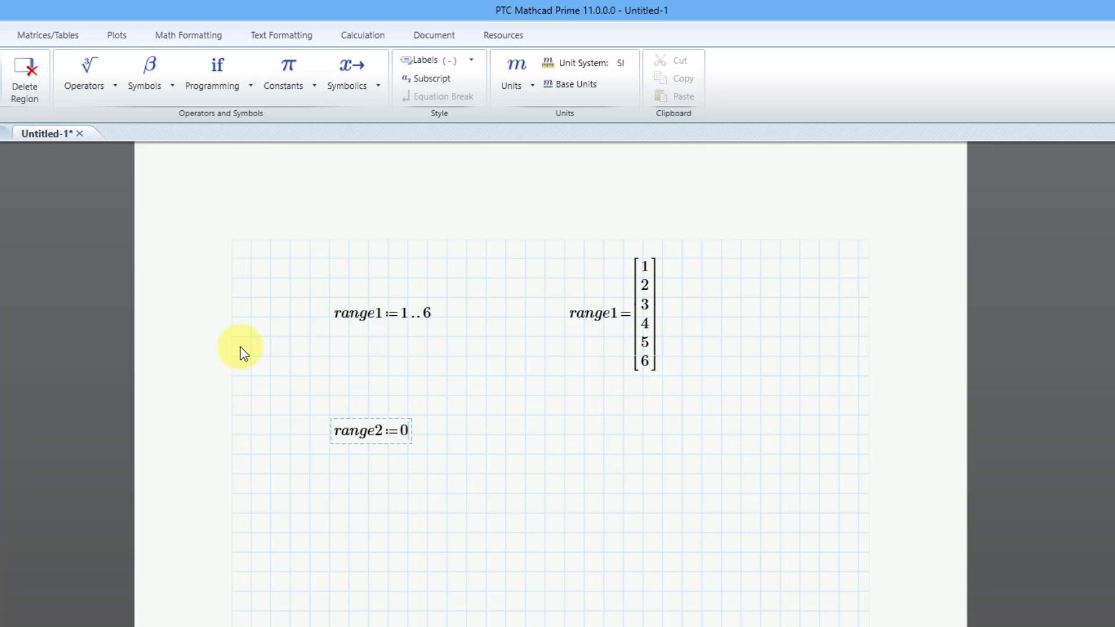
text(, ..)
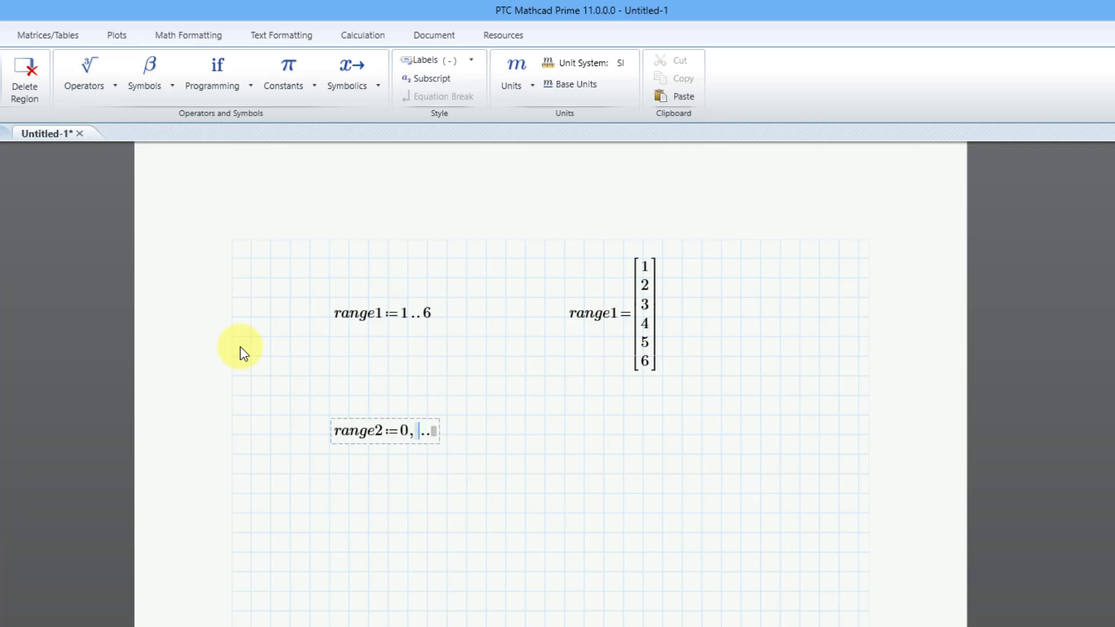
text(0.)
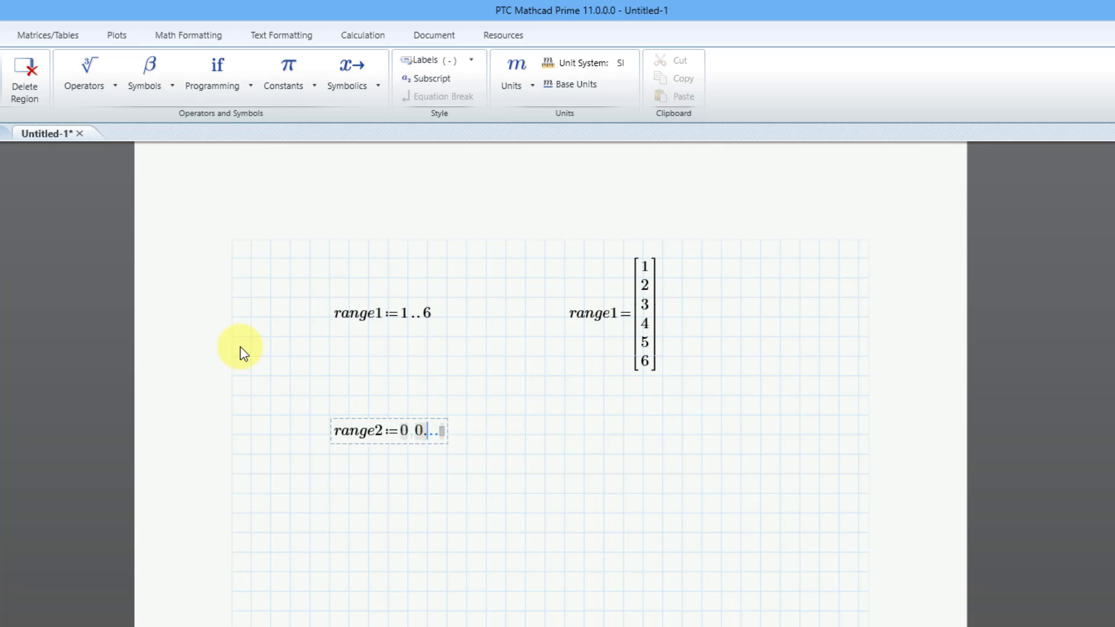
text(,0.01)
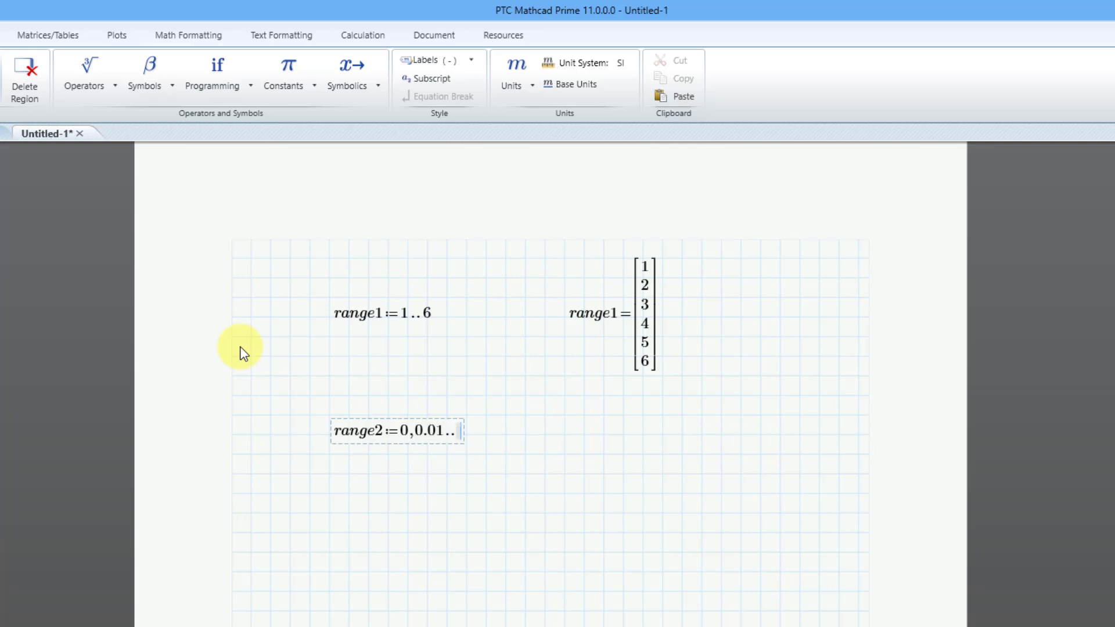
text(2)
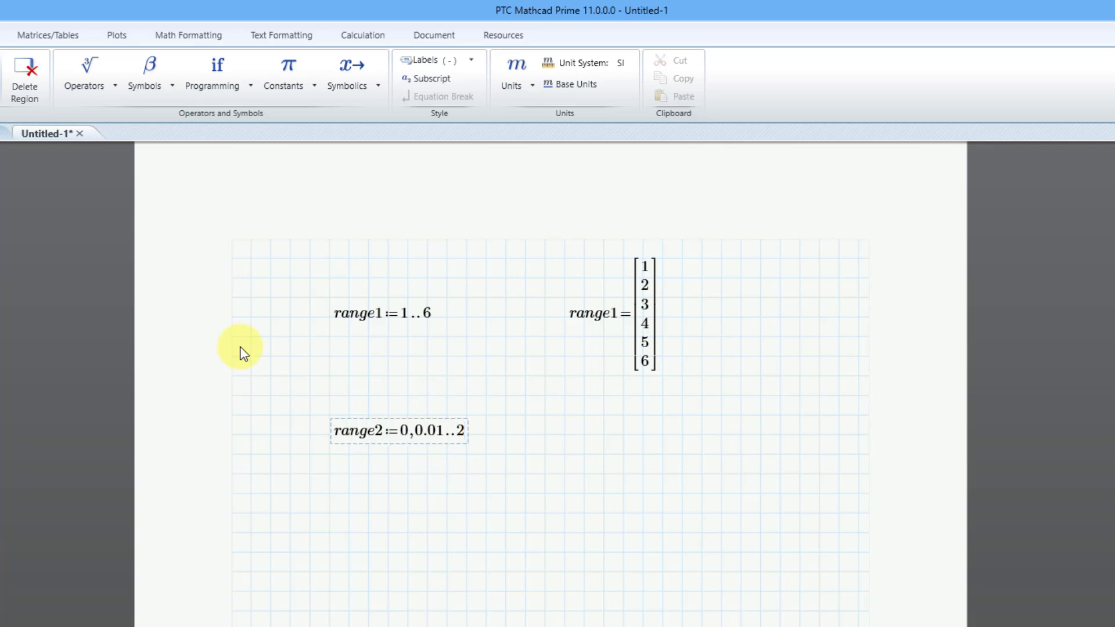
text(·π)
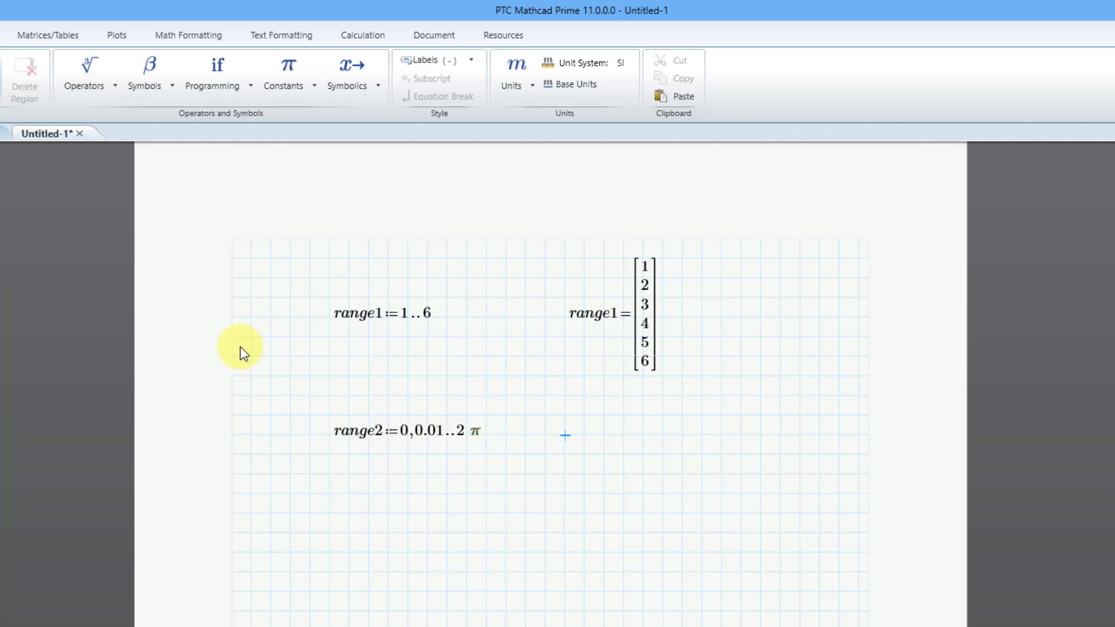
text(range2=)
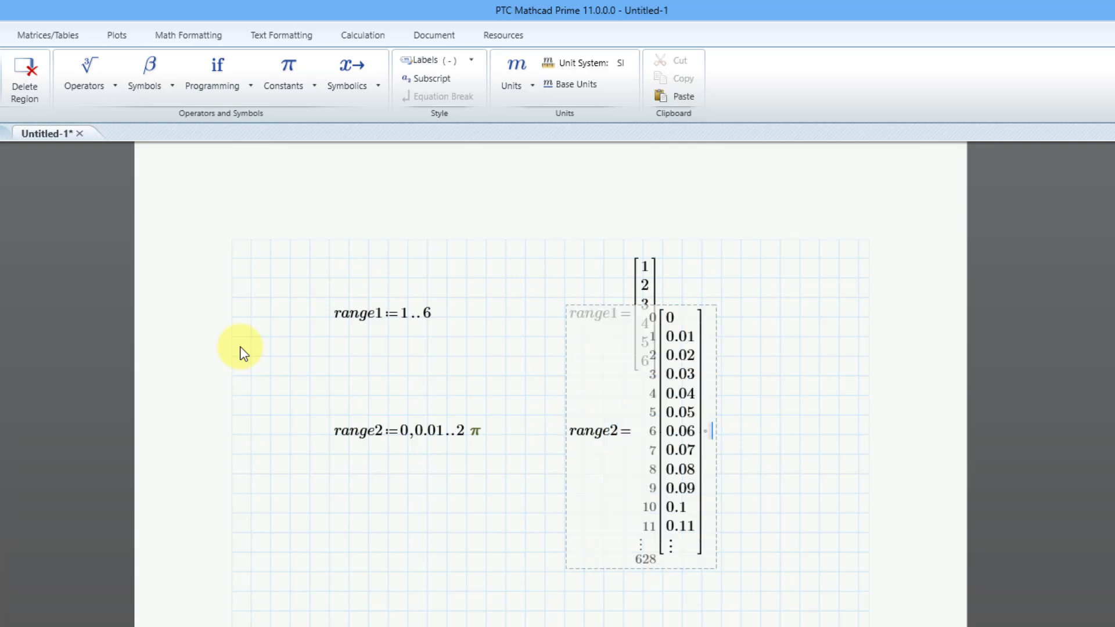
mouse_move(270, 321)
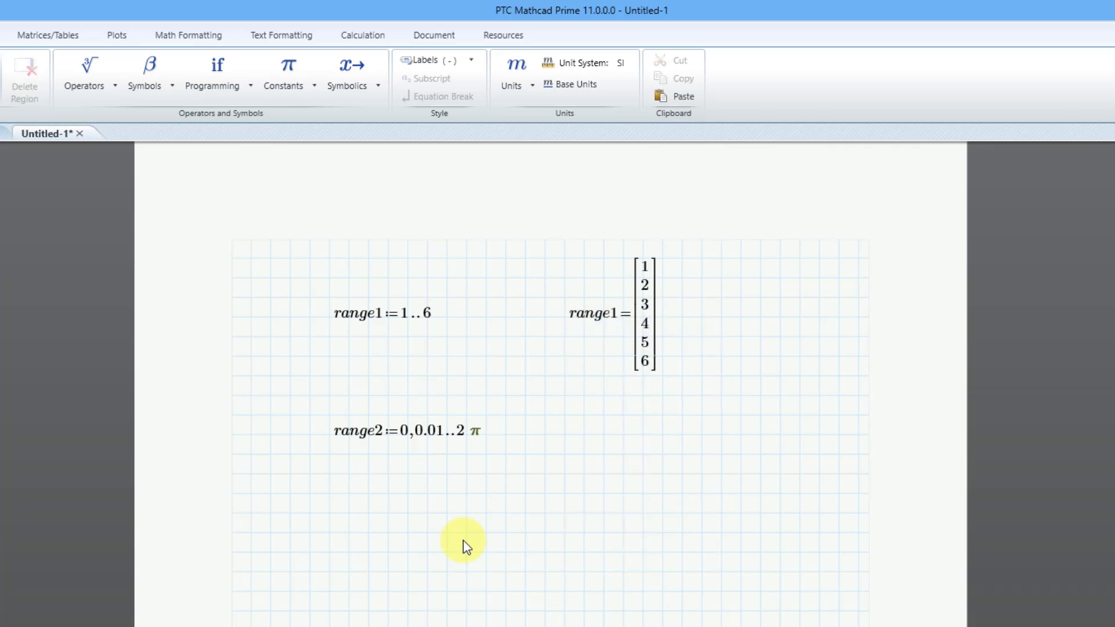
mouse_move(367, 326)
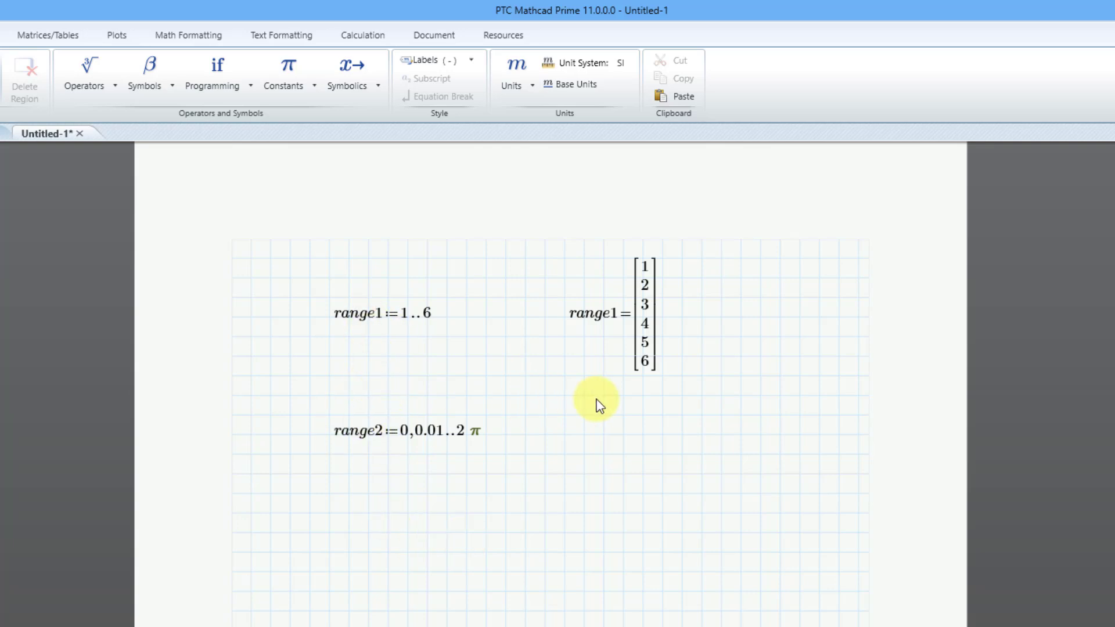
mouse_move(690, 333)
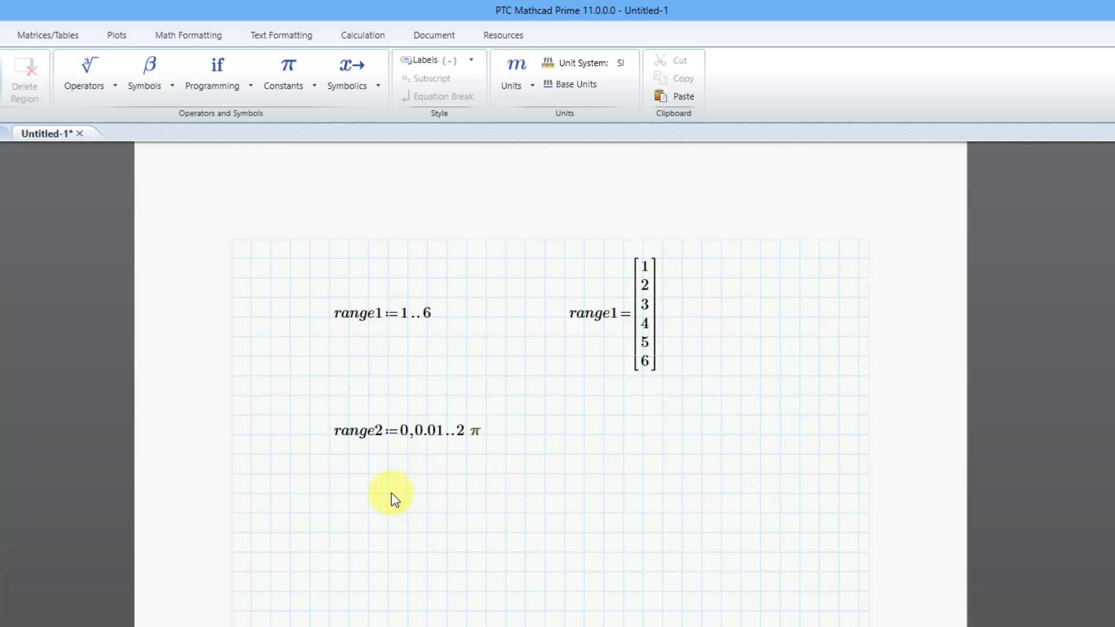
click(389, 510)
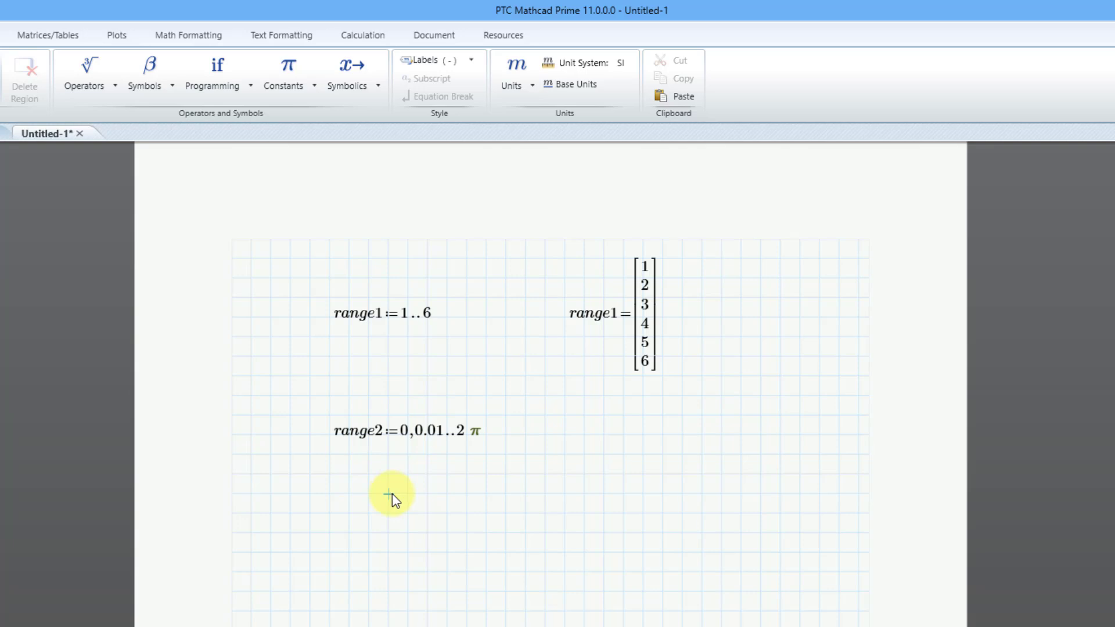
mouse_move(137, 120)
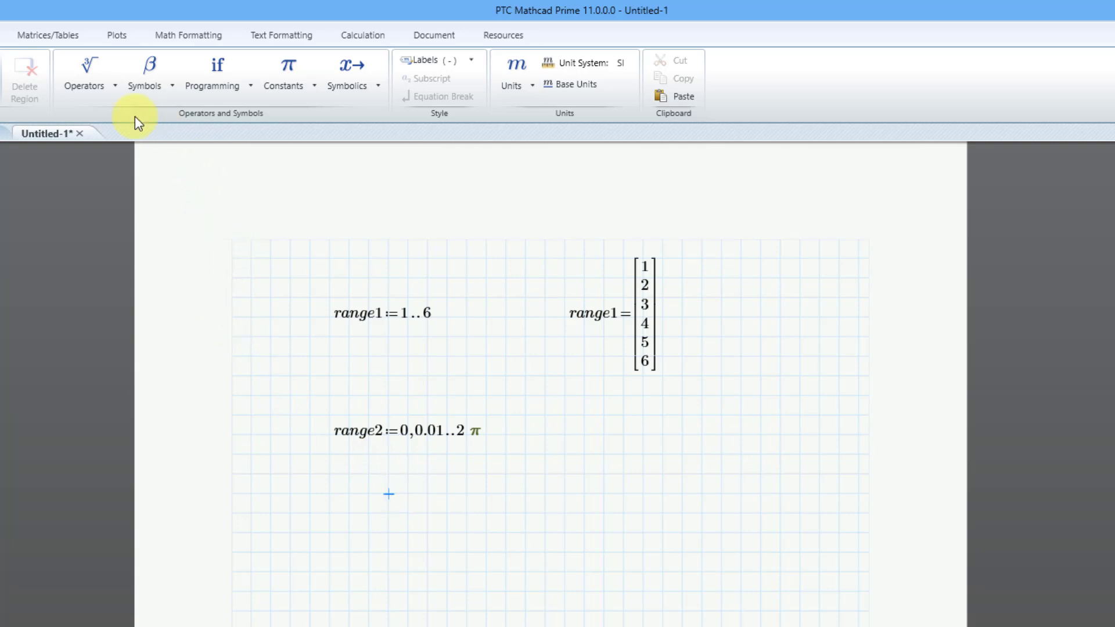
Insert a Σ summation over range1 and evaluate it, giving a question mark.
click(85, 67)
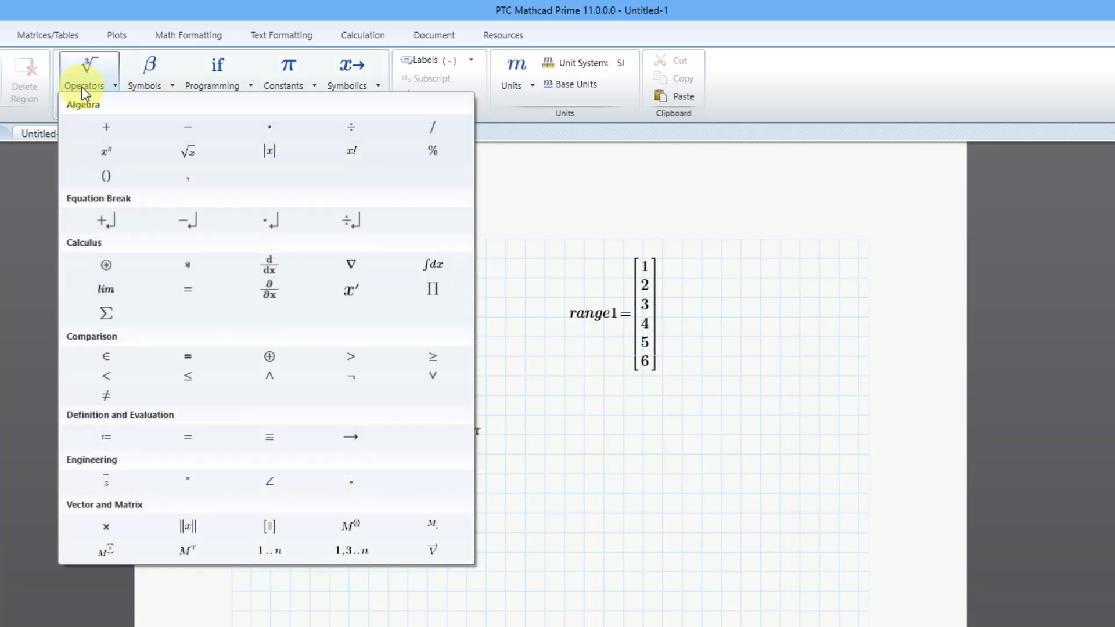
mouse_move(106, 314)
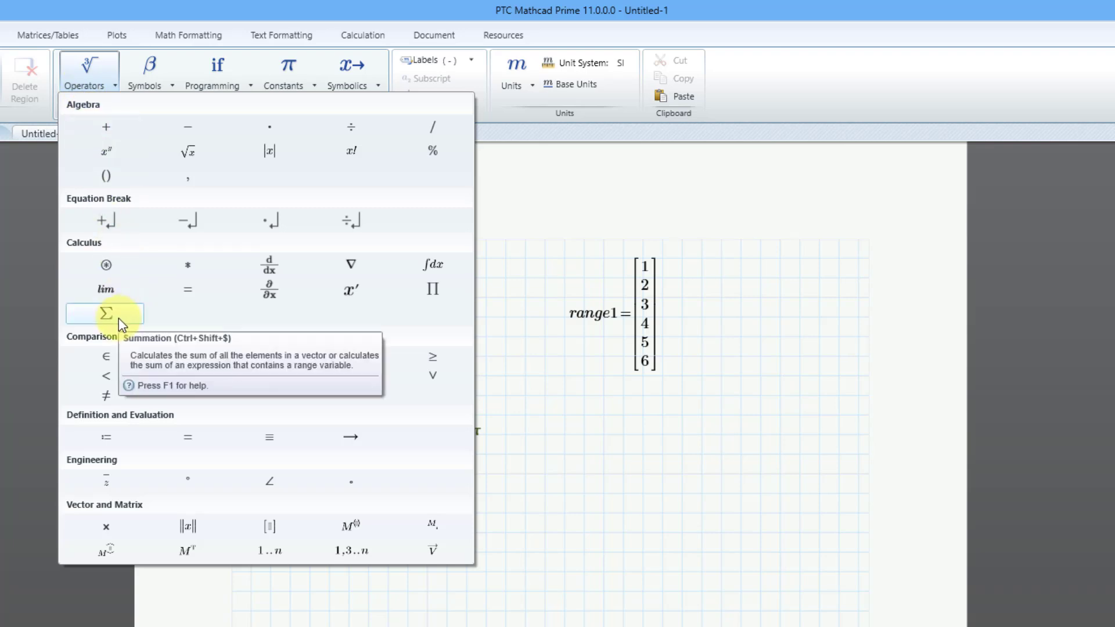
click(105, 313)
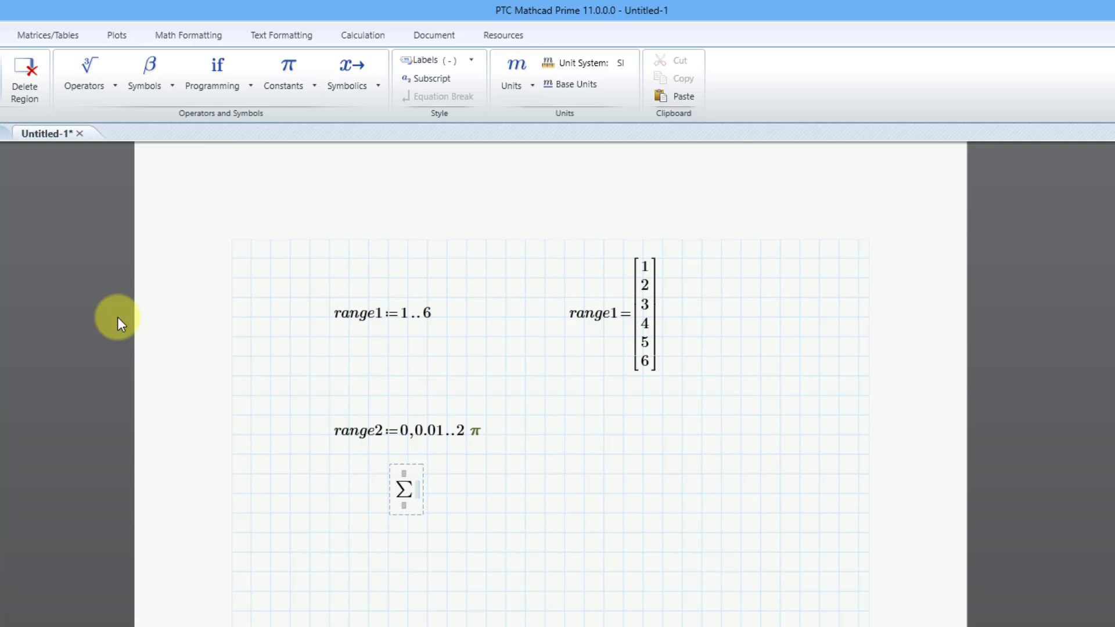
text(range1 = ?)
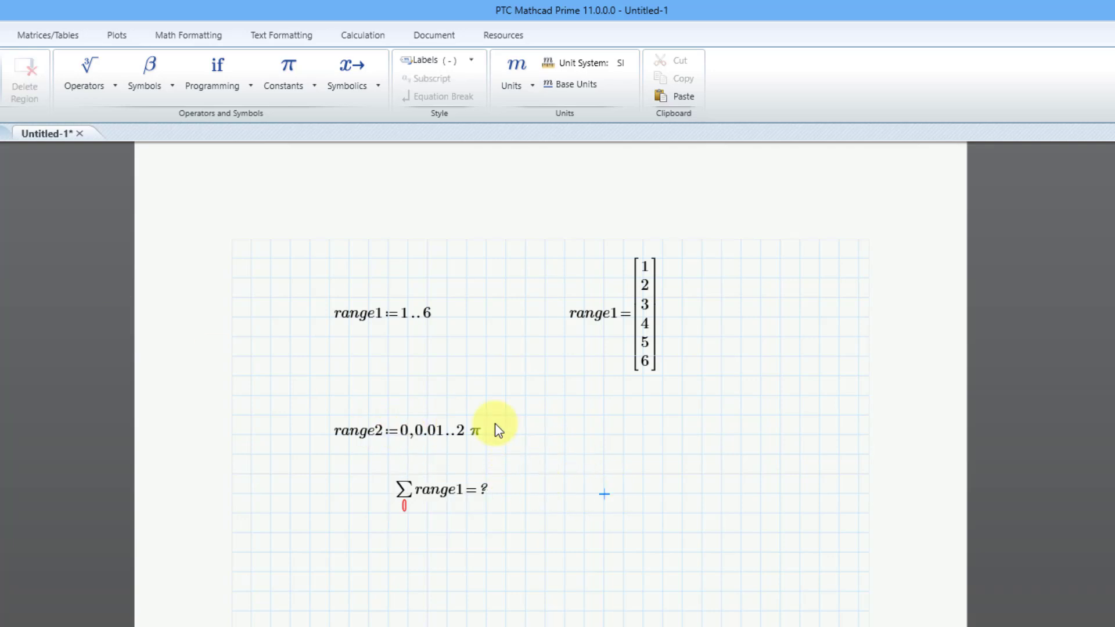
Beside the summation, insert a Π product over range1 and evaluate it.
click(84, 70)
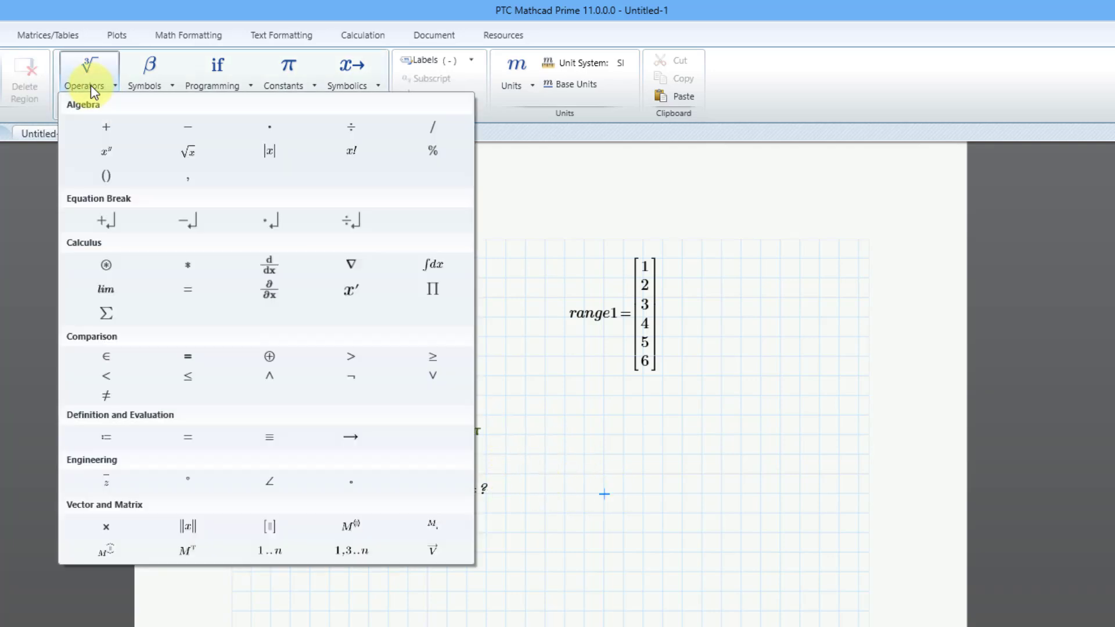
mouse_move(432, 293)
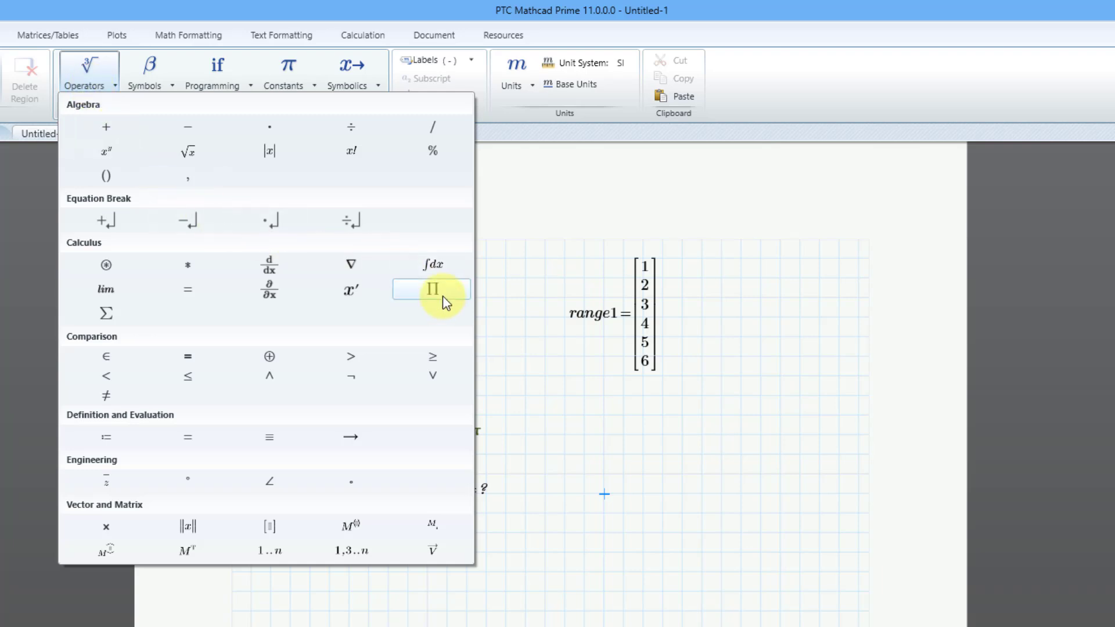
click(431, 289)
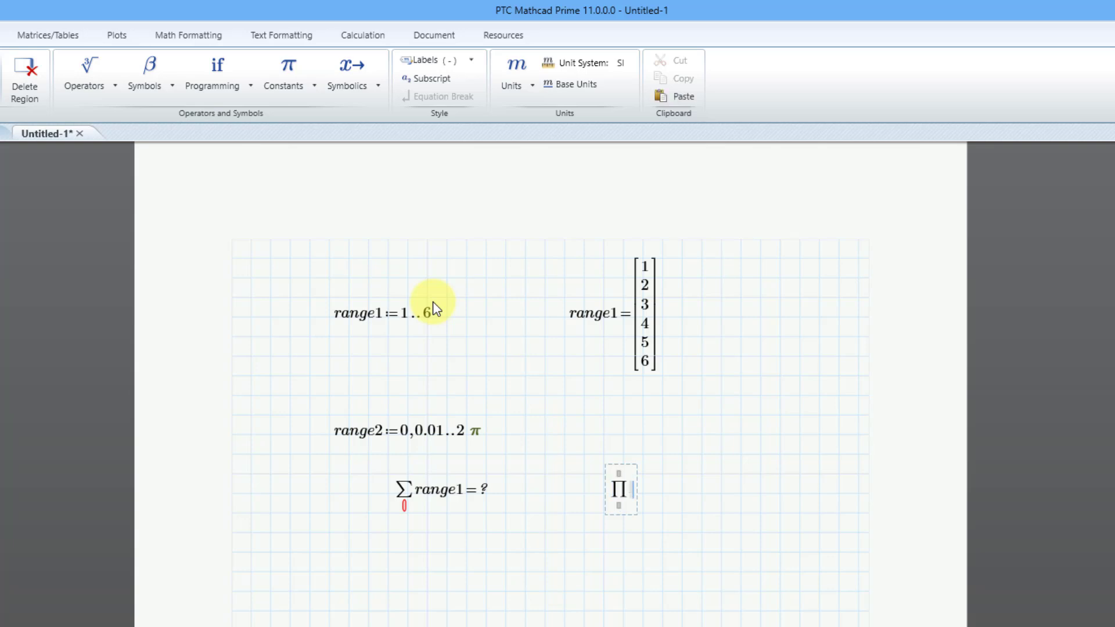
text(range1 = ?)
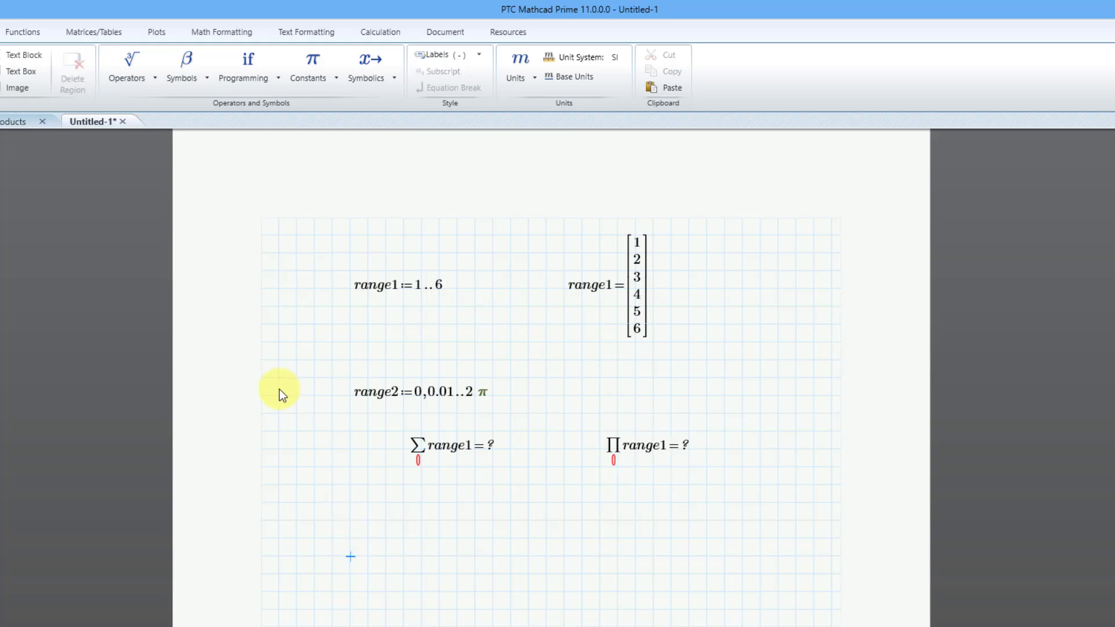
Start the definition vector1 := below the summation, leaving the right side empty.
text(vector1)
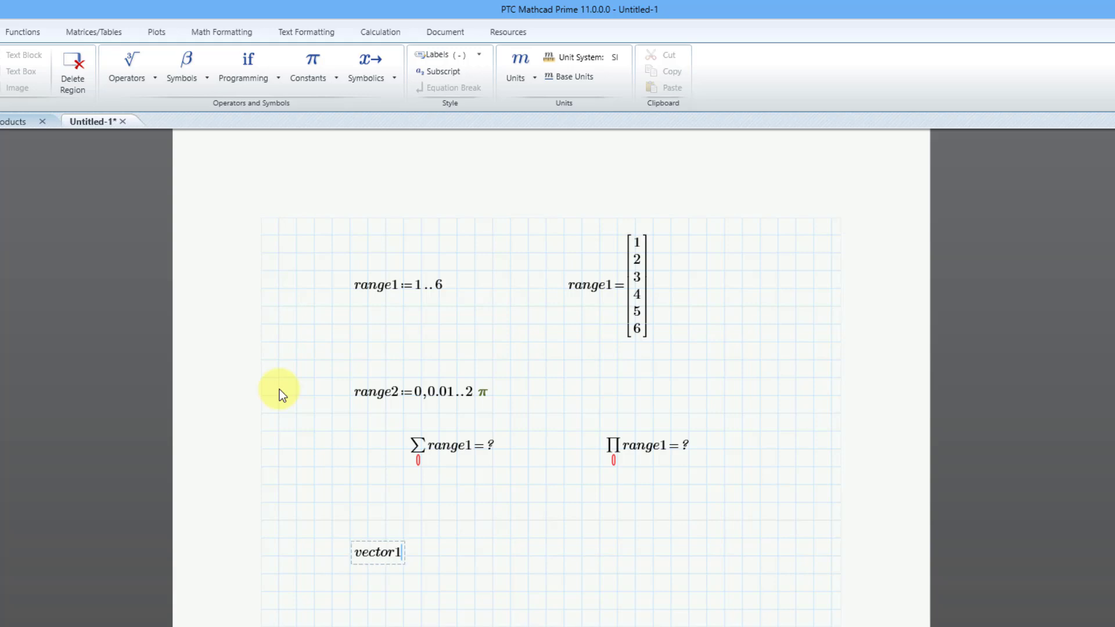
text(:=)
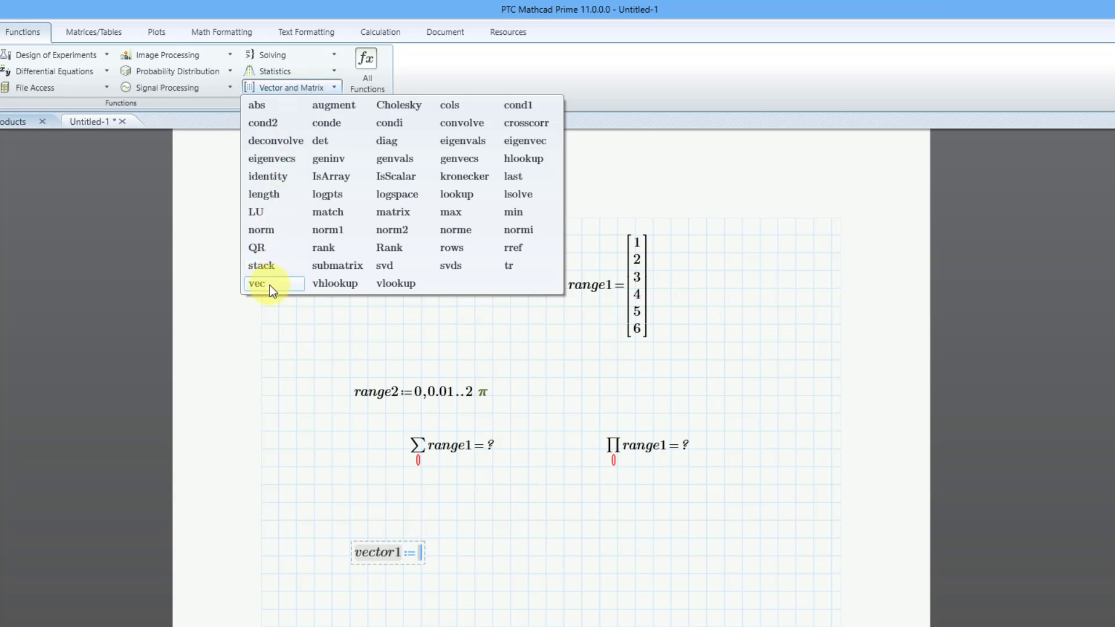
mouse_move(271, 290)
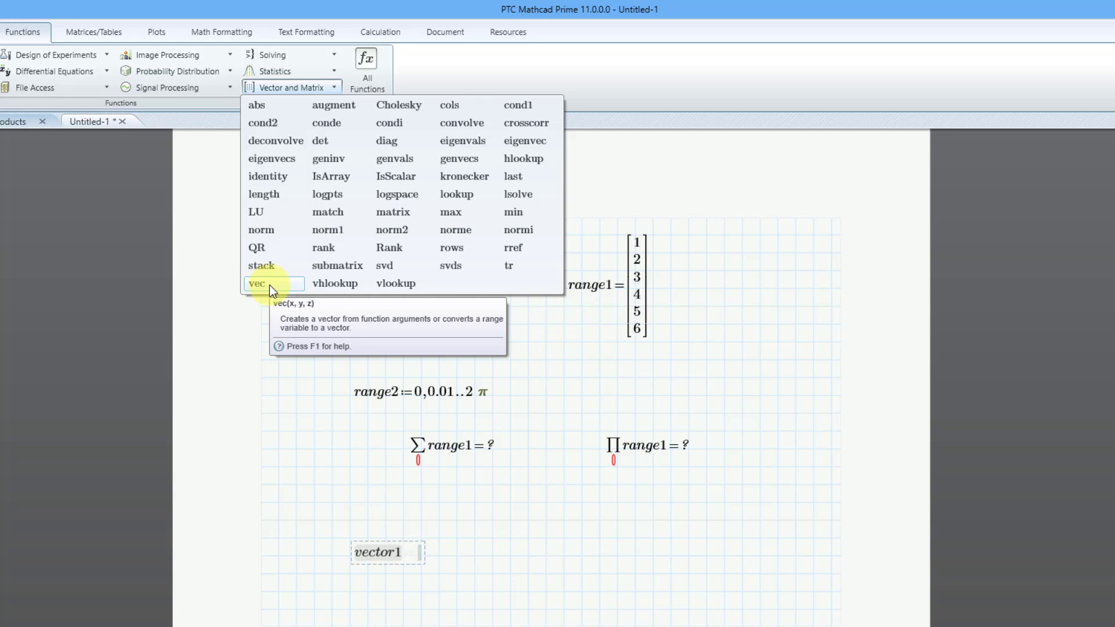
text(:=)
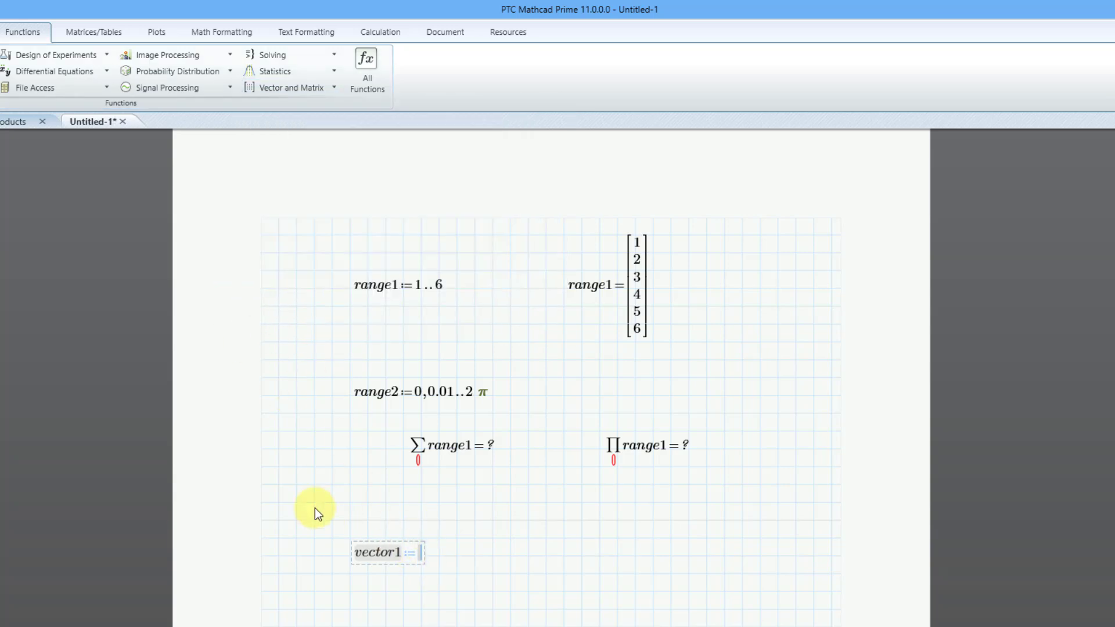
Set vector1 := vec(range1) and evaluate vector1, showing 1 through 6.
text(vec()
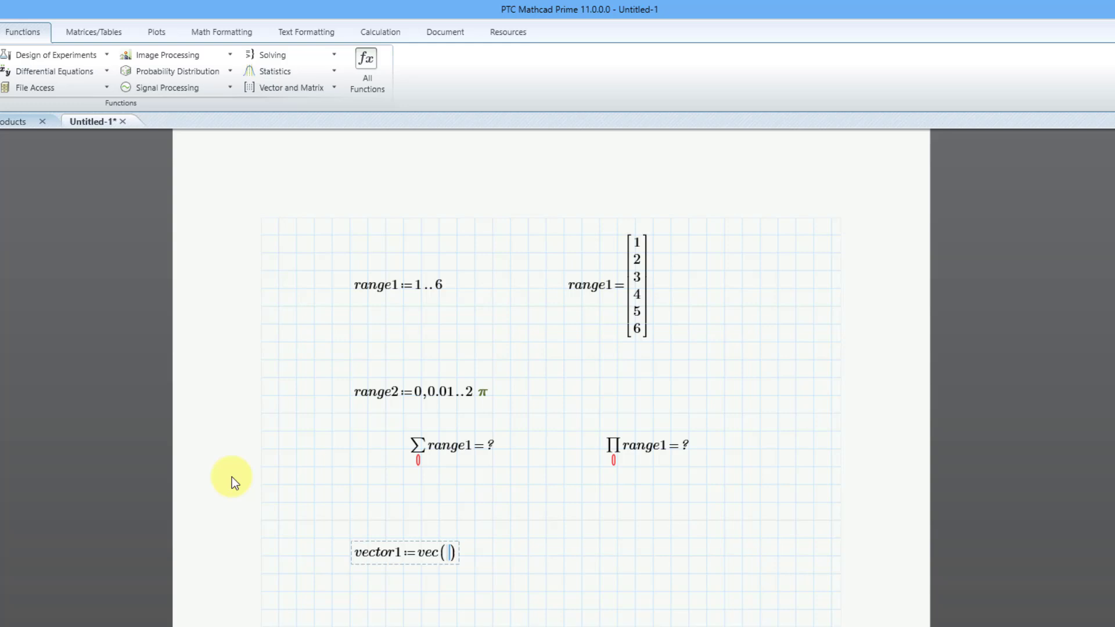
text(n)
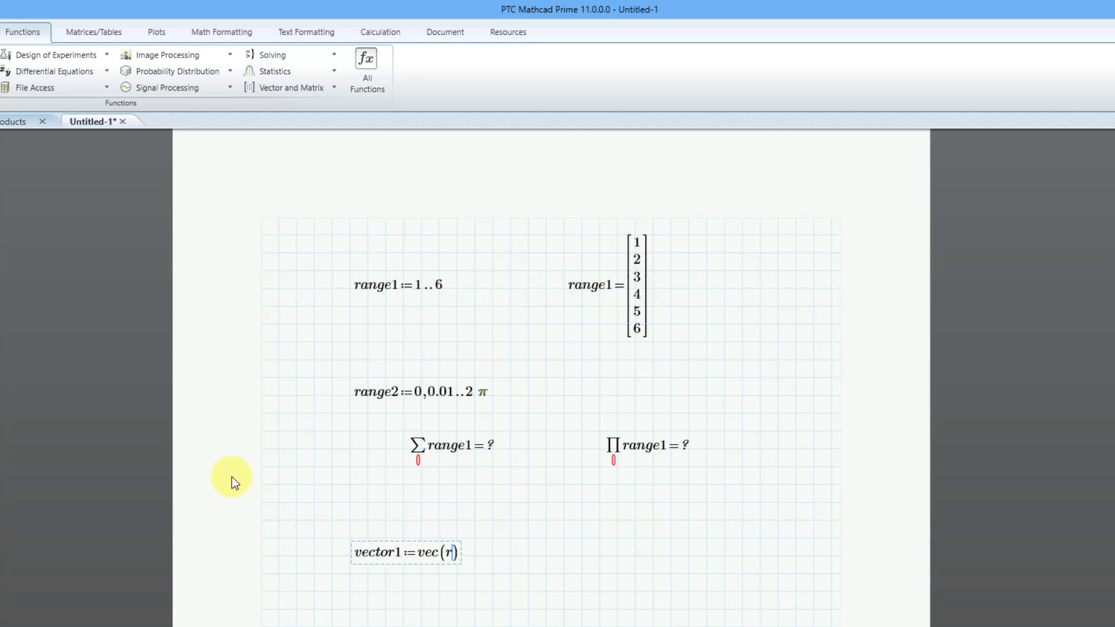
text(ange1)
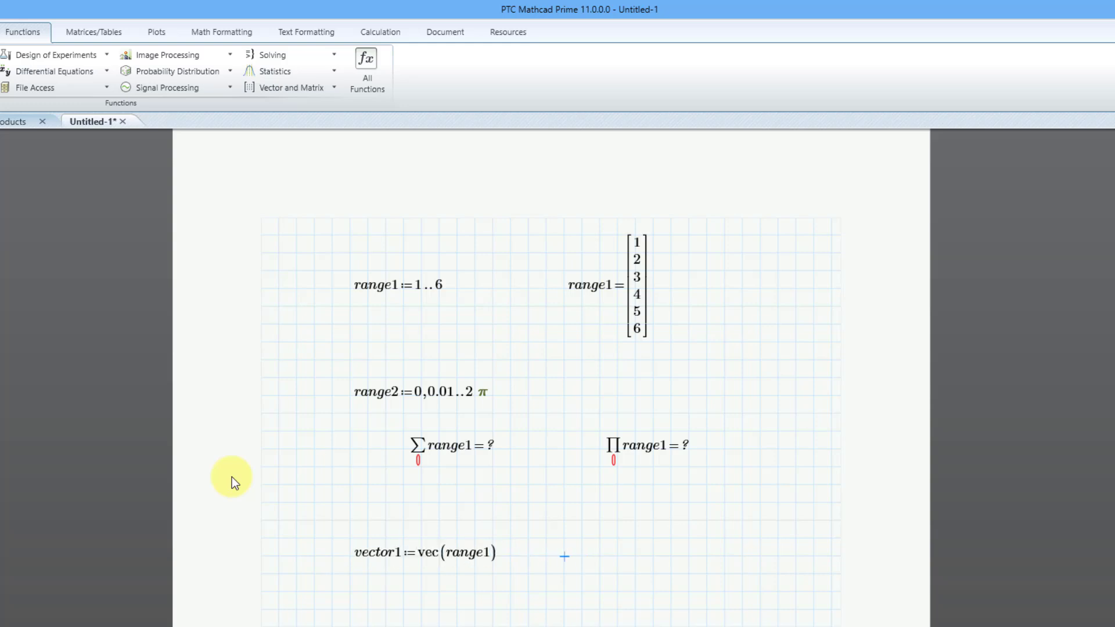
text(vector1 =)
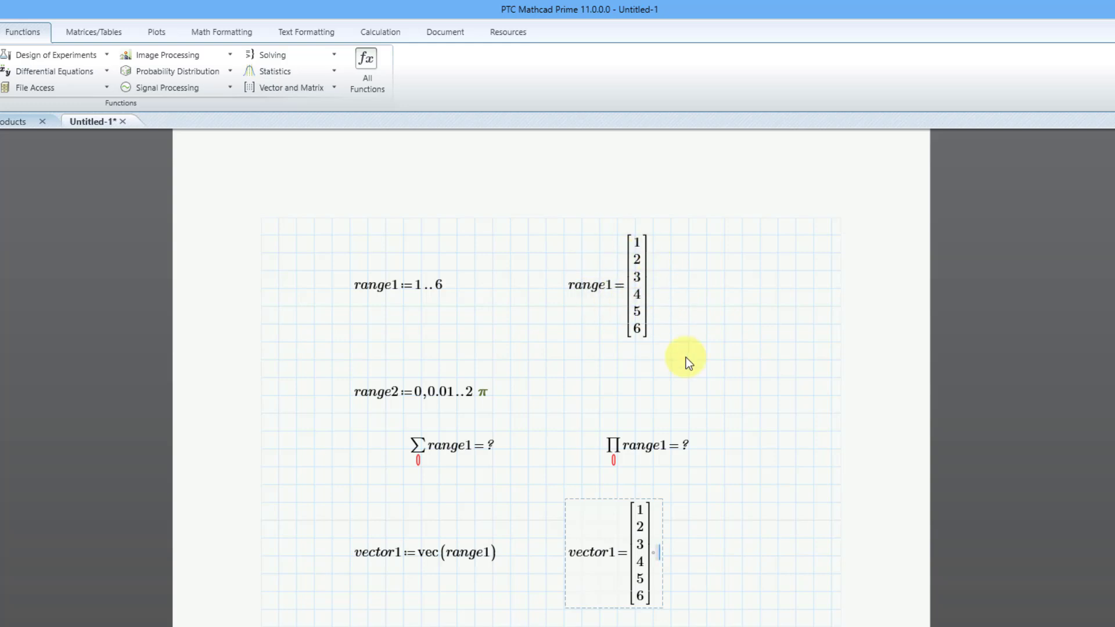
mouse_move(609, 539)
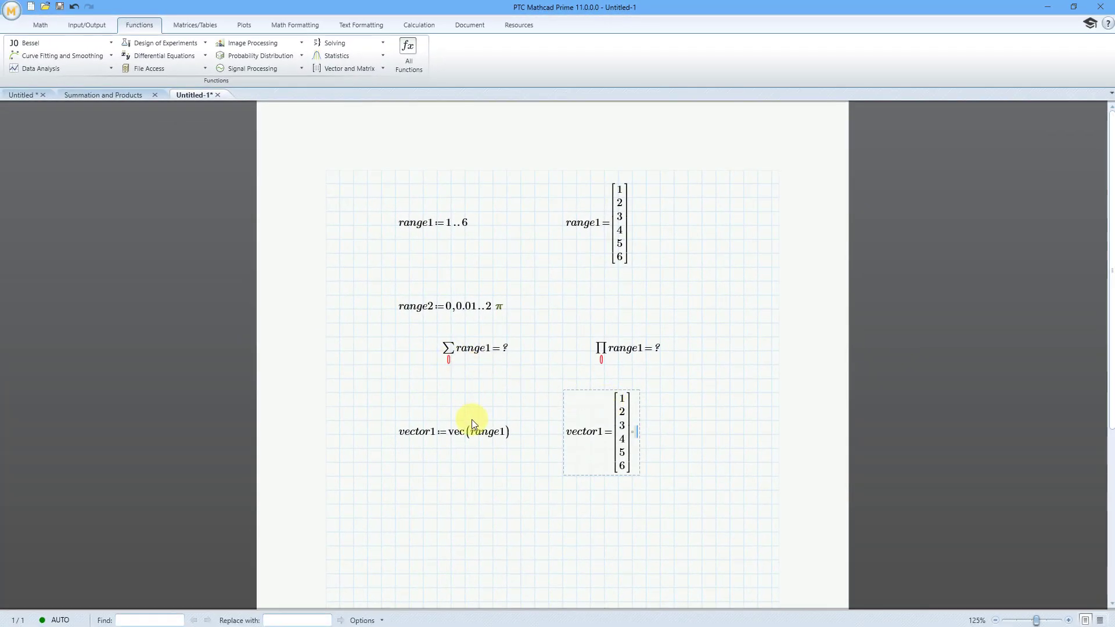
Below vector1, insert a Σ summation over vector1 and evaluate it to 21.
click(437, 506)
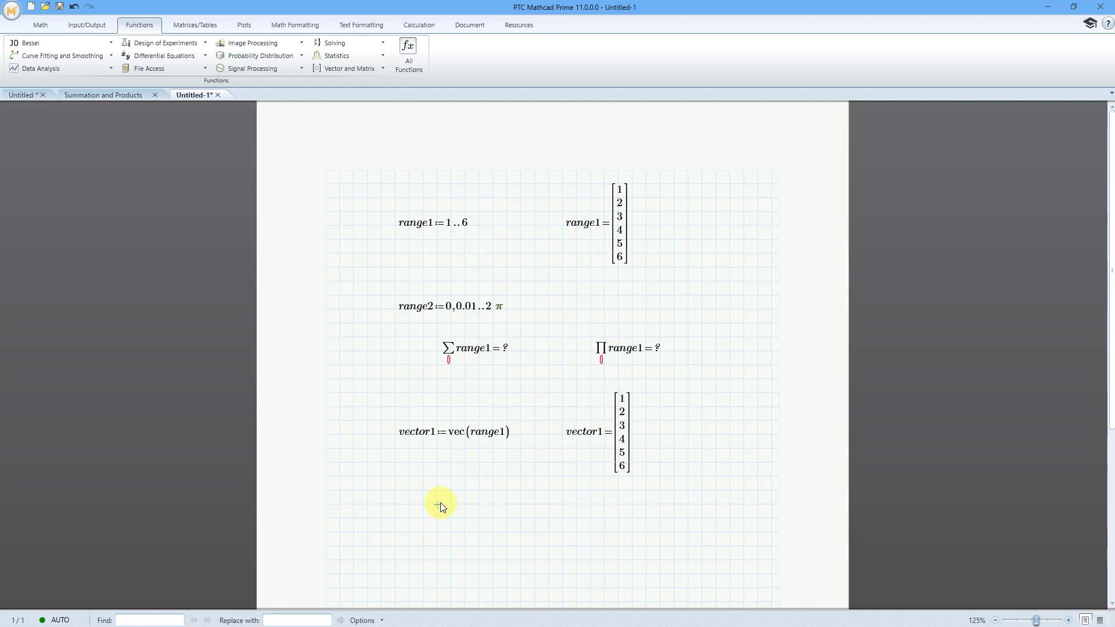
mouse_move(238, 110)
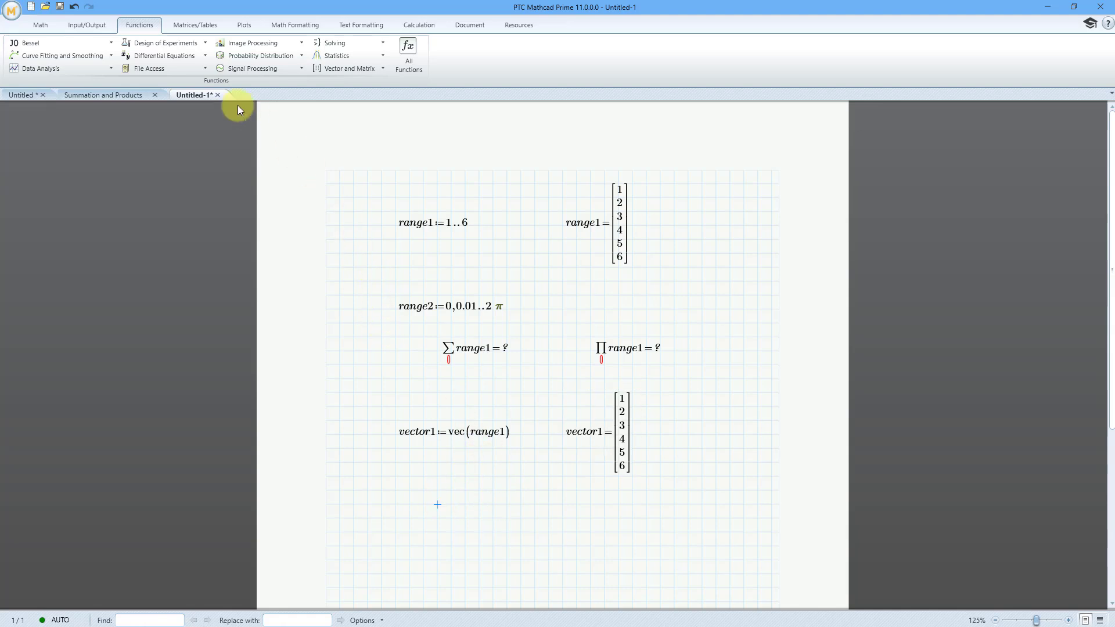
click(38, 25)
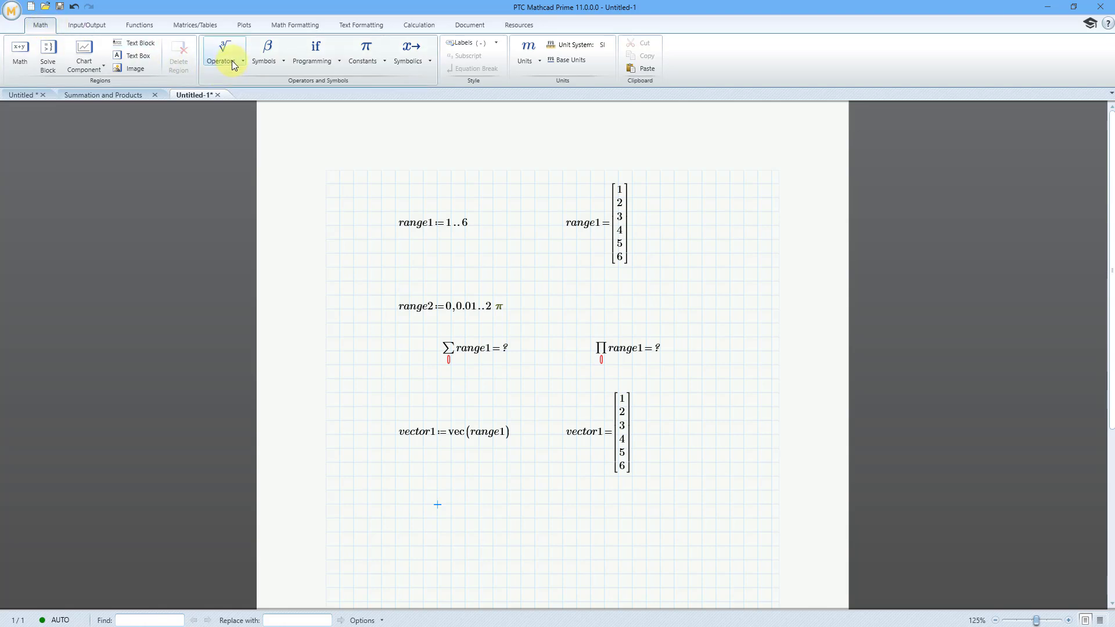
click(224, 47)
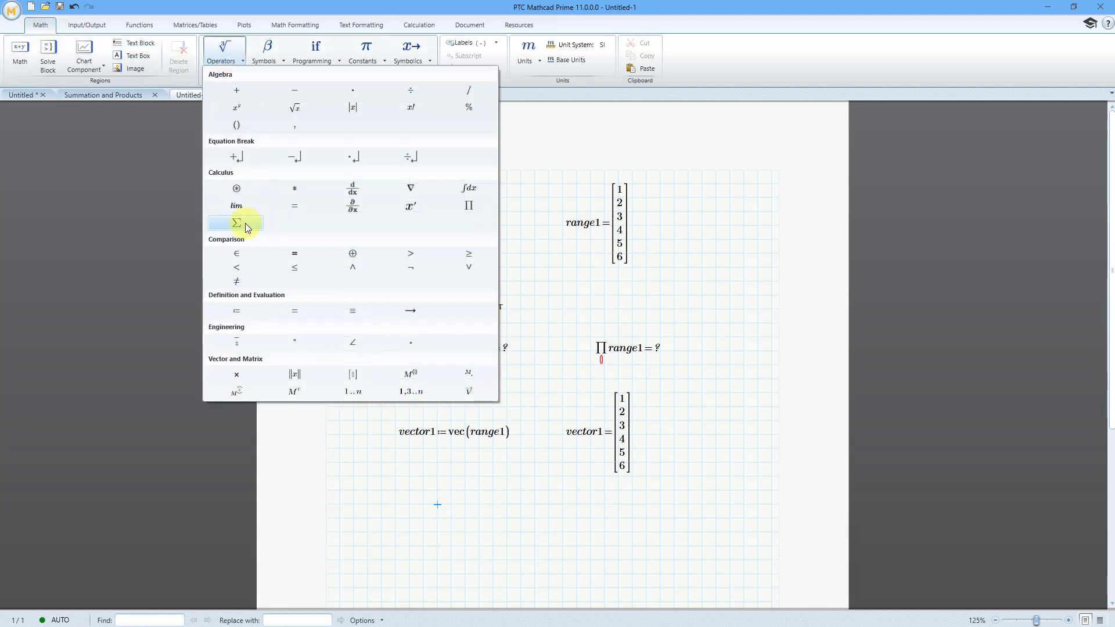
click(236, 223)
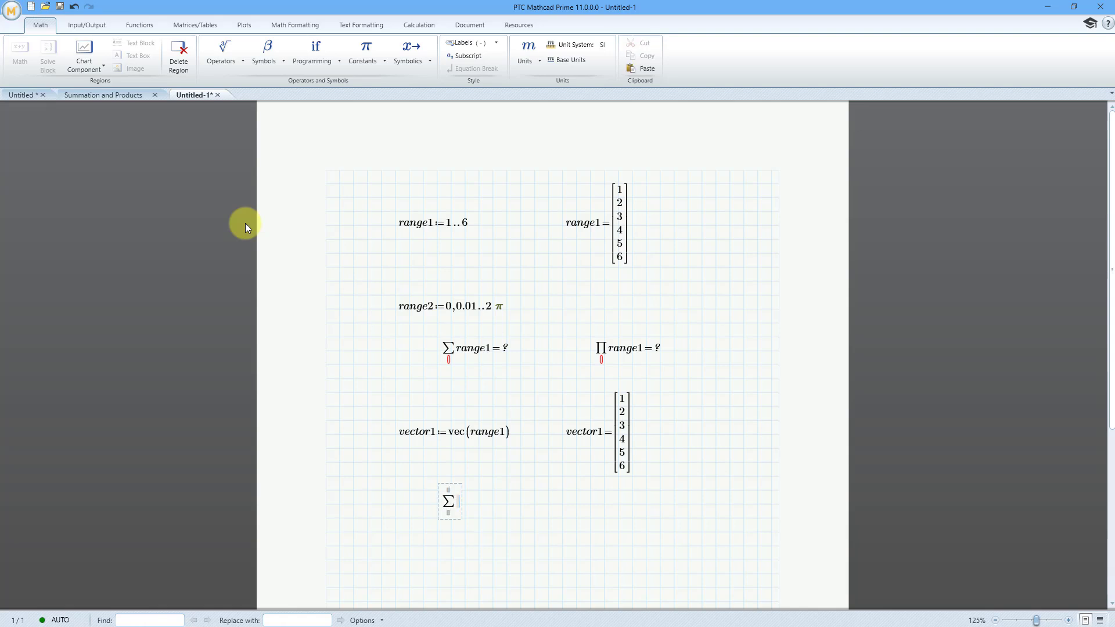
text(vector1=21)
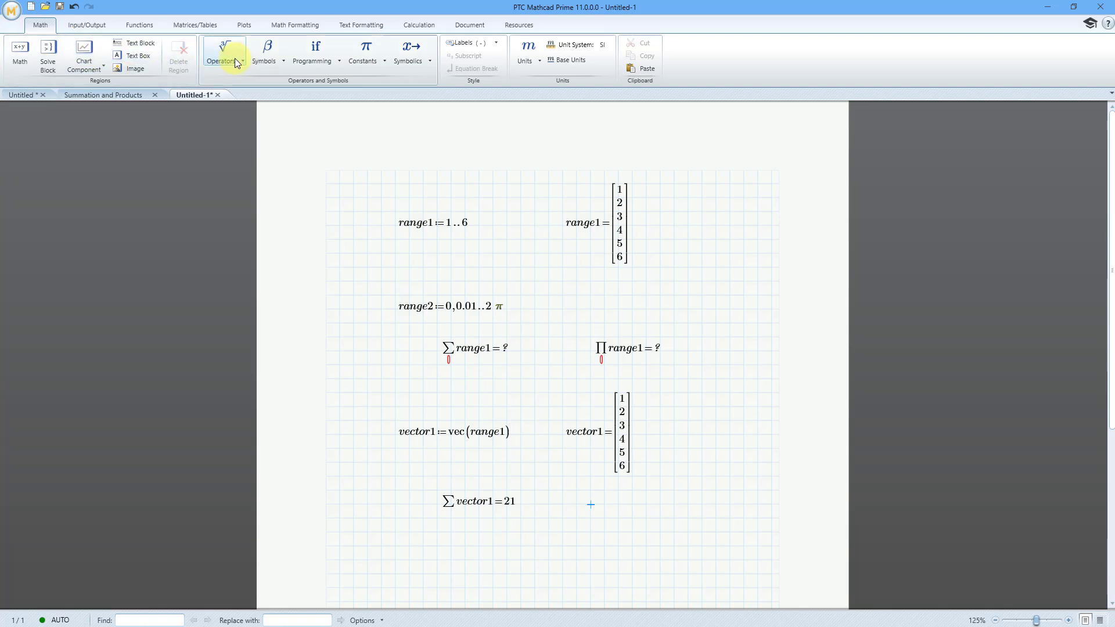
Insert a Π product over vector1 beside its sum, evaluating to 720.
click(224, 51)
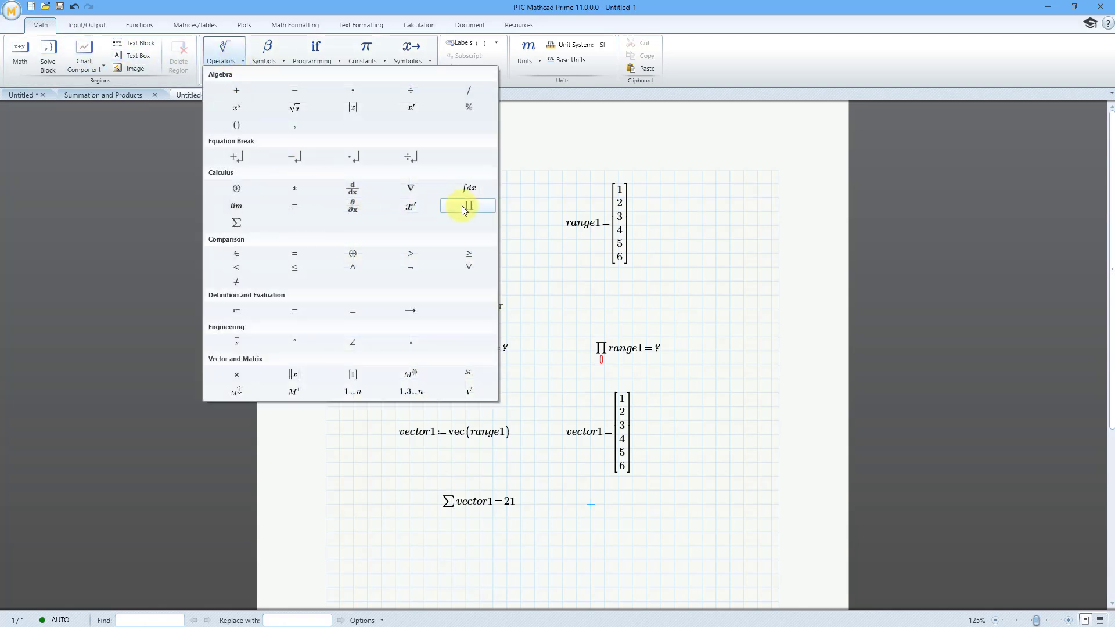
click(468, 205)
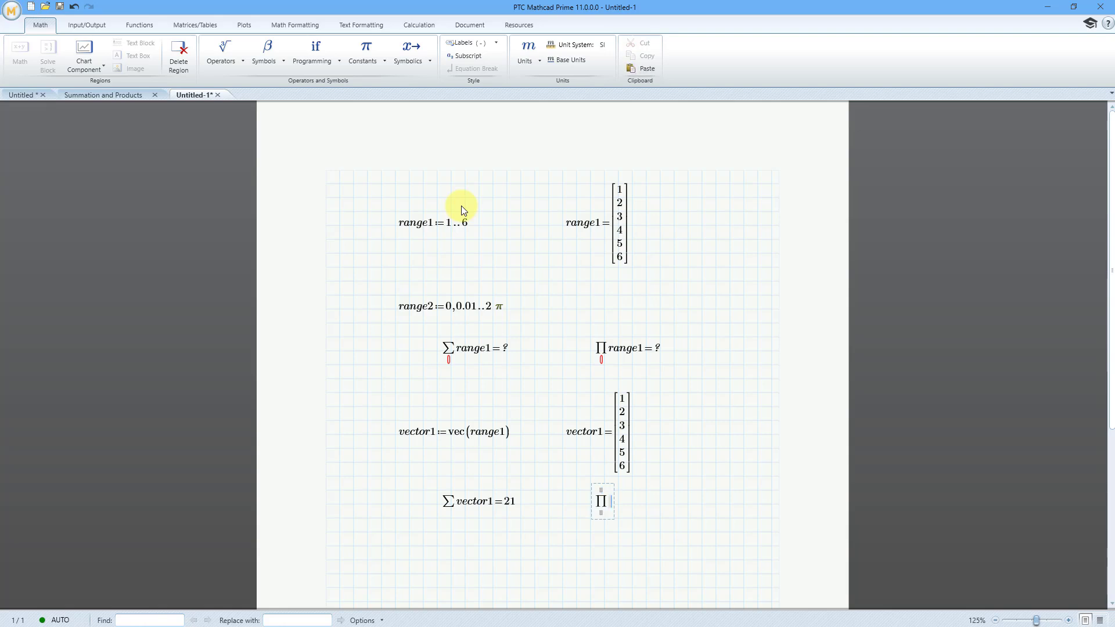
text(vector1=720)
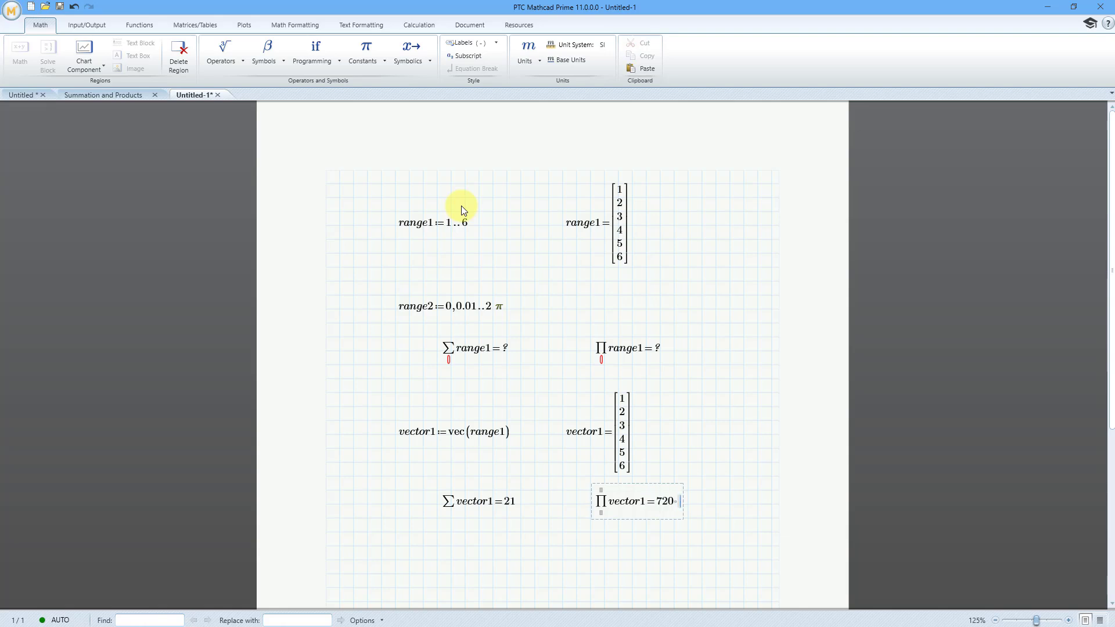
mouse_move(647, 461)
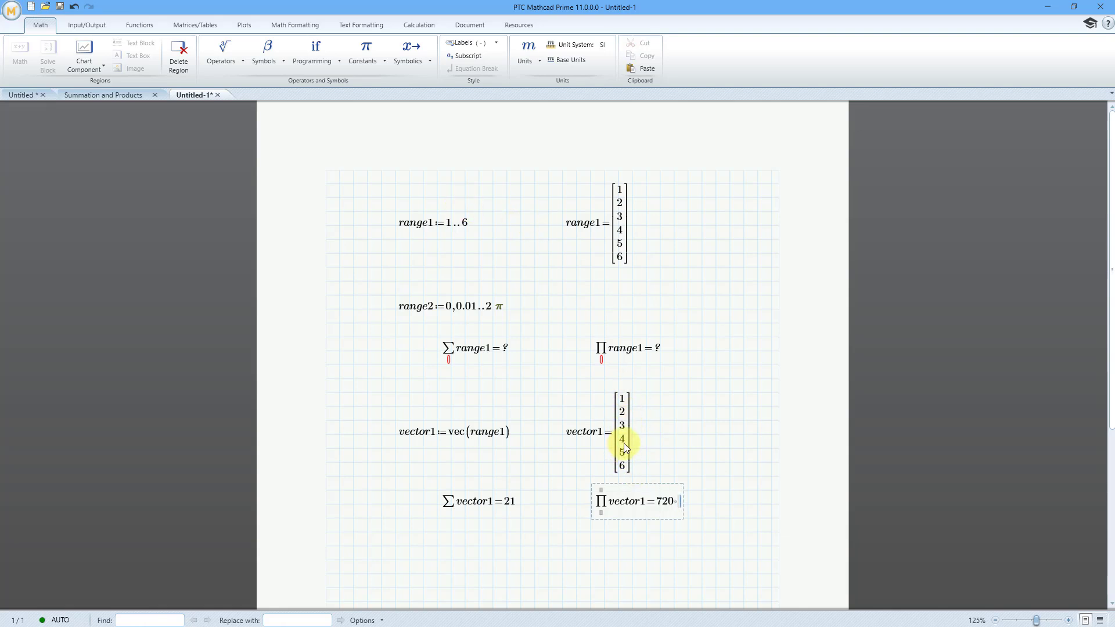
mouse_move(634, 432)
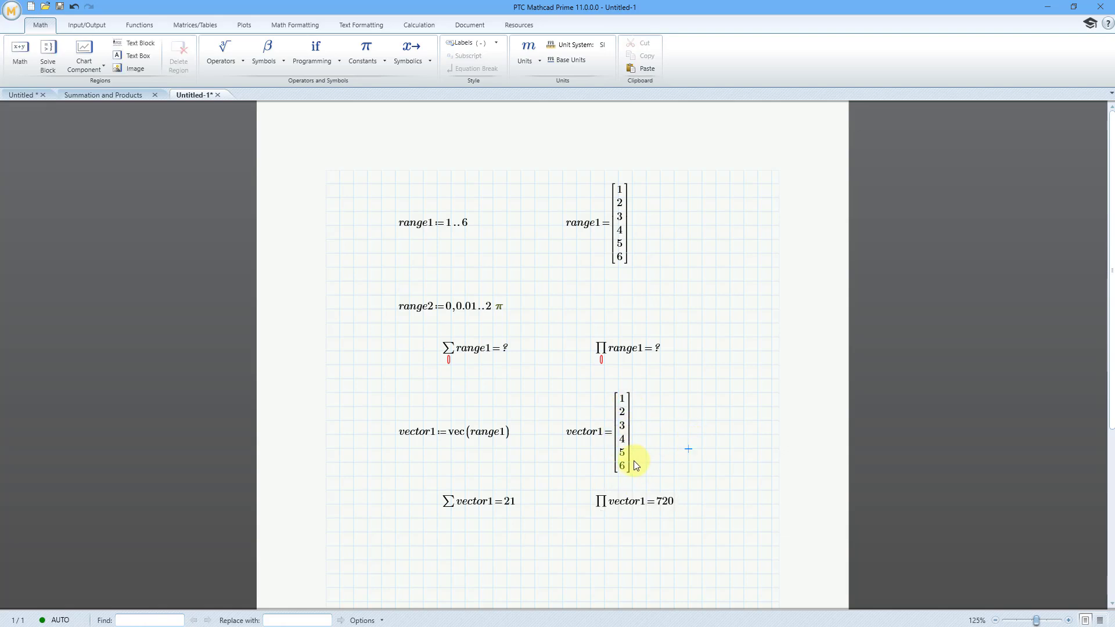
mouse_move(577, 286)
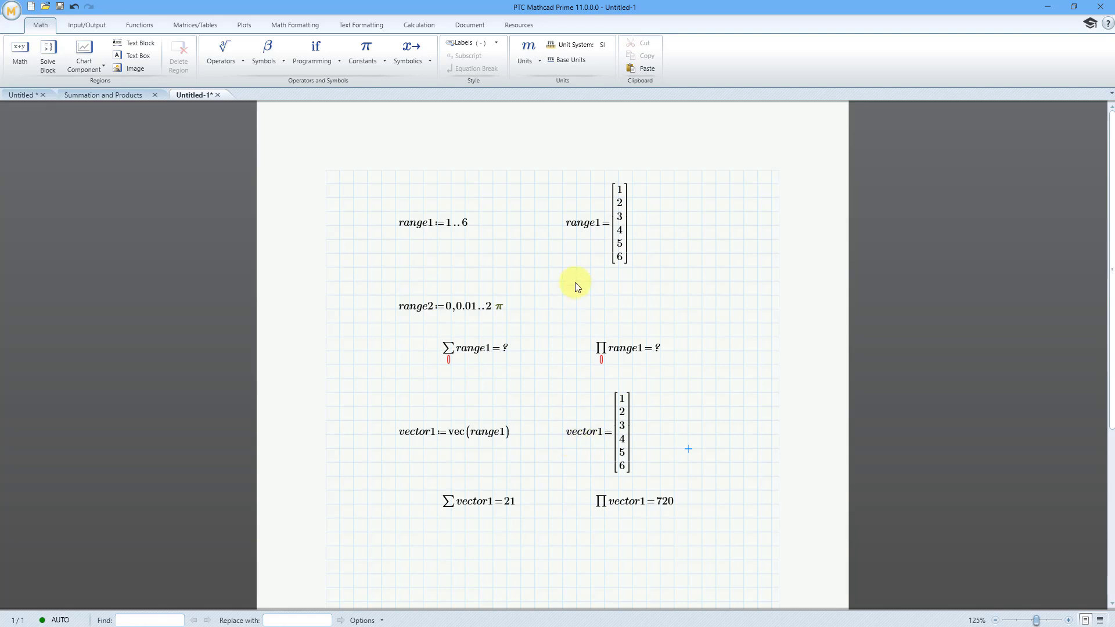
mouse_move(559, 466)
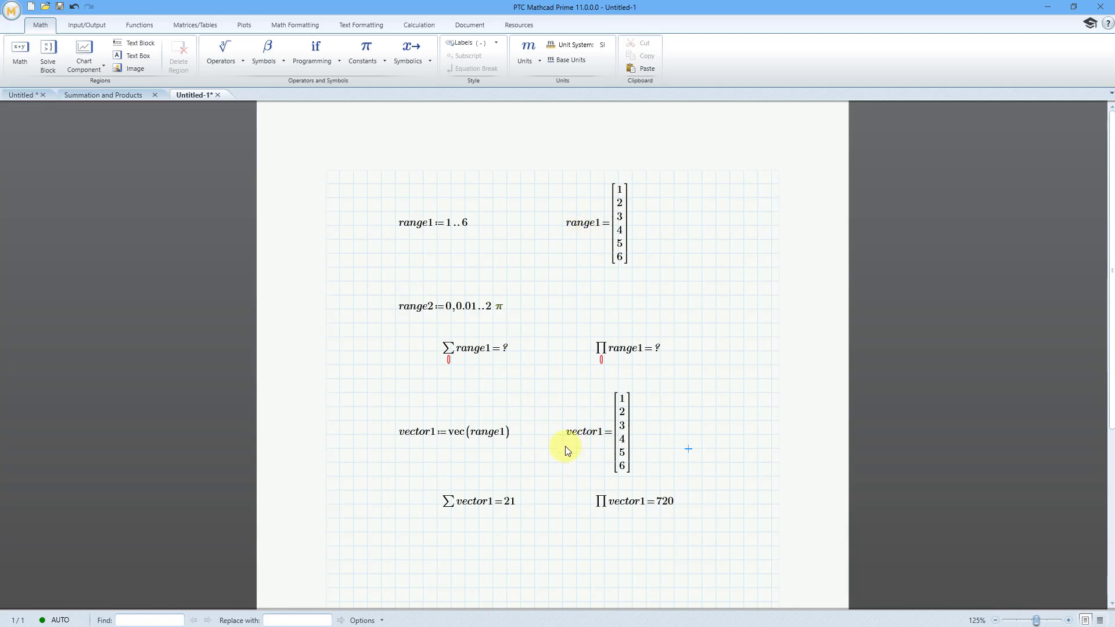
mouse_move(398, 549)
text(Is)
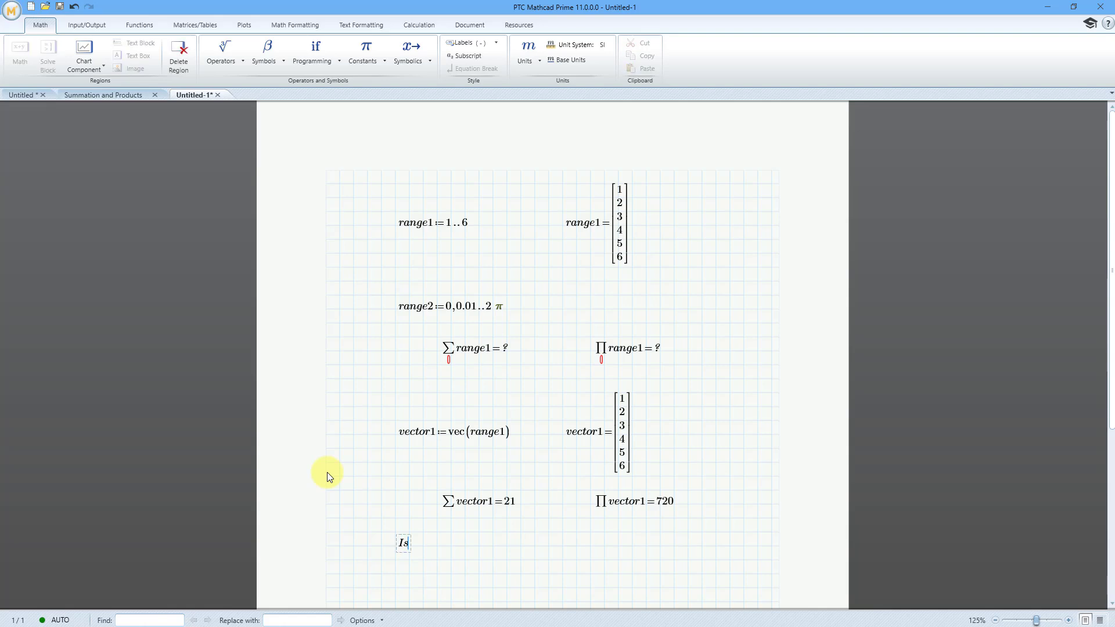
Evaluate IsRange(range1) below the sums, returning 1.
text(Range)
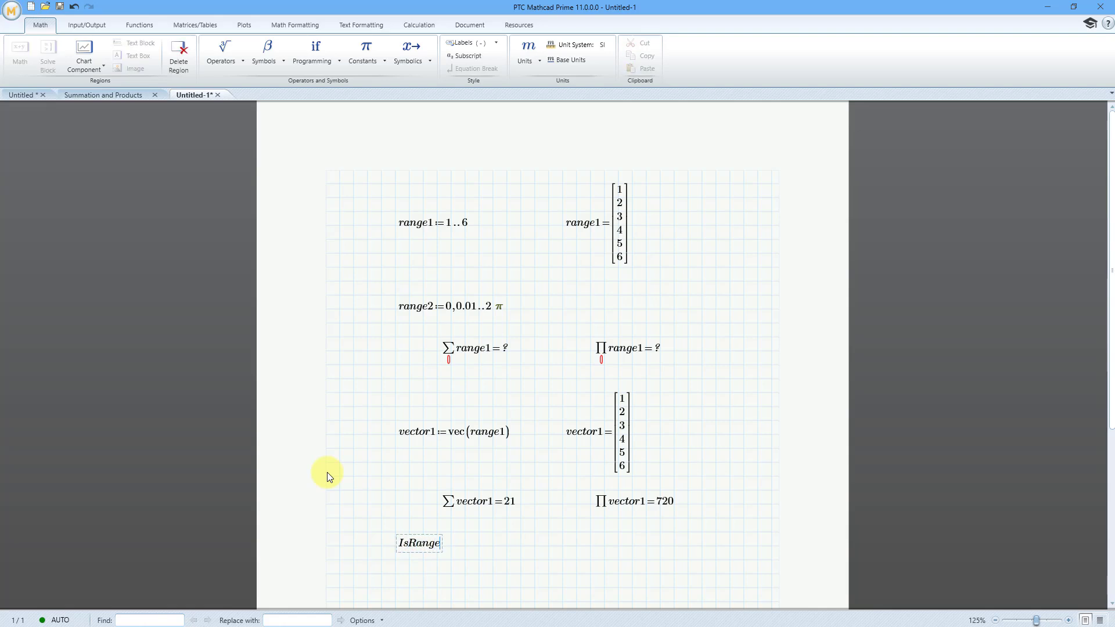
text(()
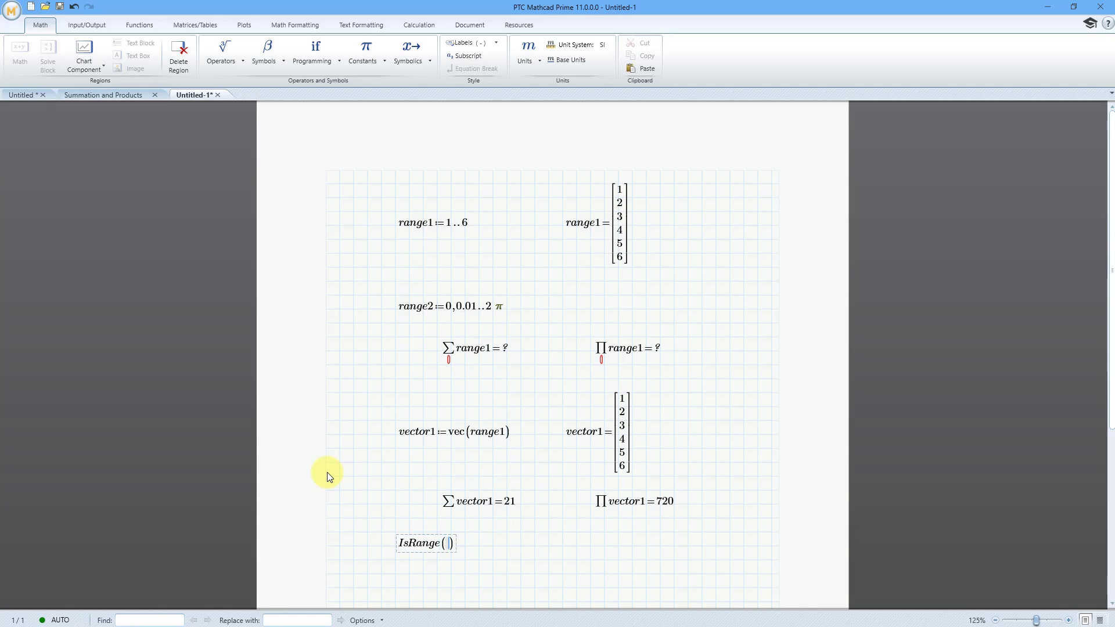
text(range1)
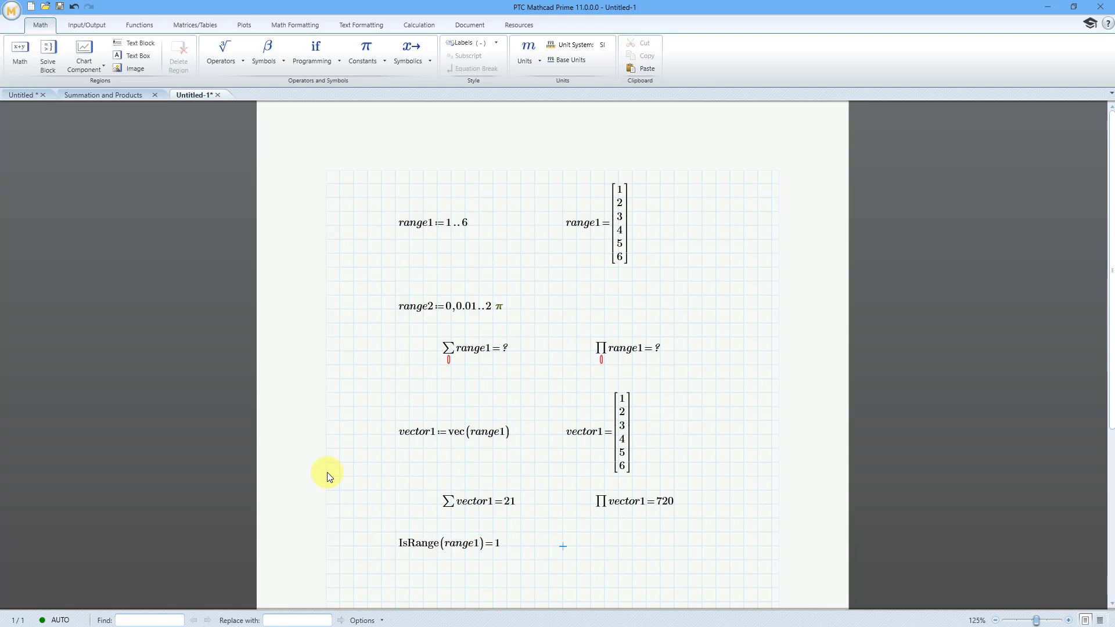
Browse Vector and Matrix functions, then search All Functions for 'is' to find IsRange.
click(139, 25)
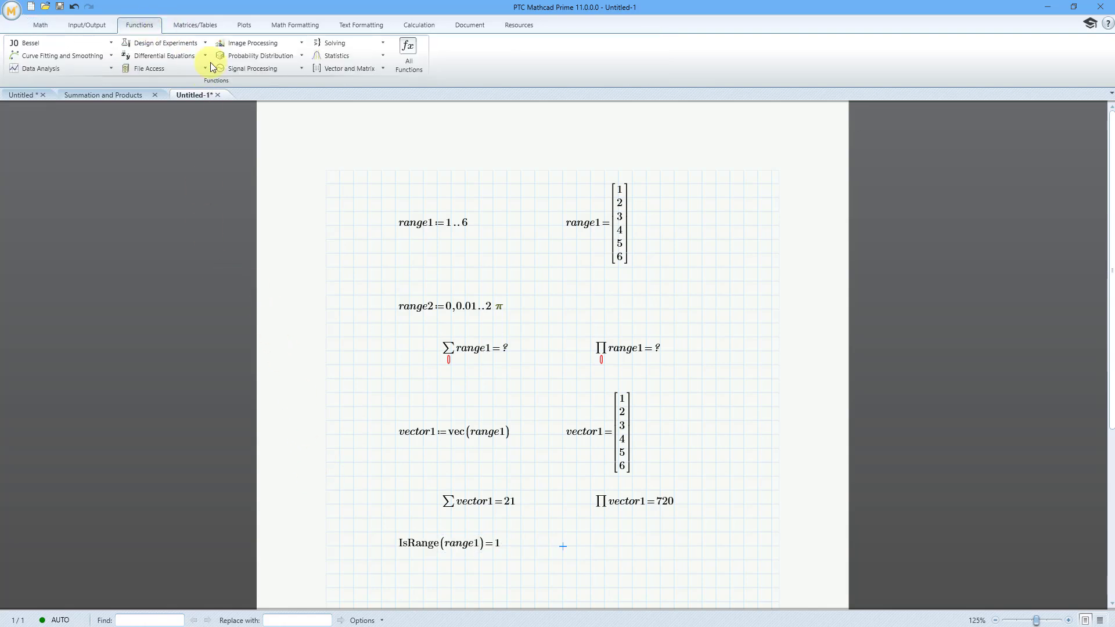
click(347, 68)
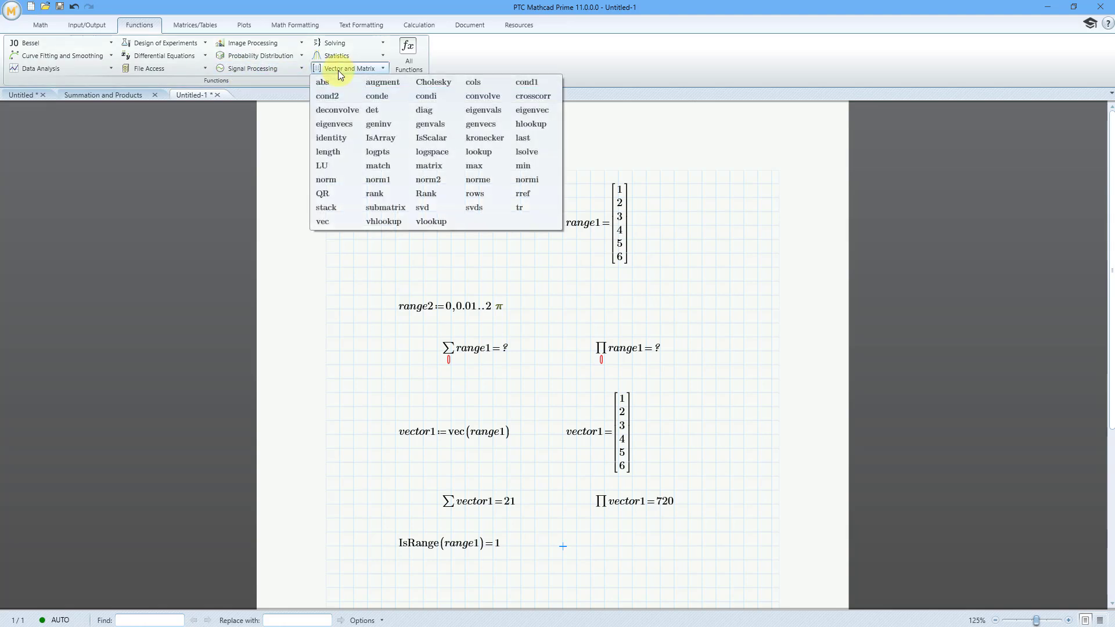
mouse_move(381, 141)
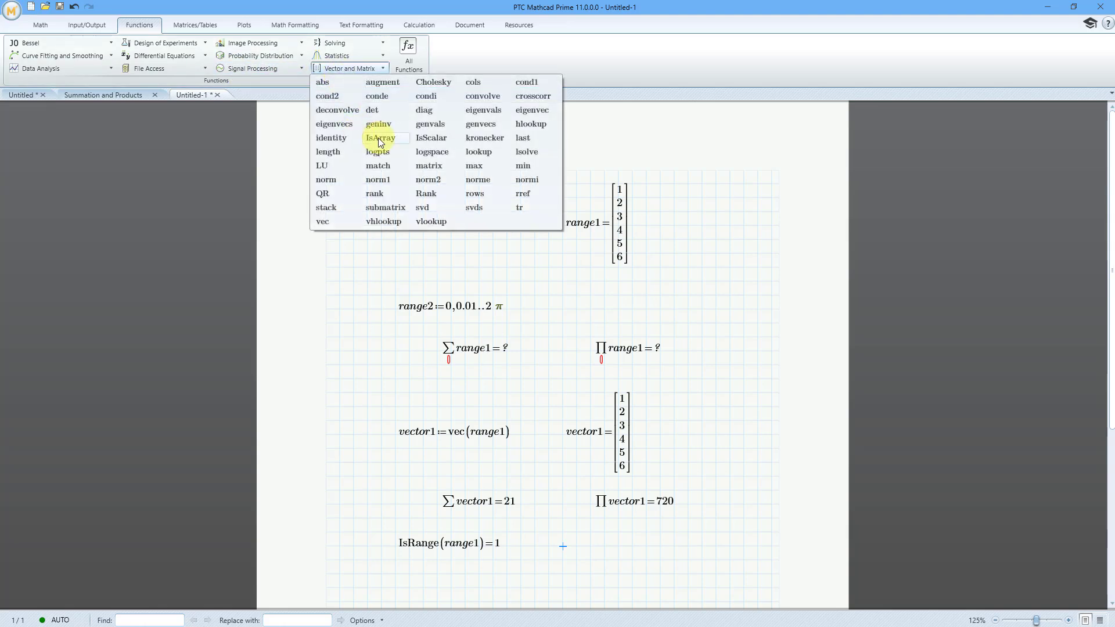
mouse_move(380, 141)
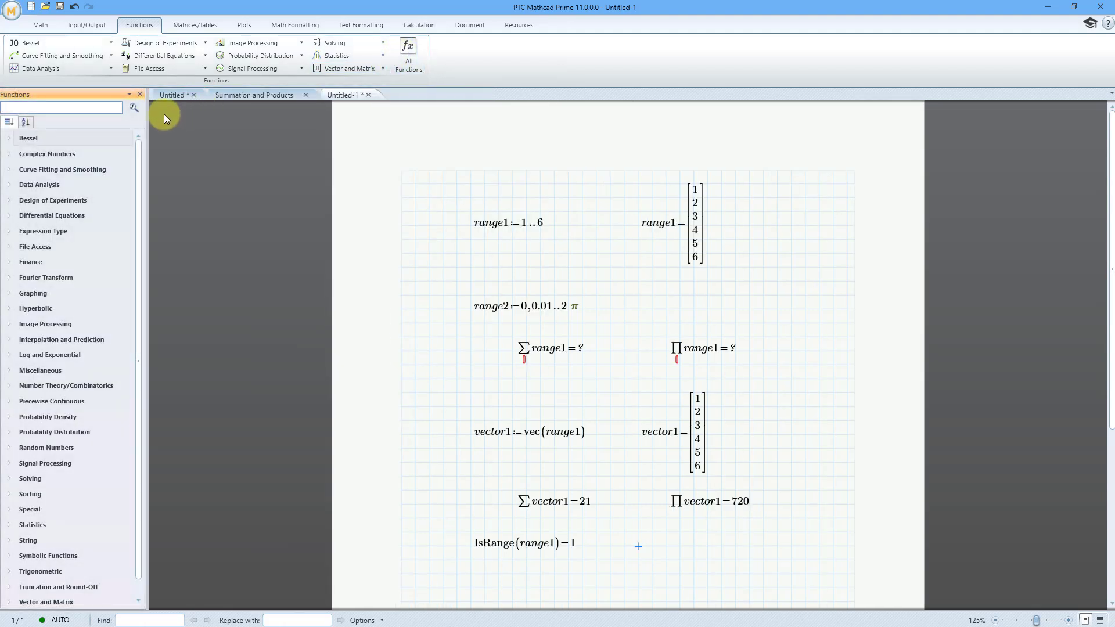
click(26, 122)
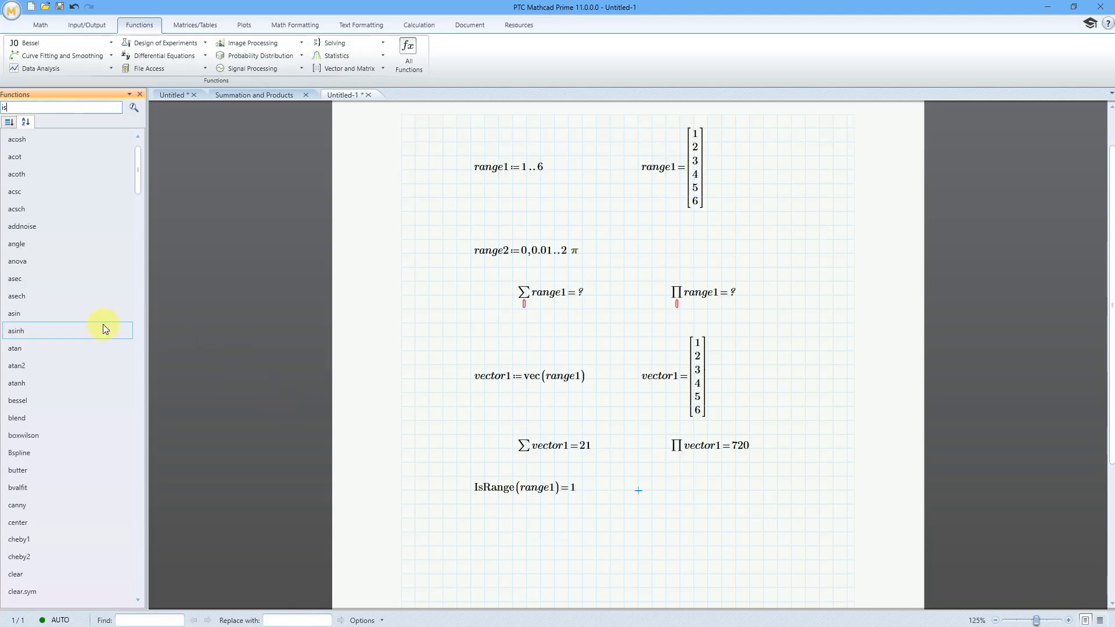
scroll(down, 3)
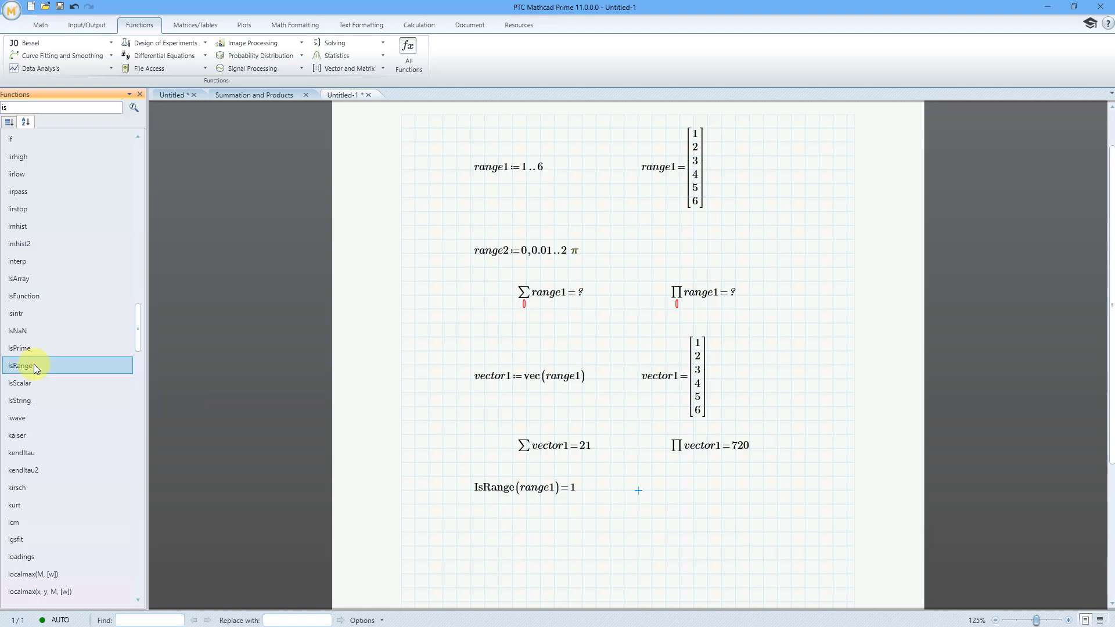
Insert IsRange with vector1 as its argument and evaluate it, returning 0.
double_click(19, 365)
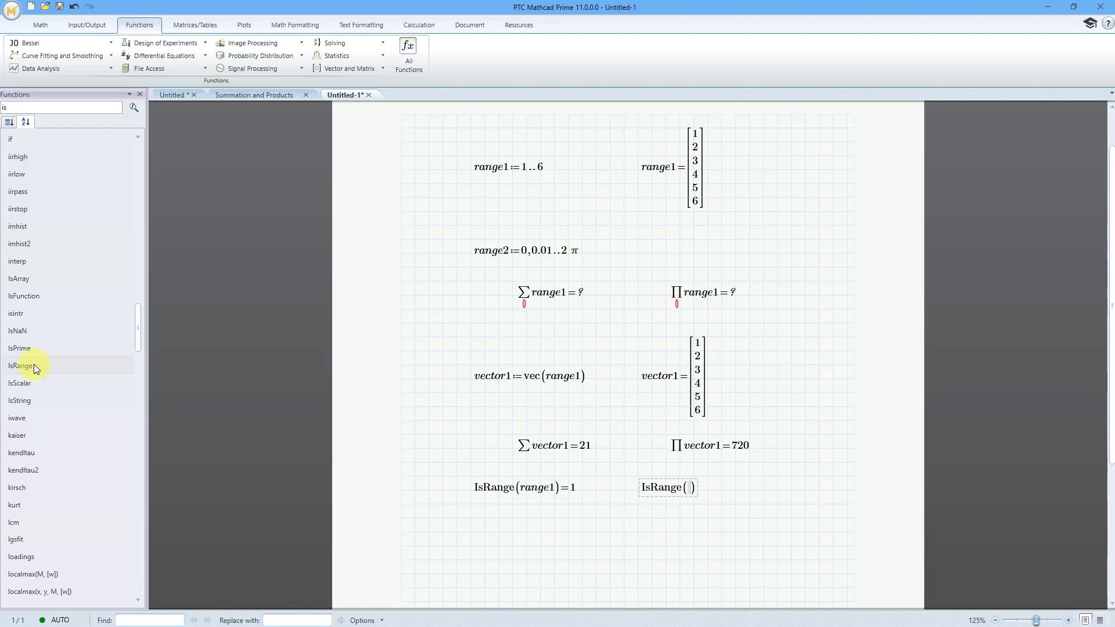
text(vec)
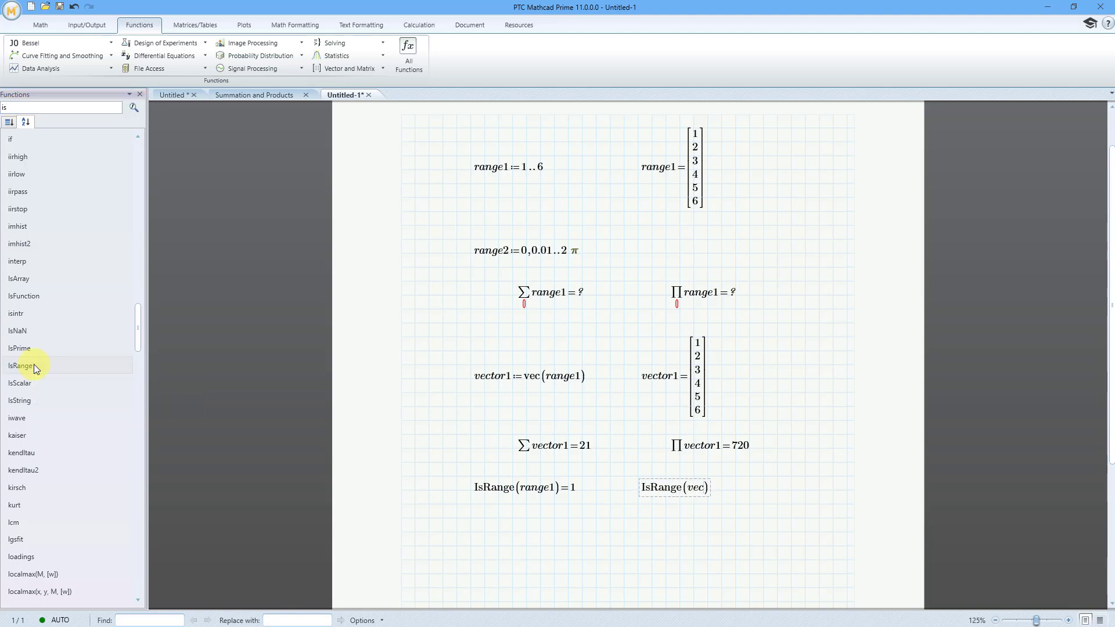
text(vector1)
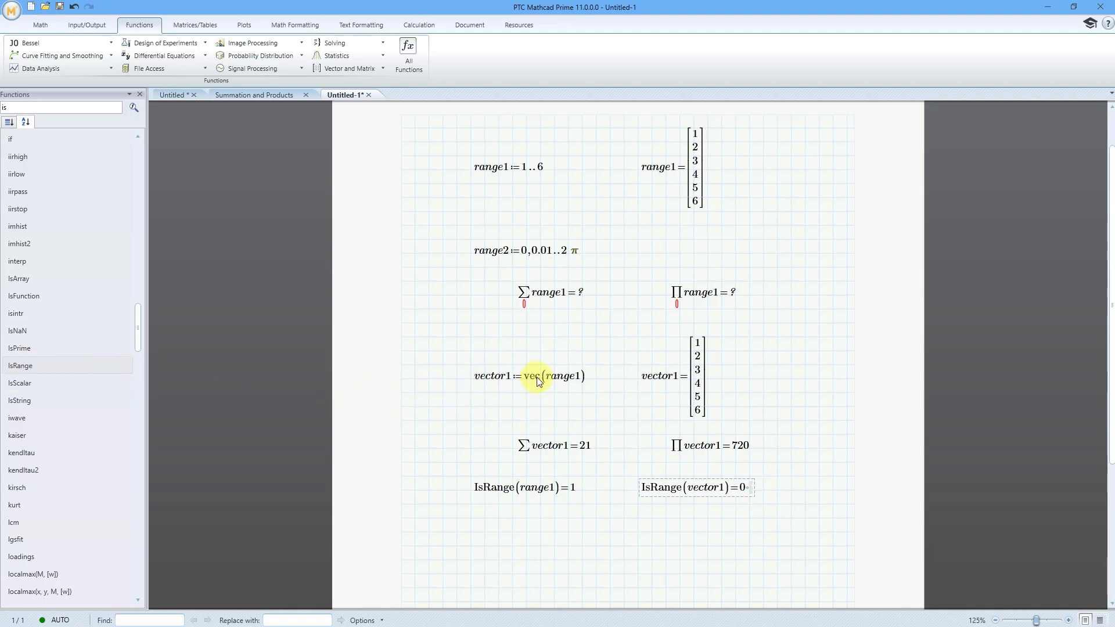
mouse_move(575, 385)
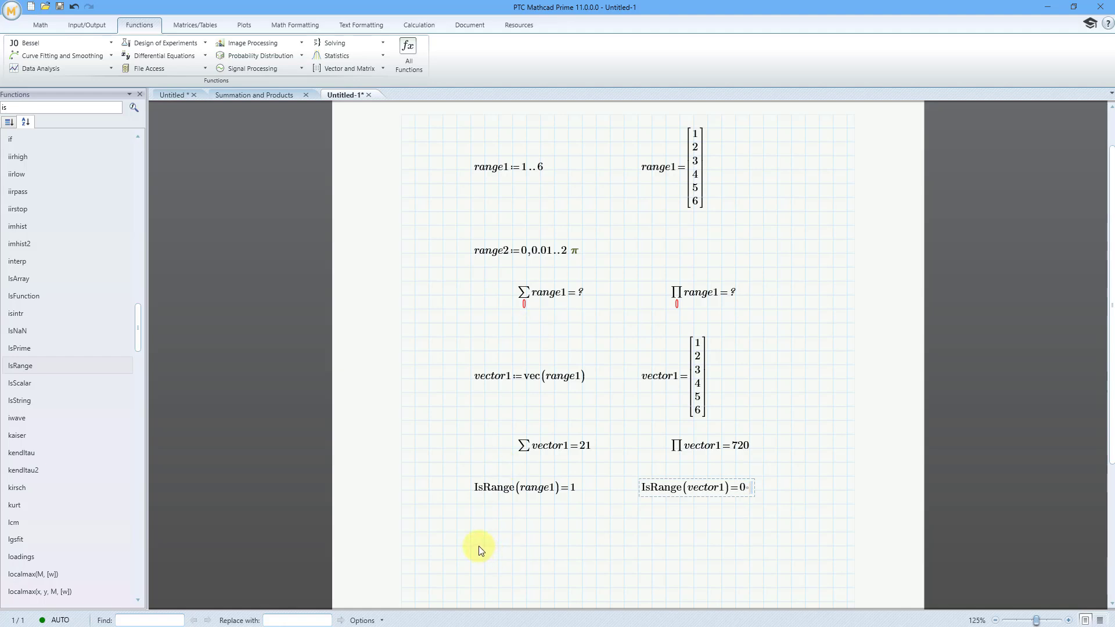
Define vector2 := vec(1, 6) below the IsRange results.
click(471, 547)
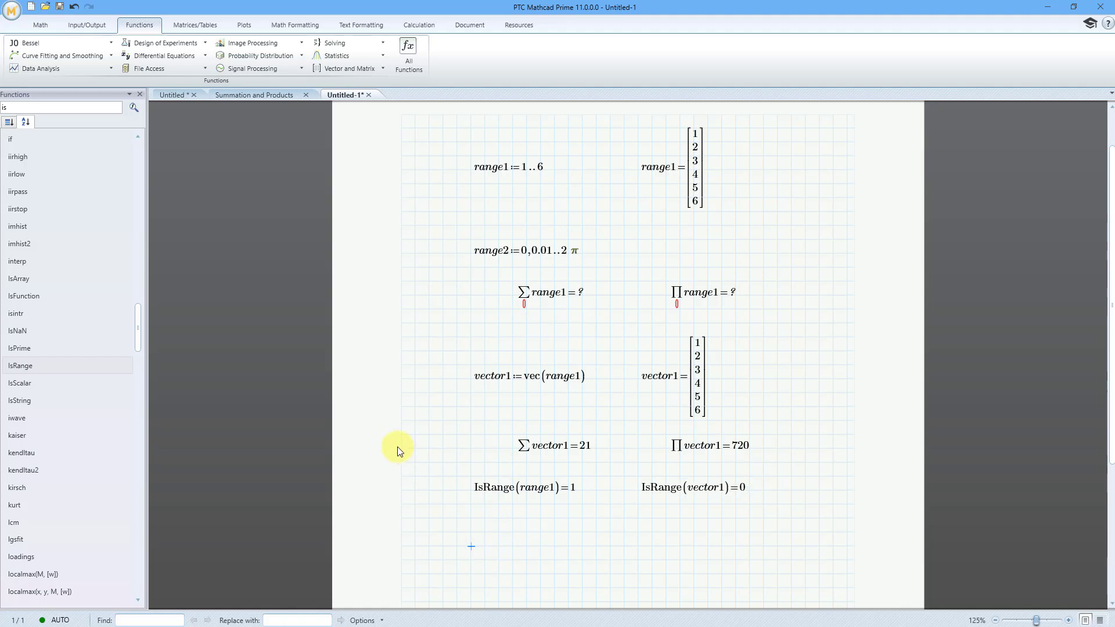
text(v)
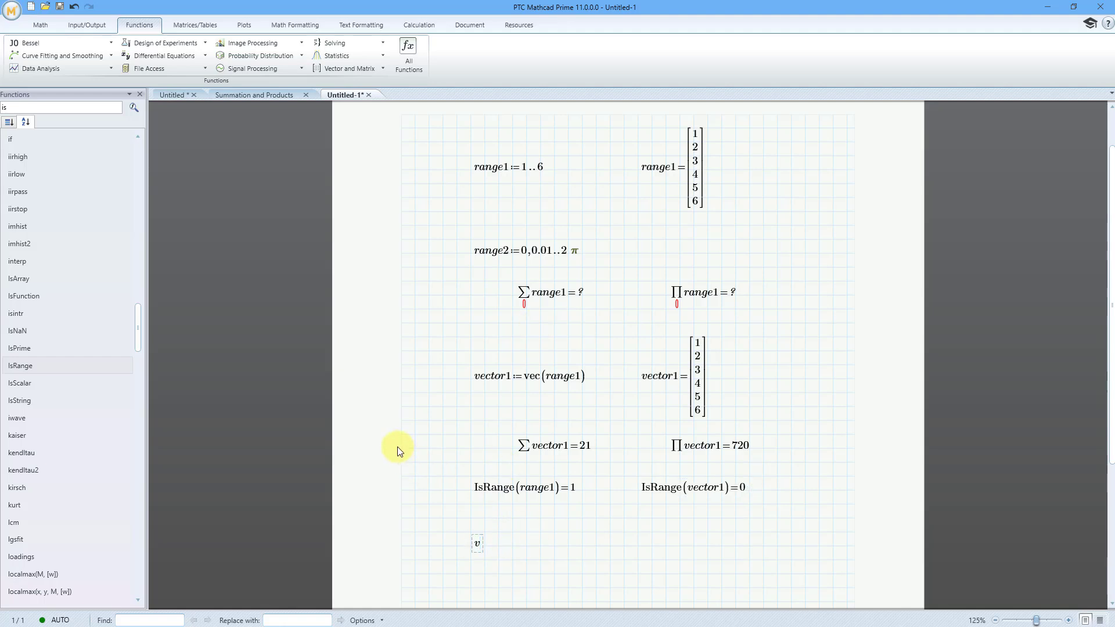
text(ector)
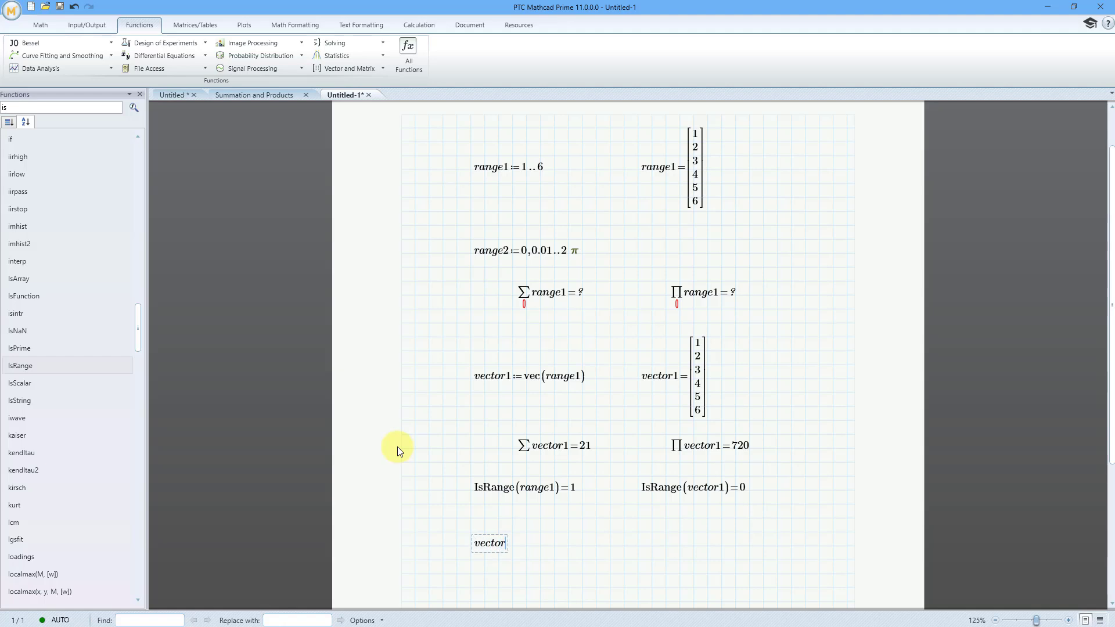
text(2)
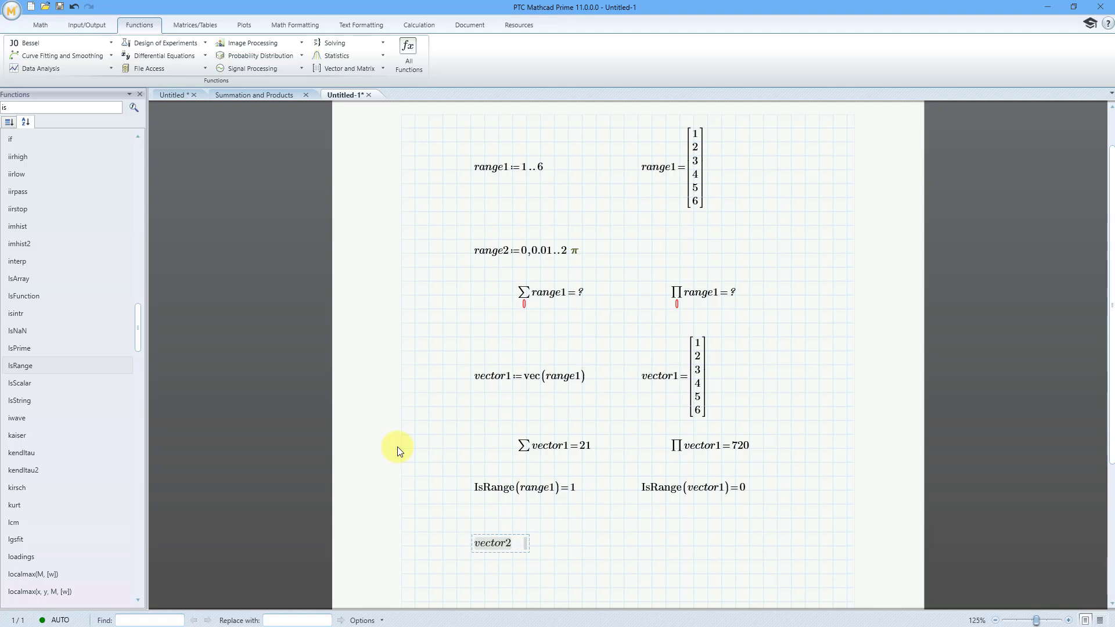
text(:vec)
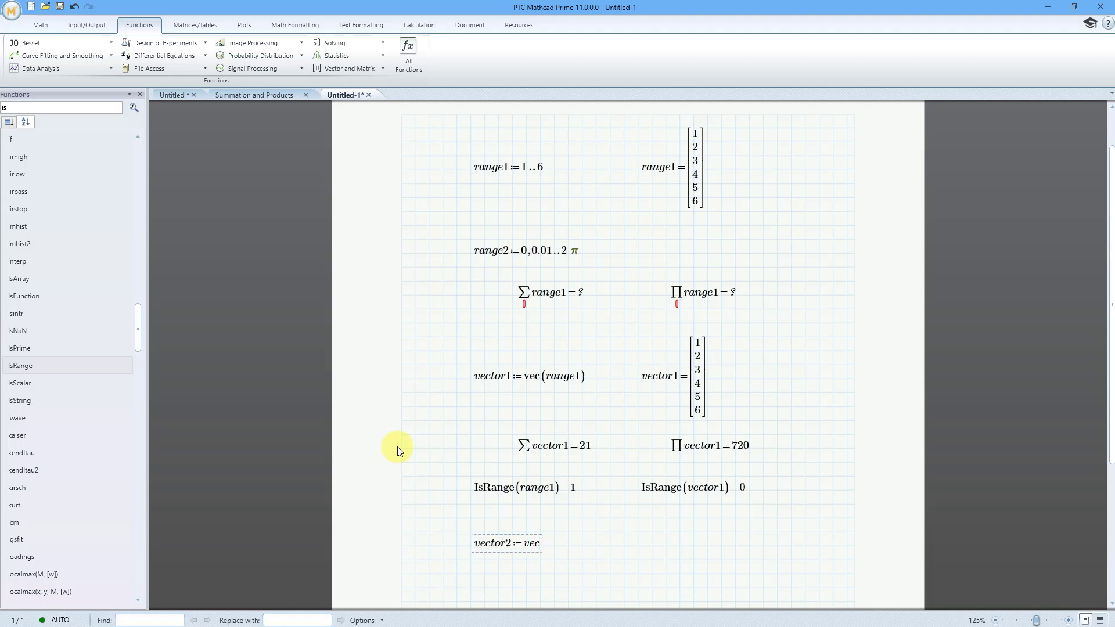
text((1)
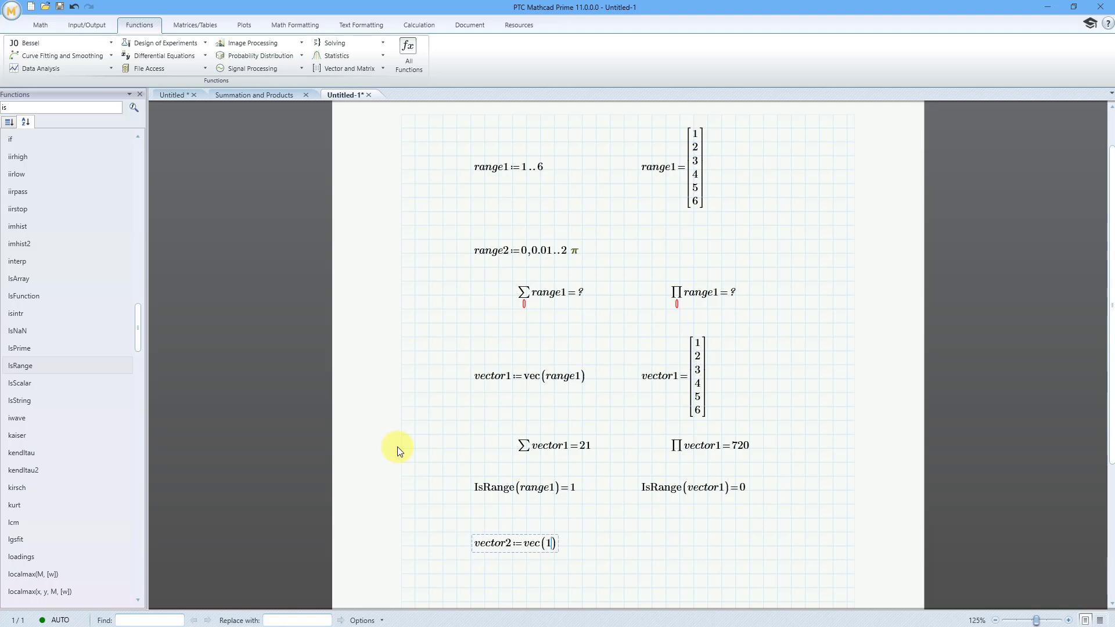
text(,6)
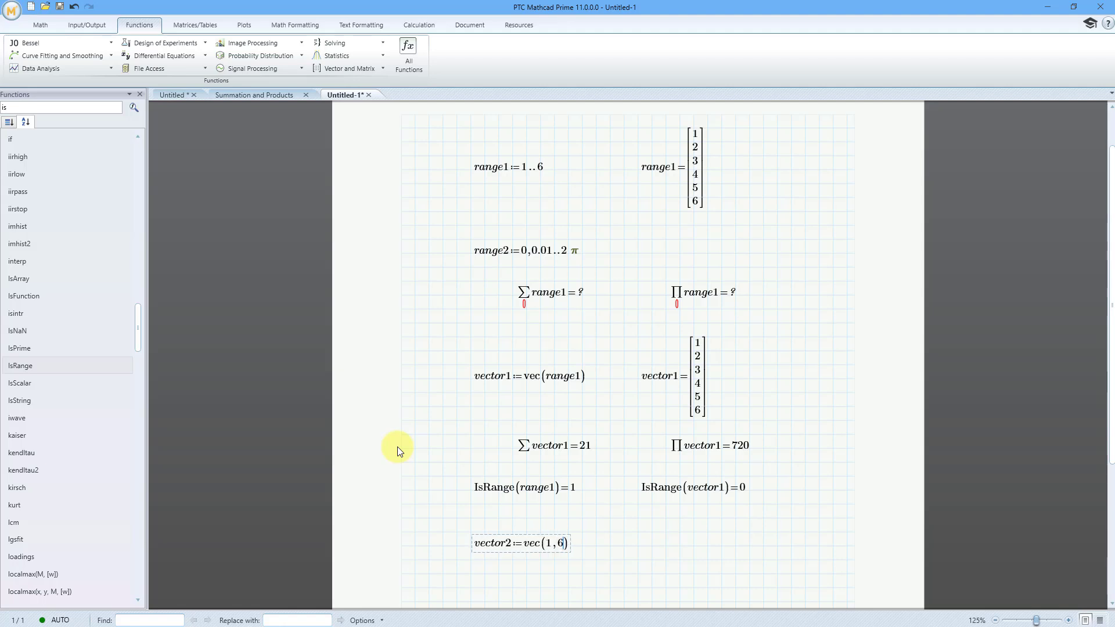
Evaluate vector2 beside its definition, showing the values 1 through 6.
click(624, 546)
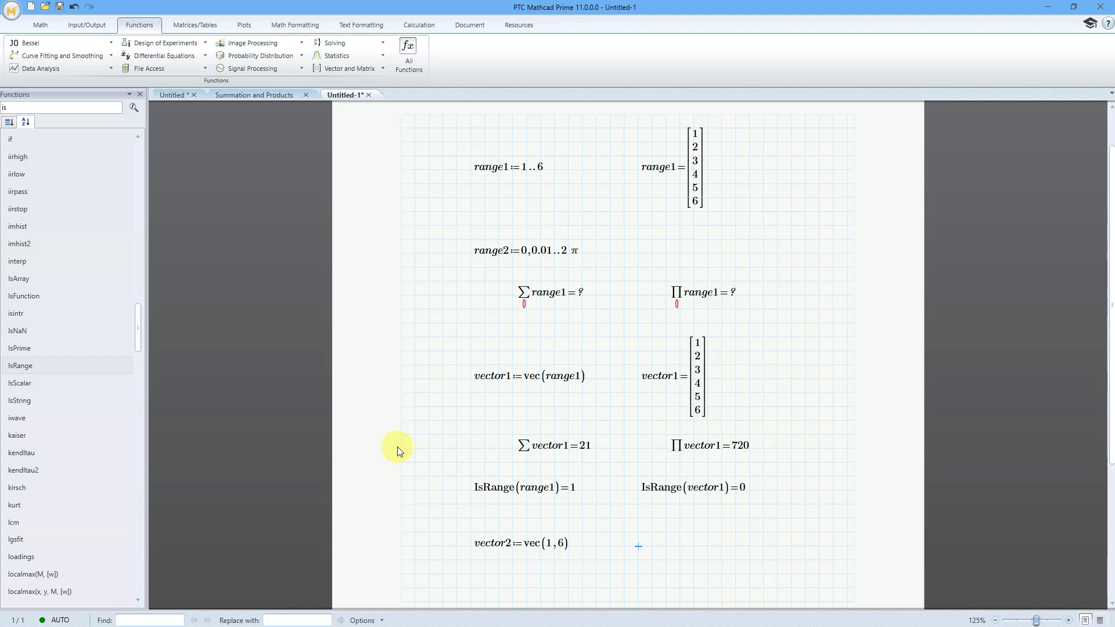
text(vector2=)
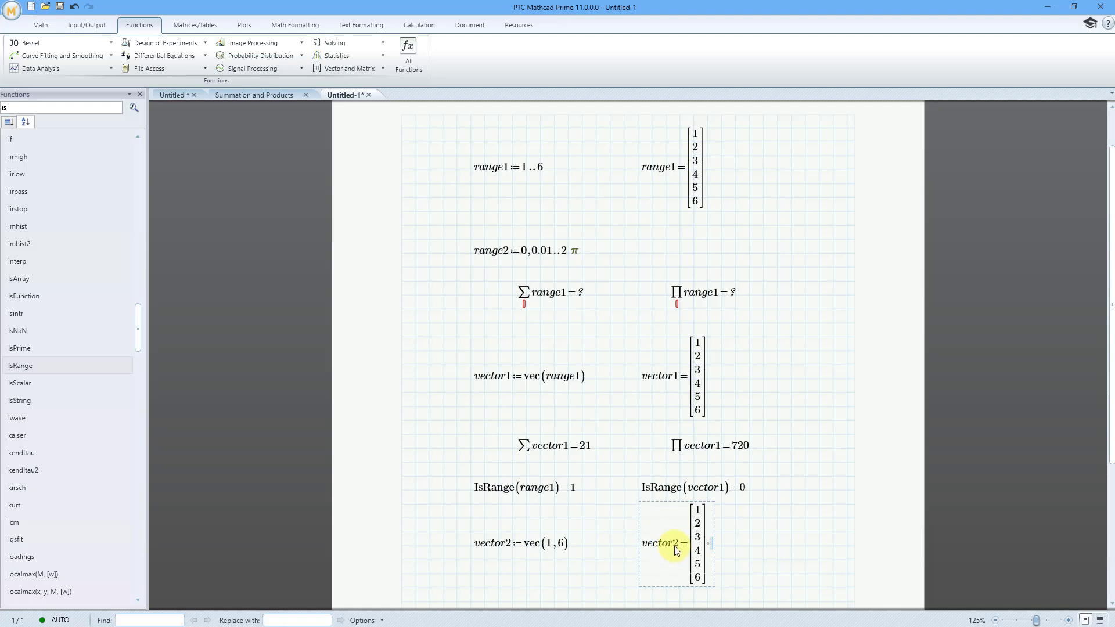
mouse_move(673, 389)
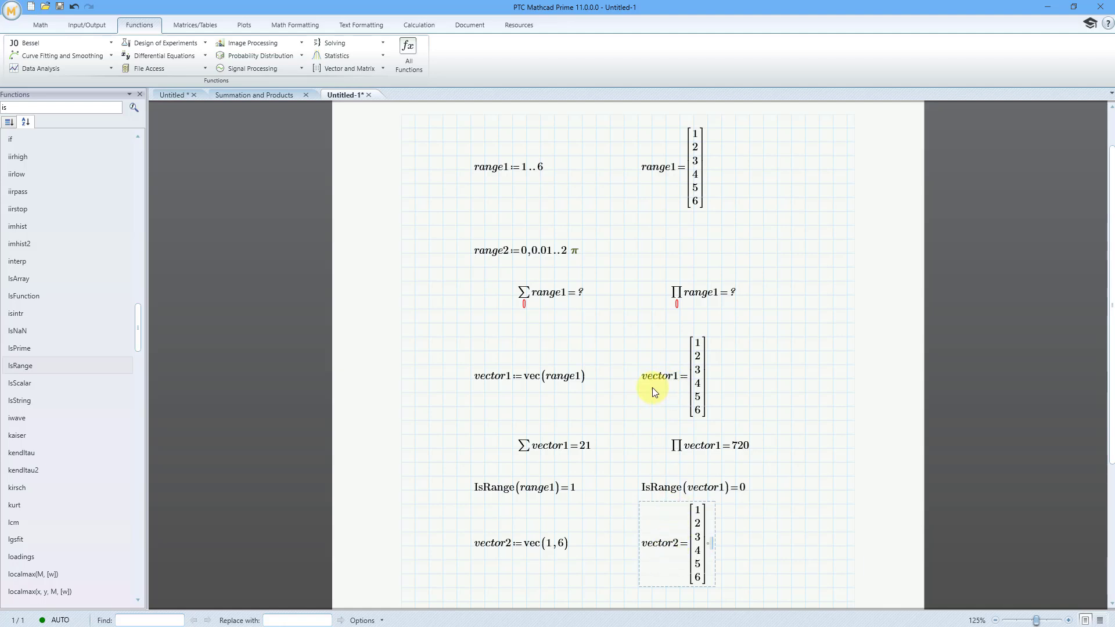
scroll(down, 3)
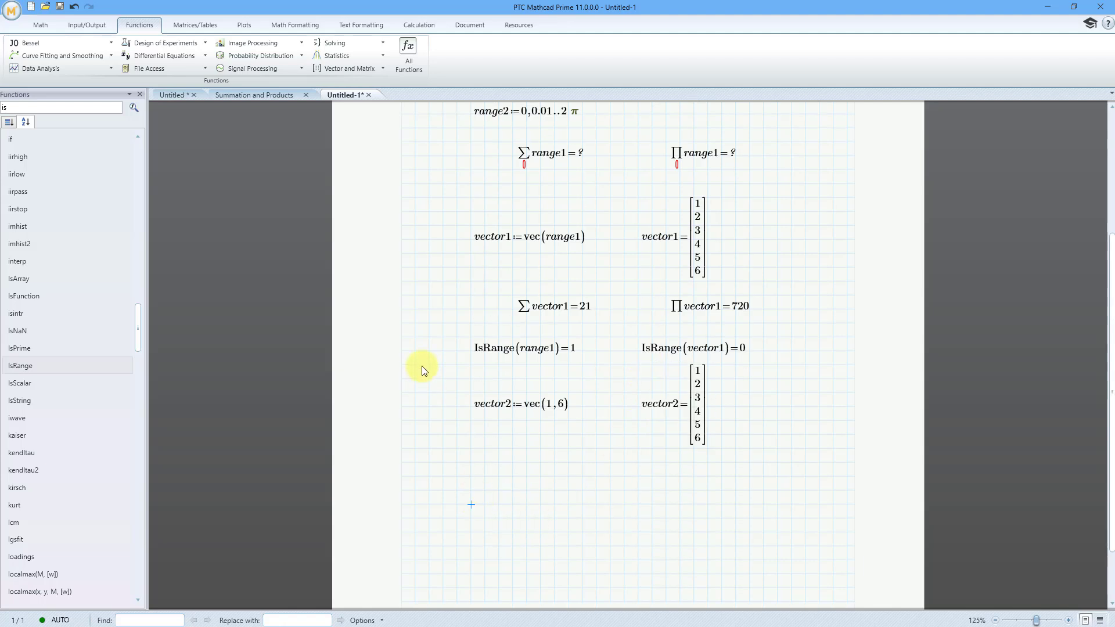
Enter vector3 := vec(0, 0.01, 2π) below vector2, using Ctrl+G for π.
text(ve)
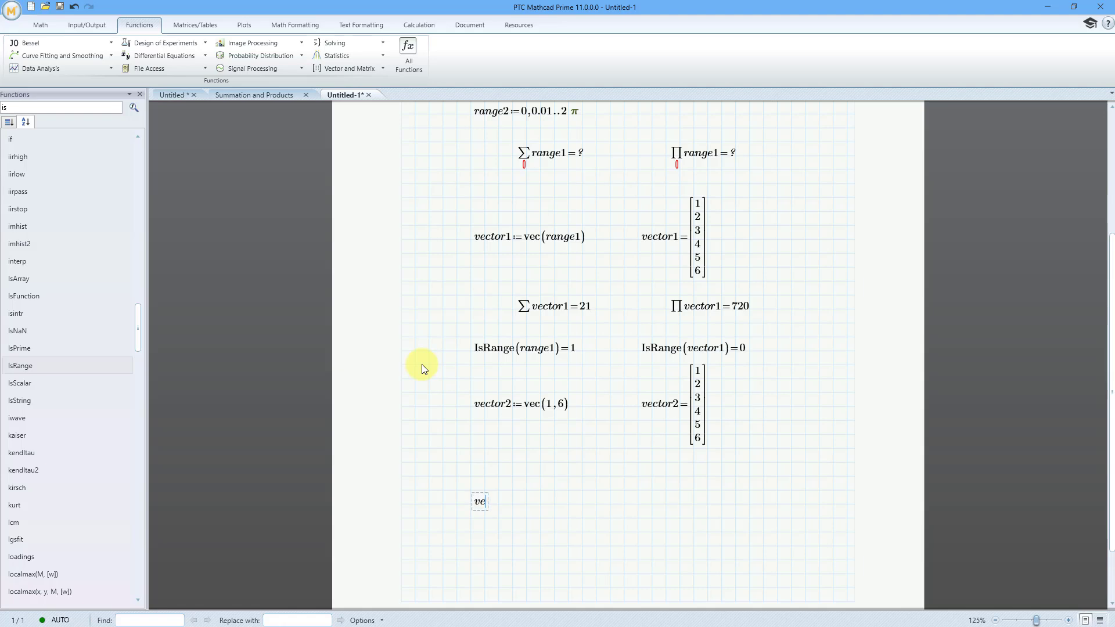
text(ctor)
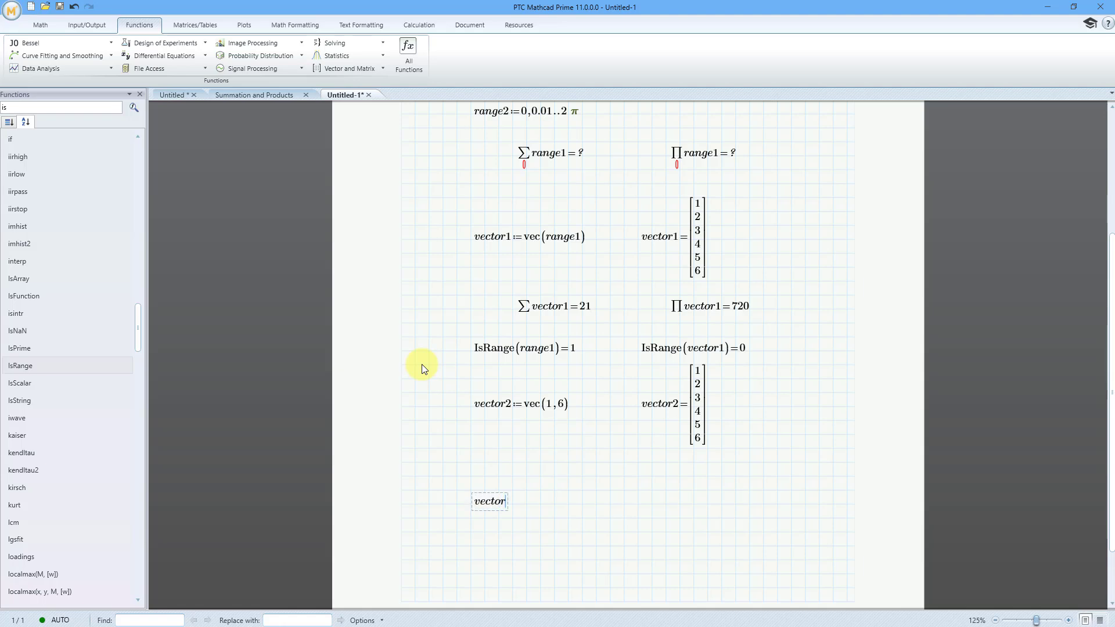
text(3 :=)
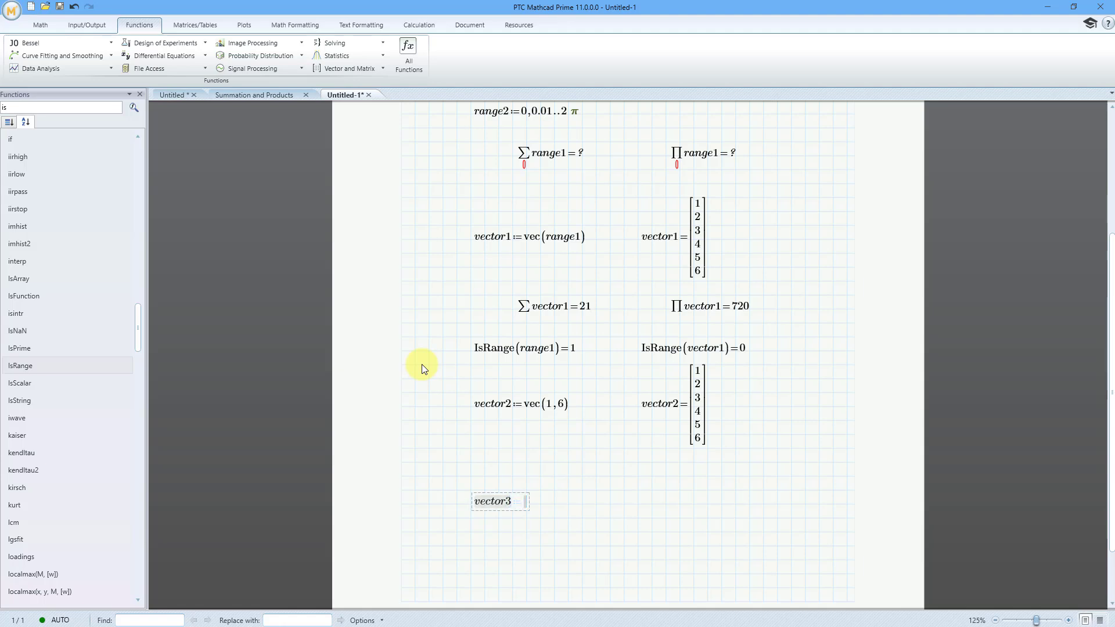
text(:vec)
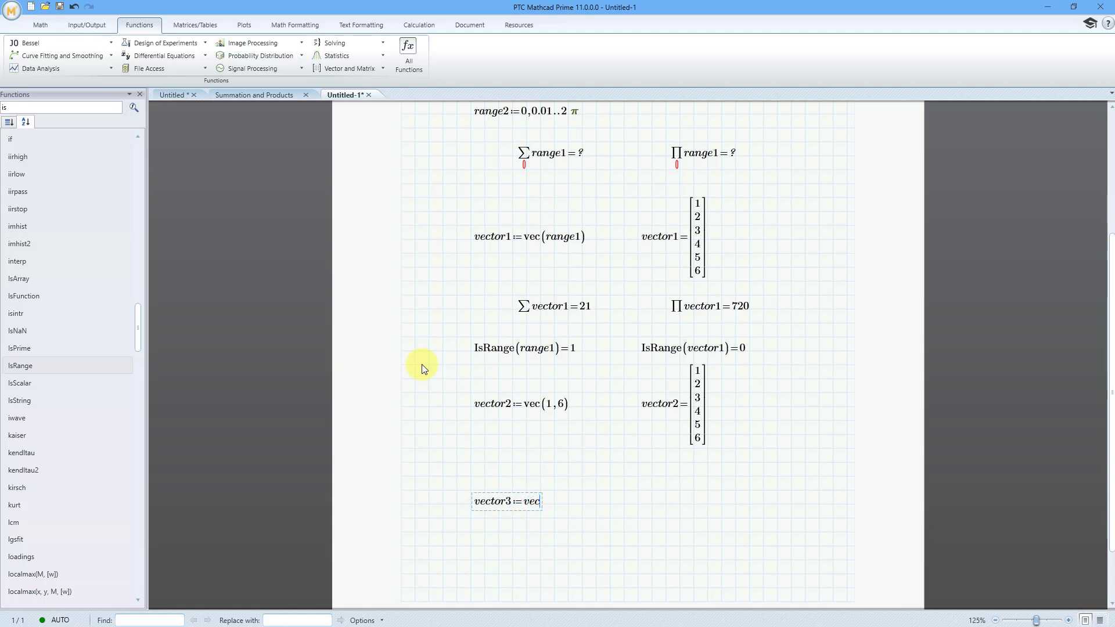
text(()
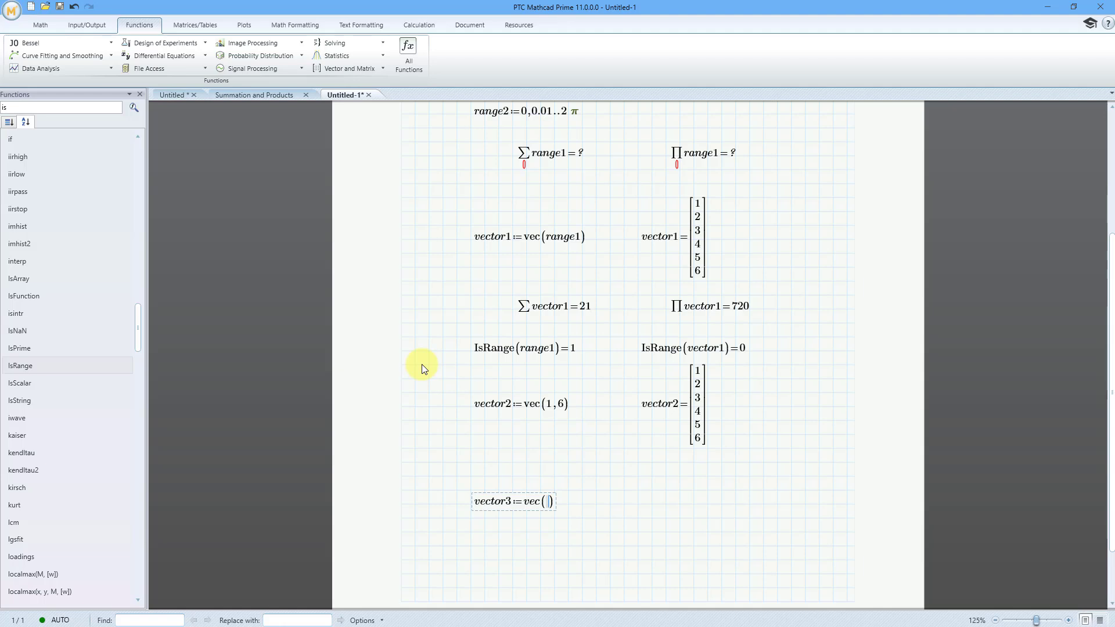
text(0)
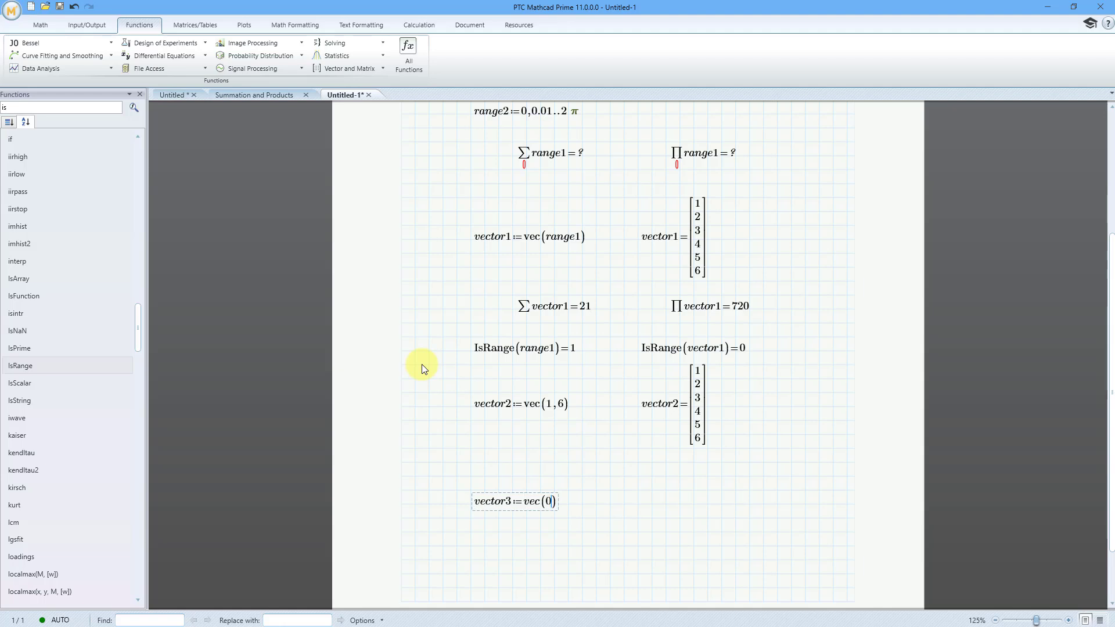
text(,)
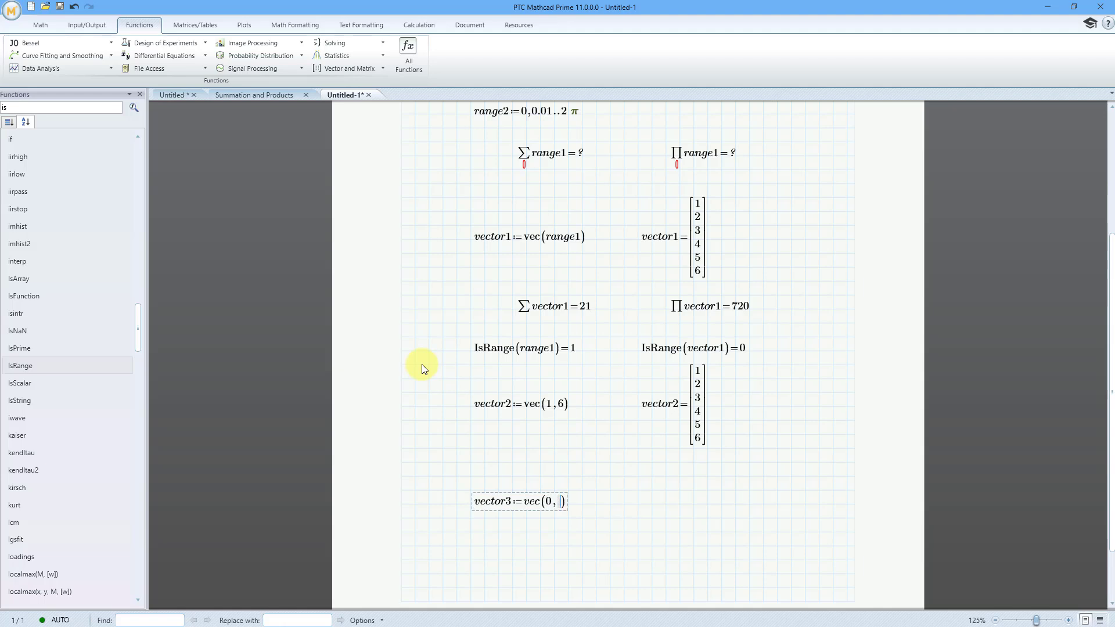
text(0.01)
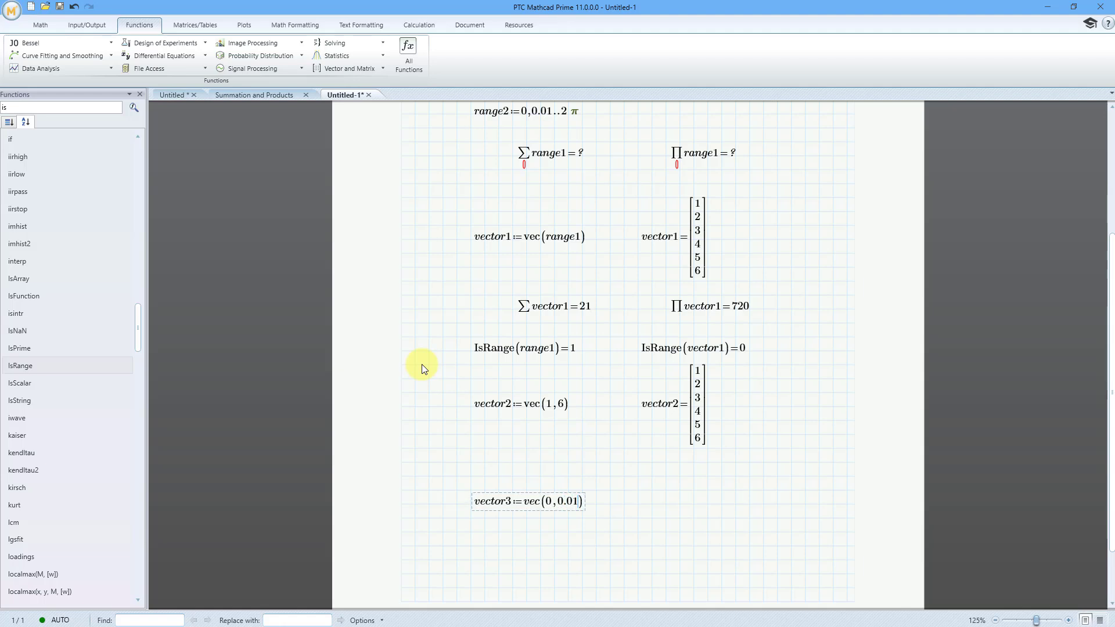
text(,)
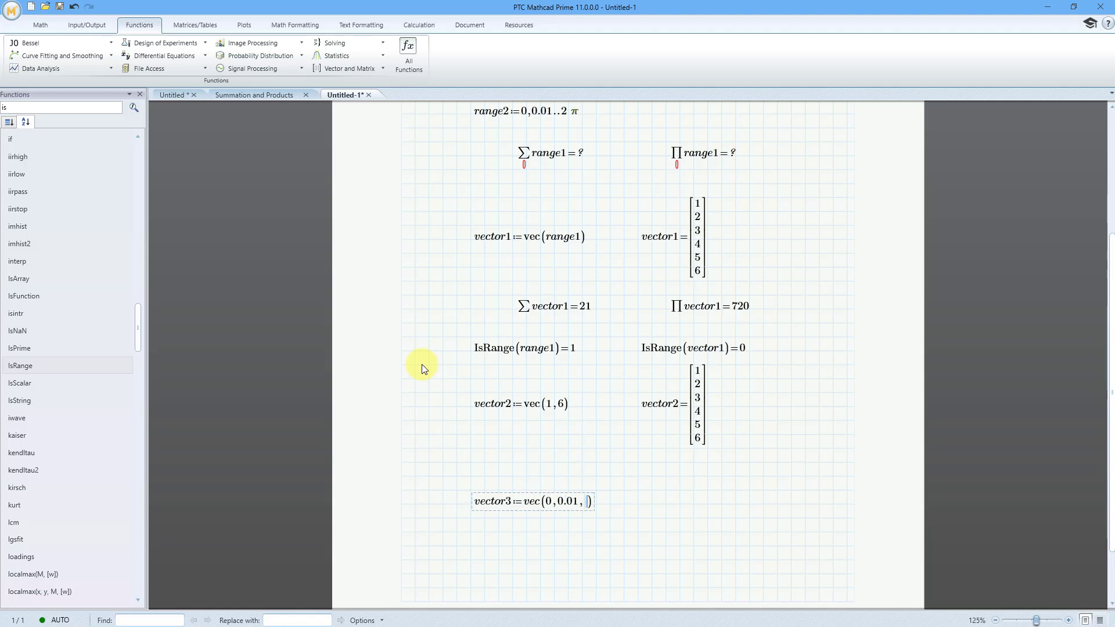
text(2)
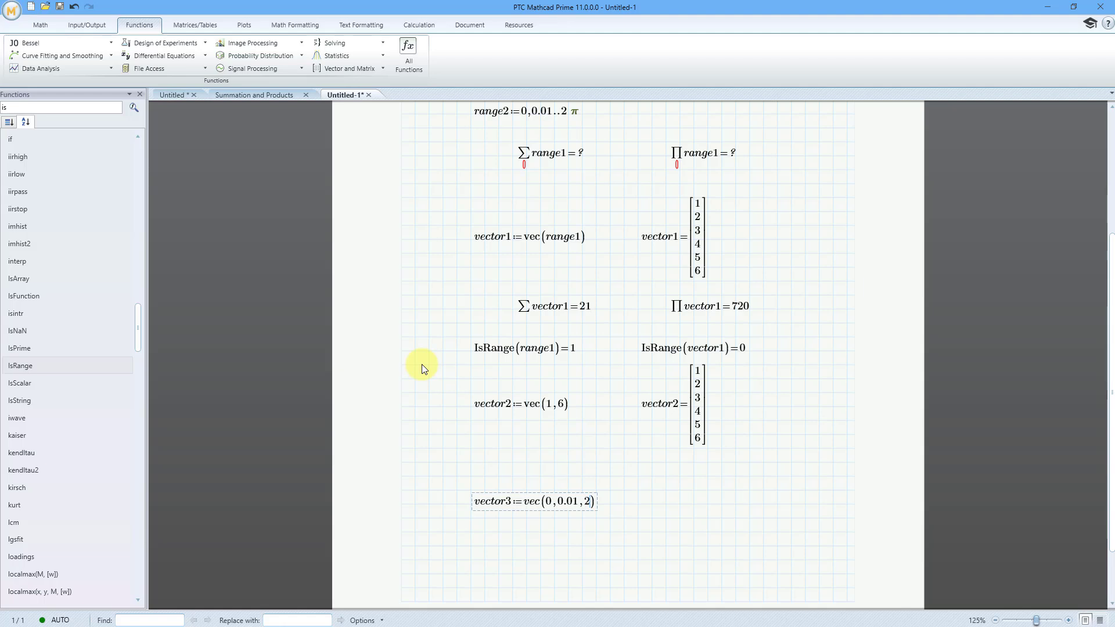
text(p)
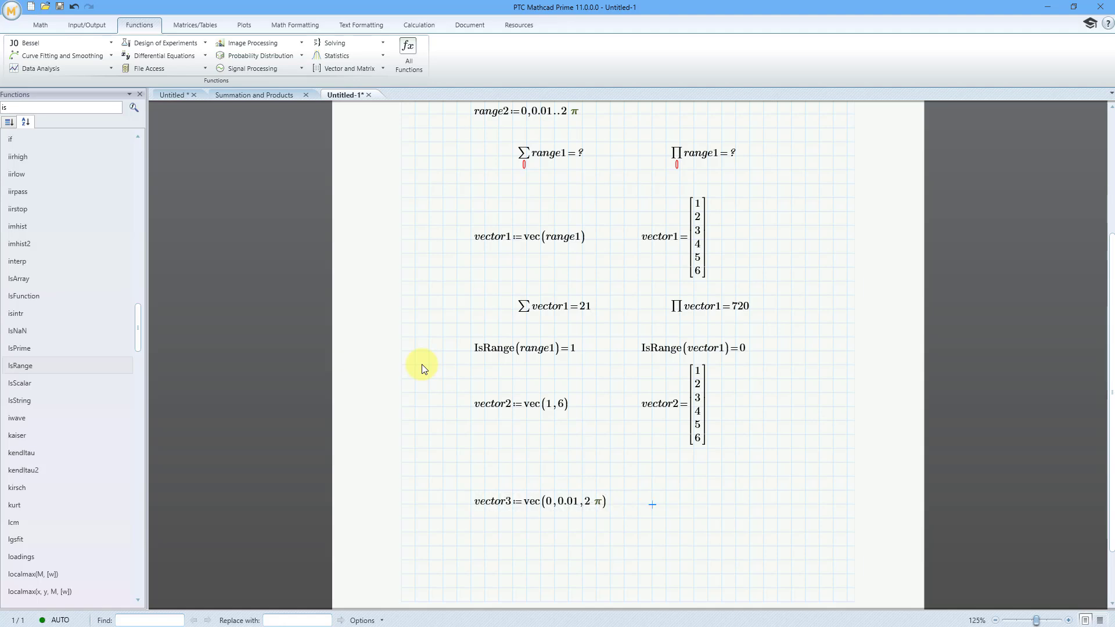
text(vector3=)
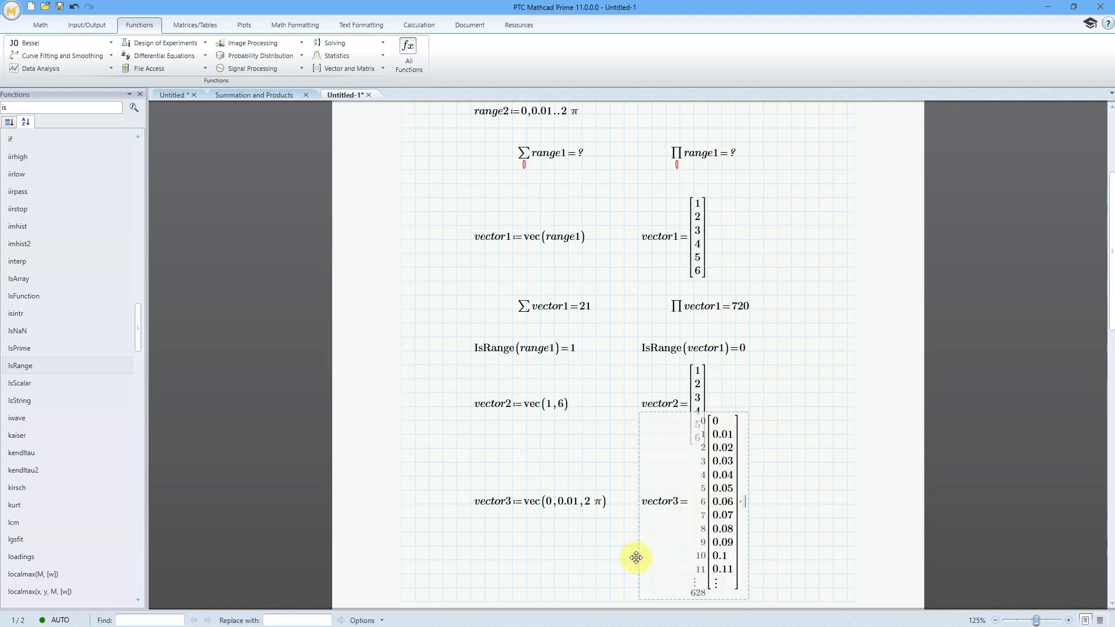
click(634, 559)
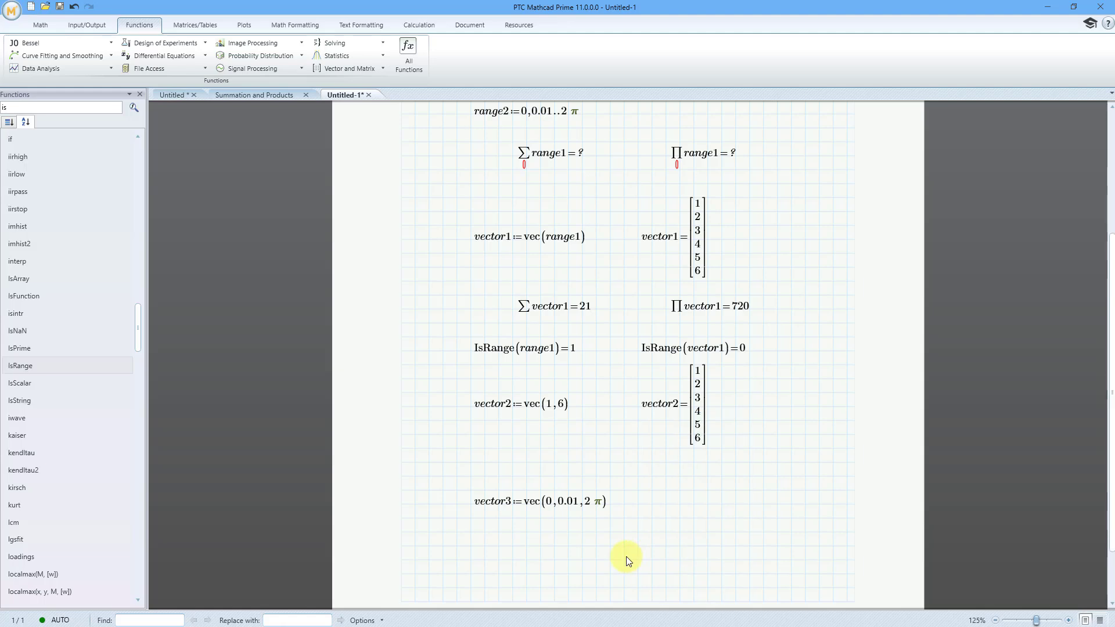
mouse_move(553, 519)
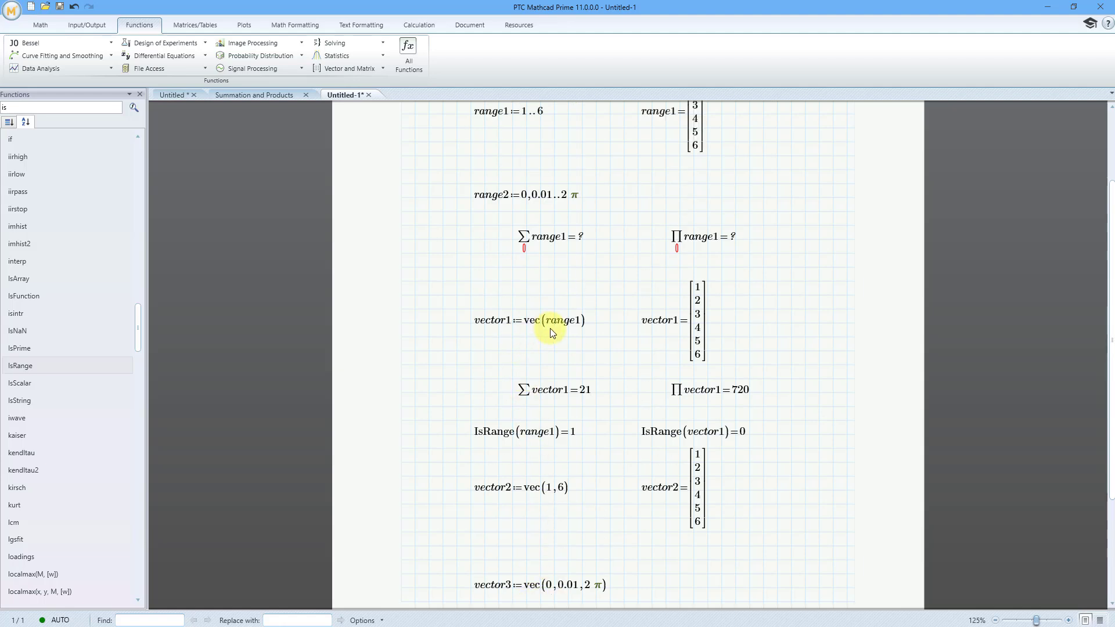
mouse_move(618, 460)
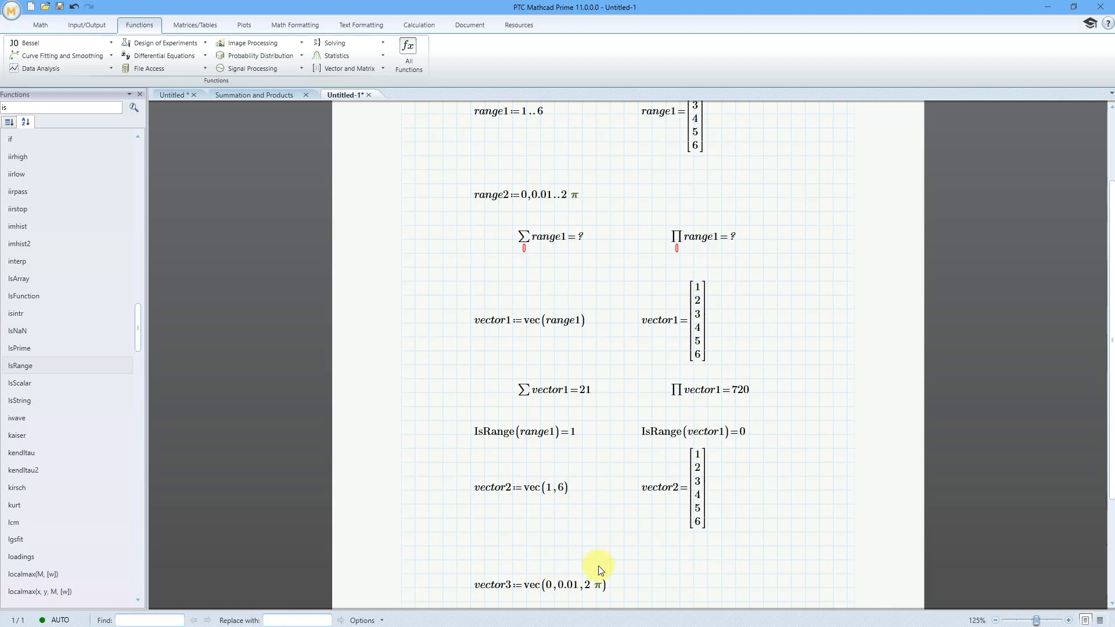
mouse_move(501, 447)
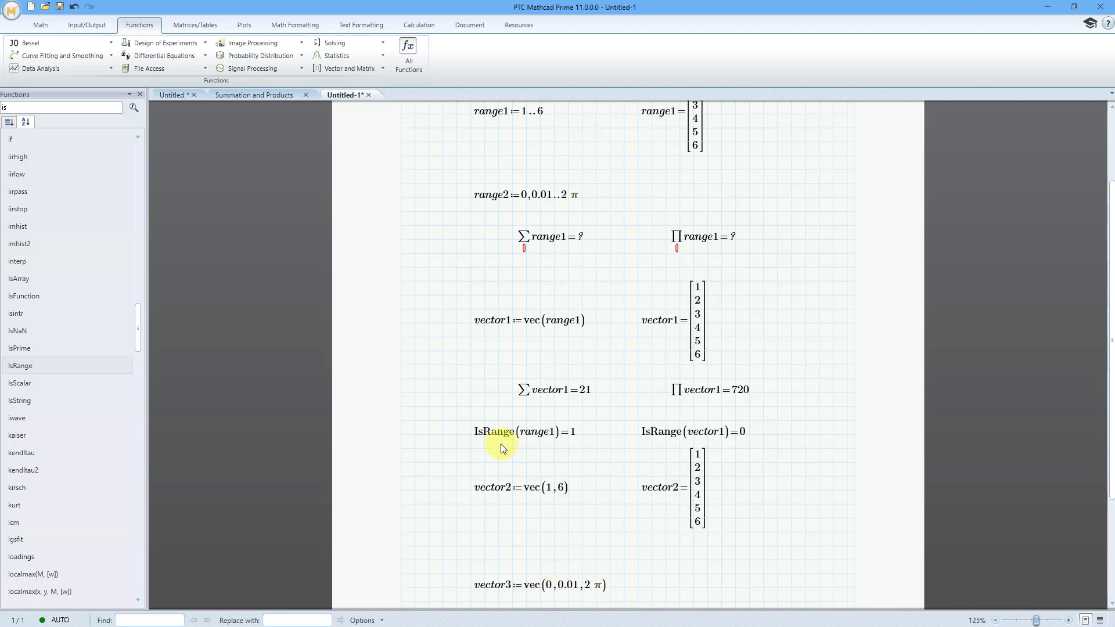